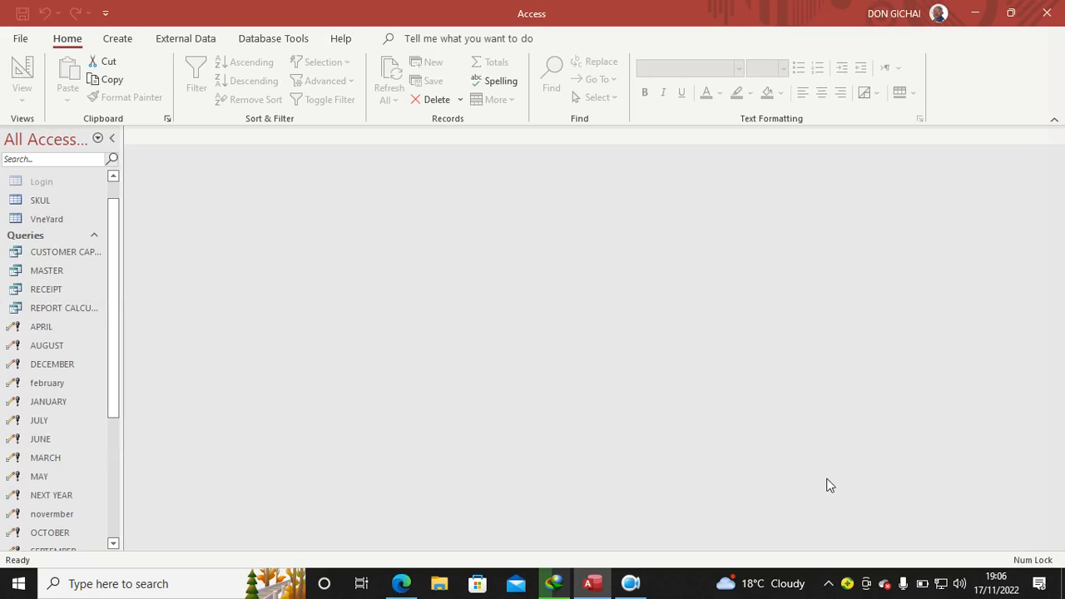
{"action": "mouse_move", "coordinate": [827, 457]}
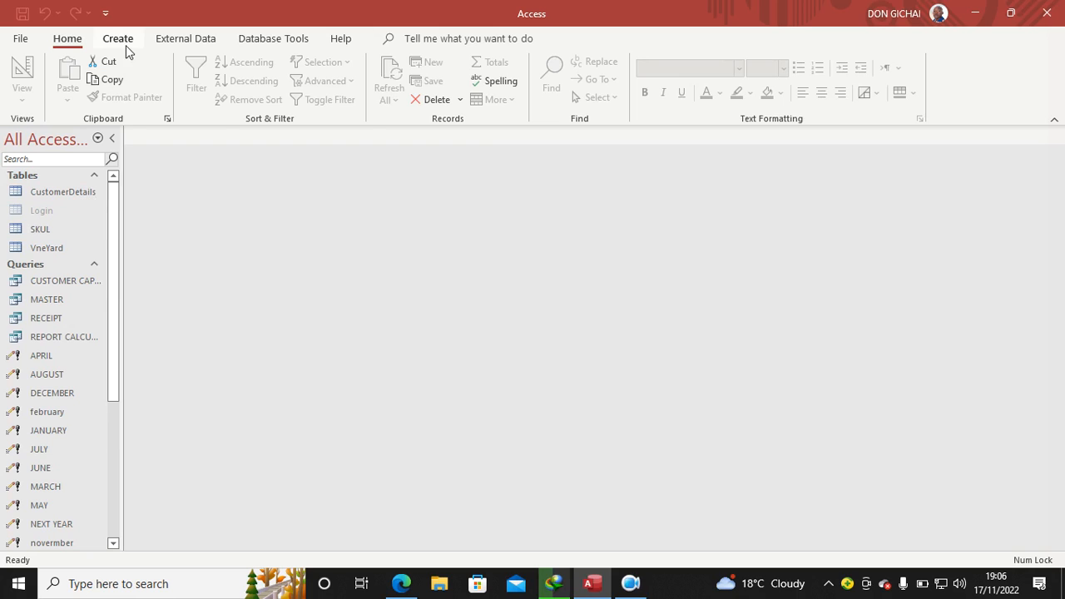
Step: Start a blank form in Design View and add a Form Header/Footer section
{"action": "left_click", "coordinate": [117, 39]}
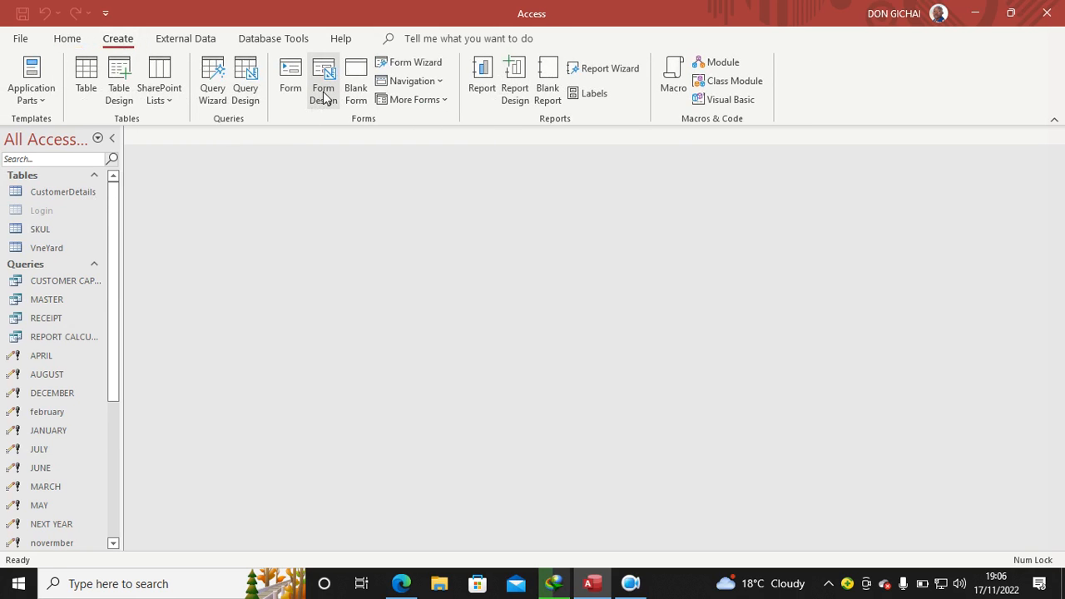
{"action": "left_click", "coordinate": [323, 80]}
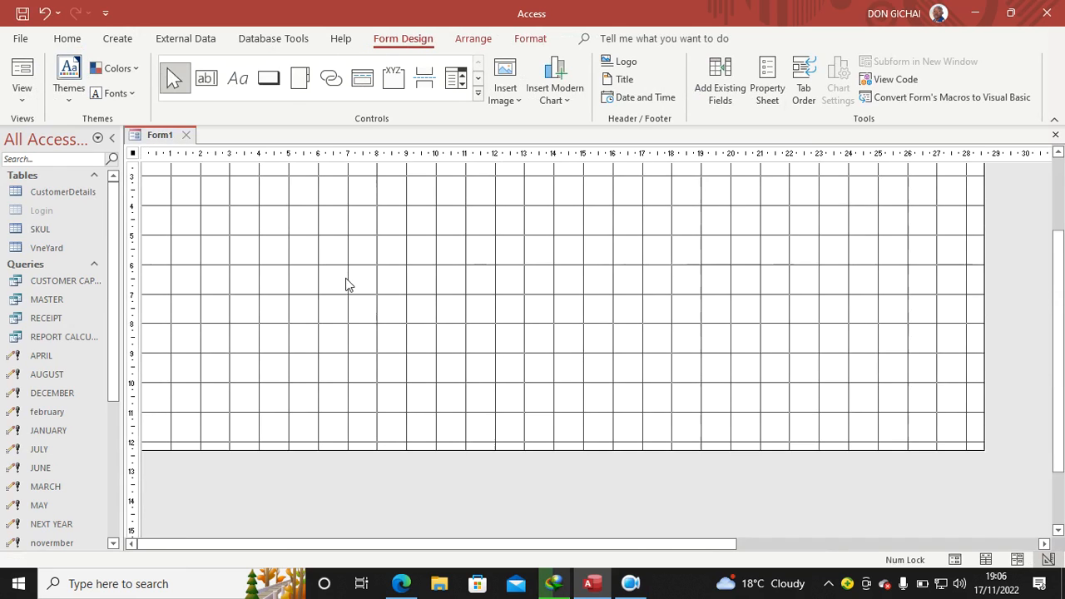
{"action": "right_click", "coordinate": [267, 231]}
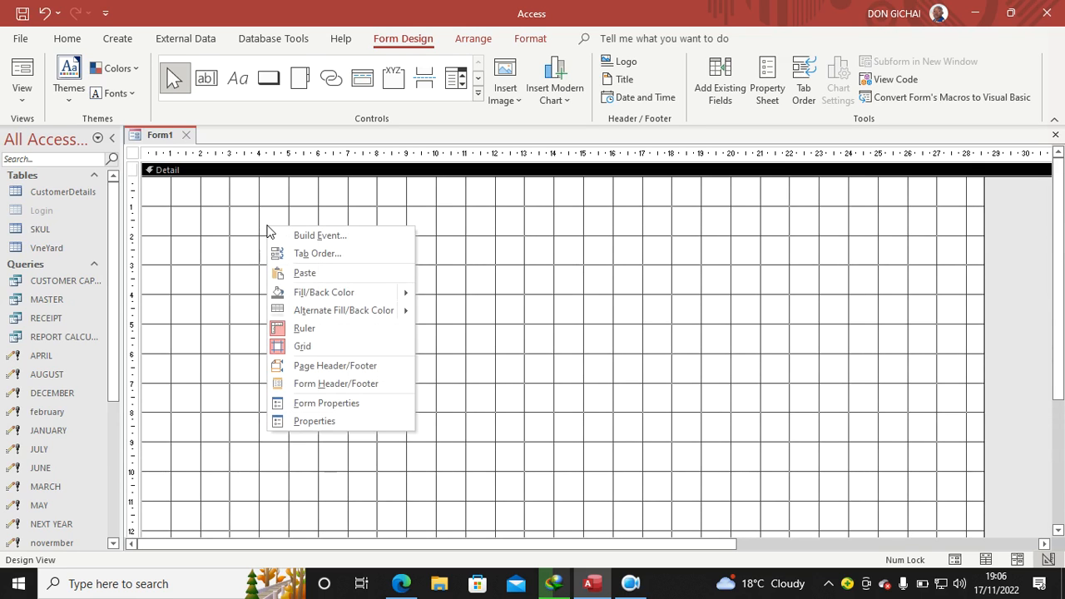
{"action": "mouse_move", "coordinate": [361, 383]}
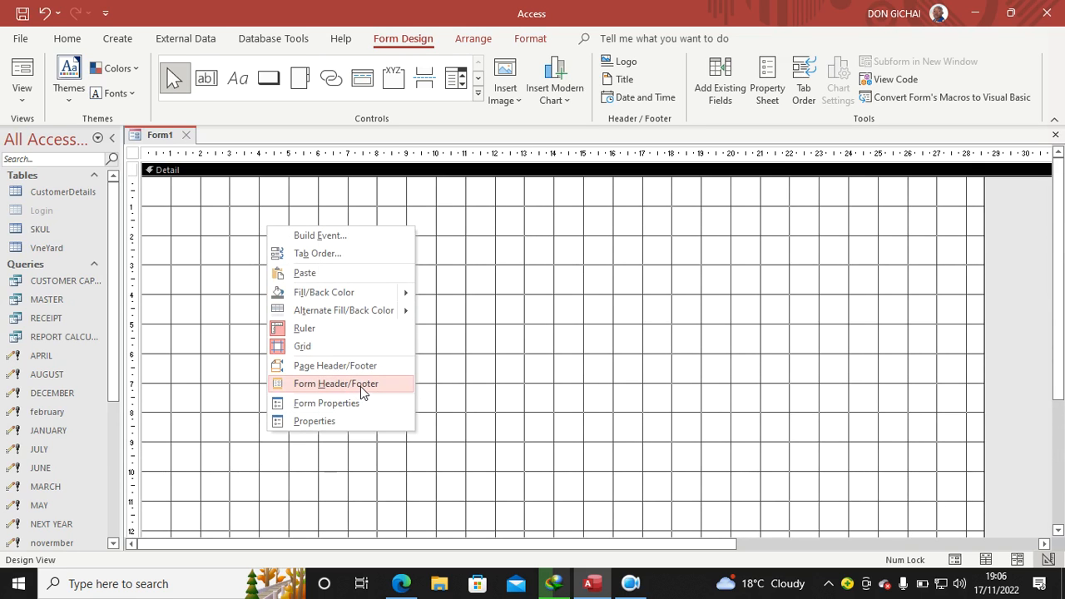
{"action": "left_click", "coordinate": [336, 383]}
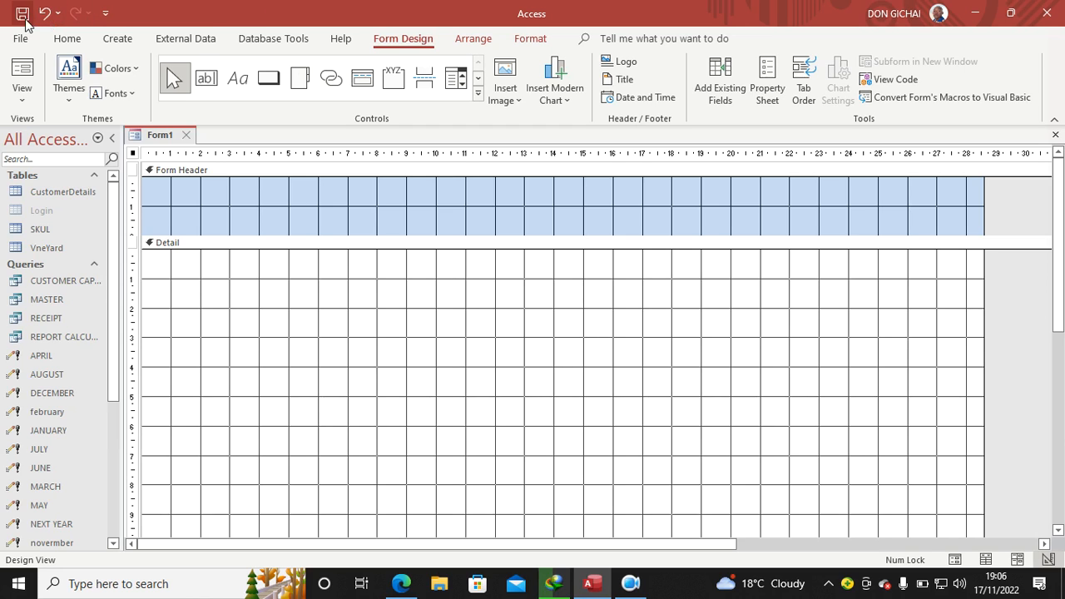
Step: Save the new form as 'form in design view'
{"action": "left_click", "coordinate": [23, 13]}
{"action": "type", "text": "form in desig"}
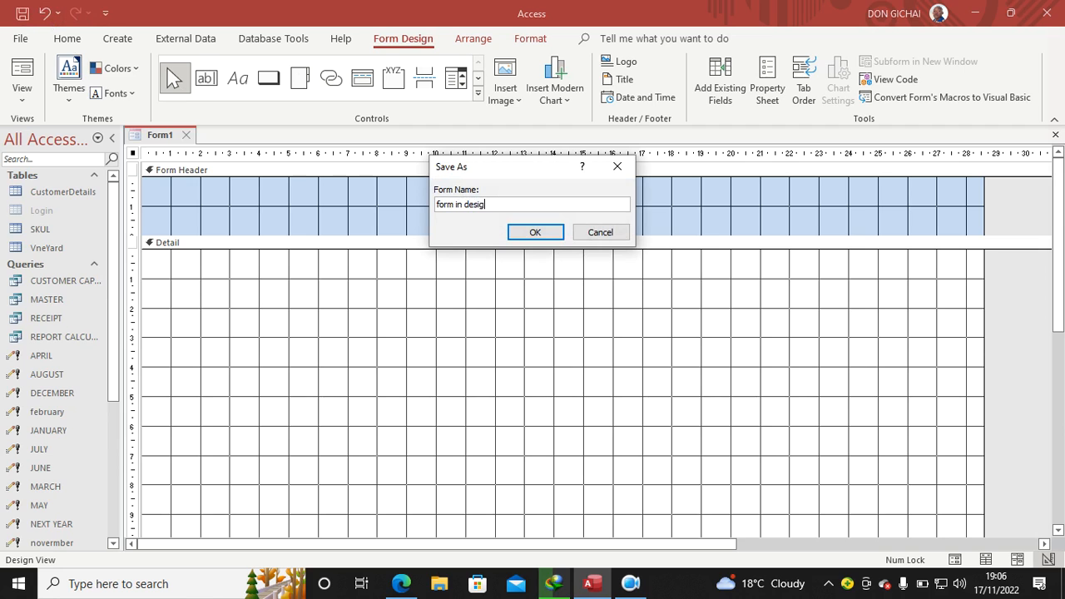
{"action": "left_click", "coordinate": [536, 231]}
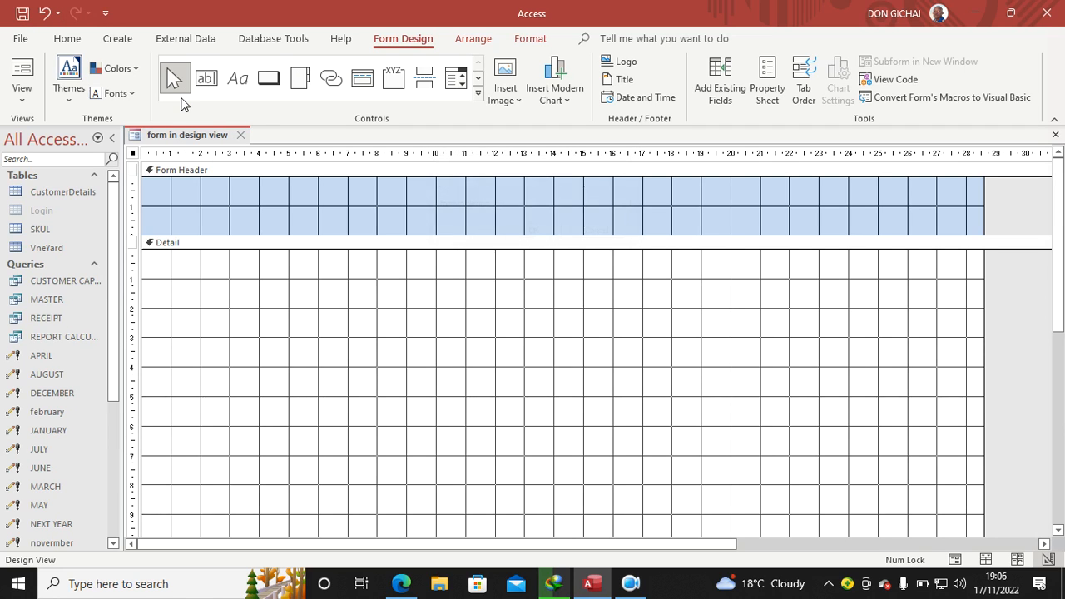
{"action": "mouse_move", "coordinate": [766, 80]}
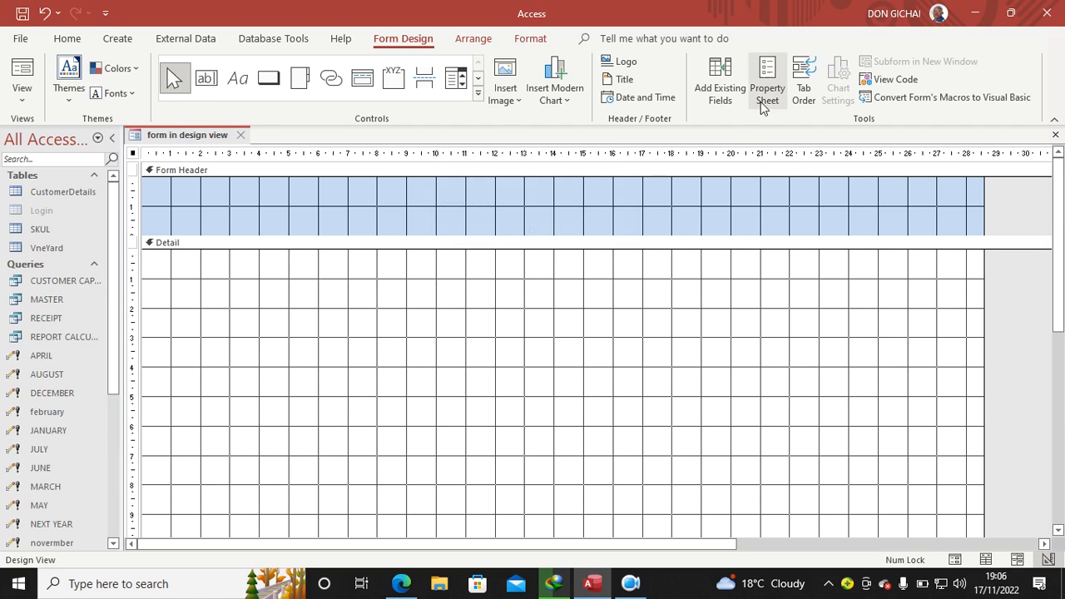
Step: In the Property Sheet, set the form's Record Source to the CustomerDetails table
{"action": "left_click", "coordinate": [765, 80]}
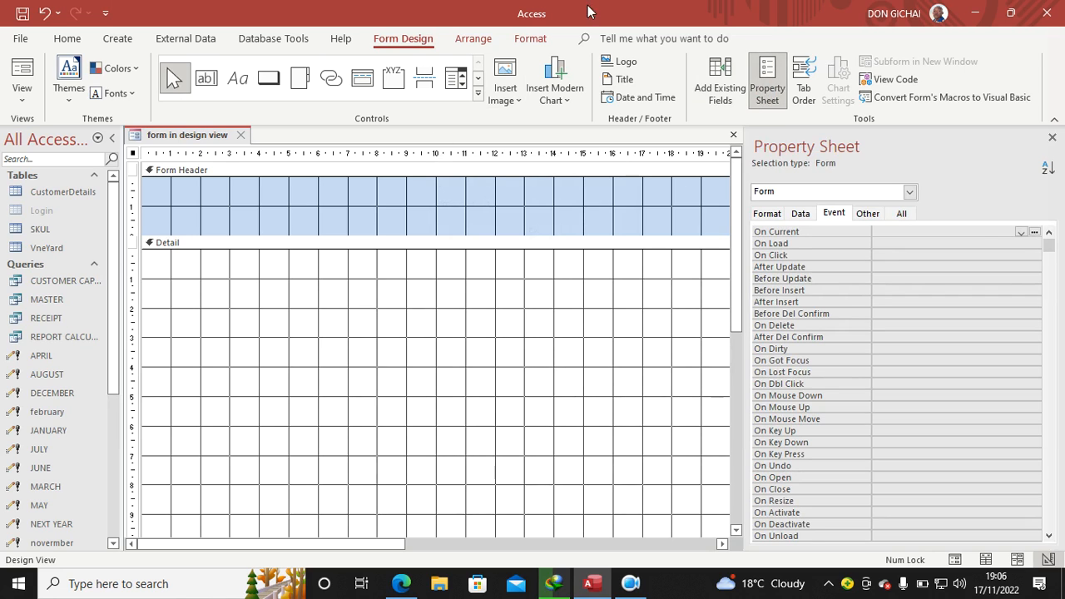
{"action": "left_click", "coordinate": [901, 213]}
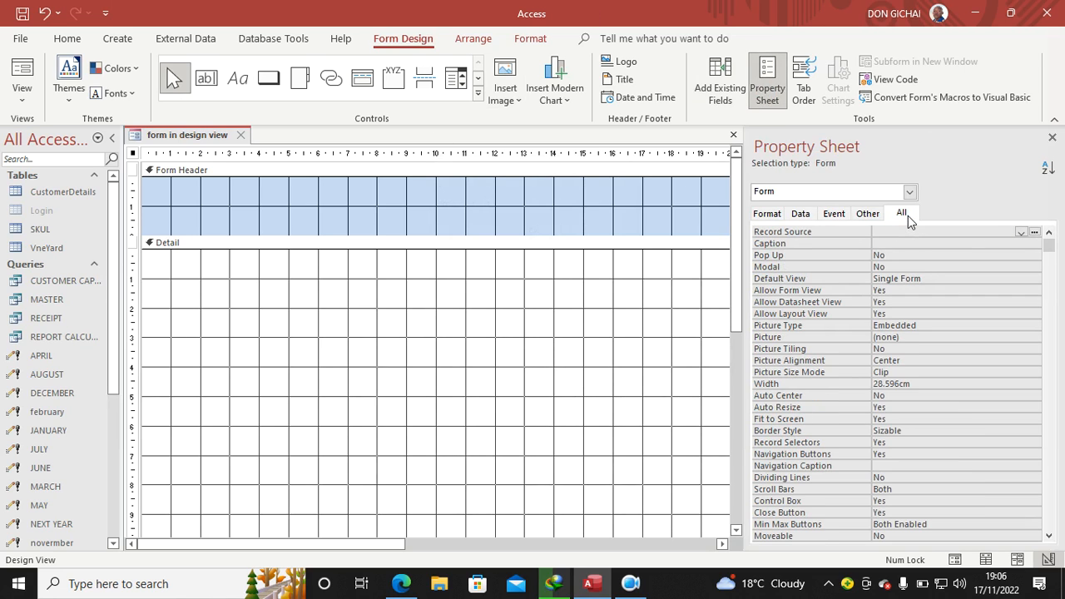
{"action": "mouse_move", "coordinate": [759, 183]}
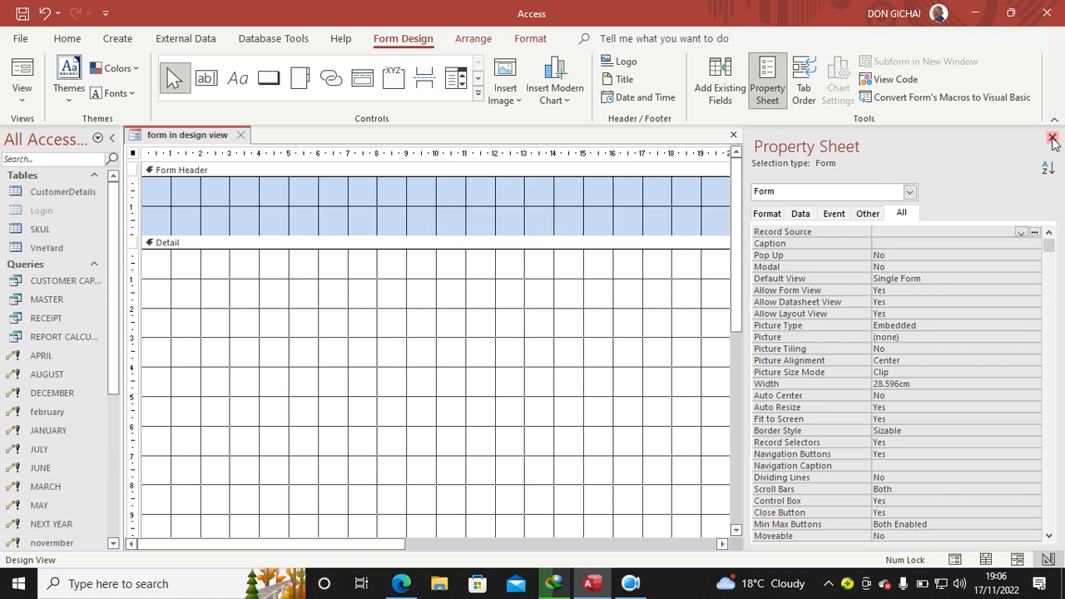
{"action": "left_click", "coordinate": [1052, 136]}
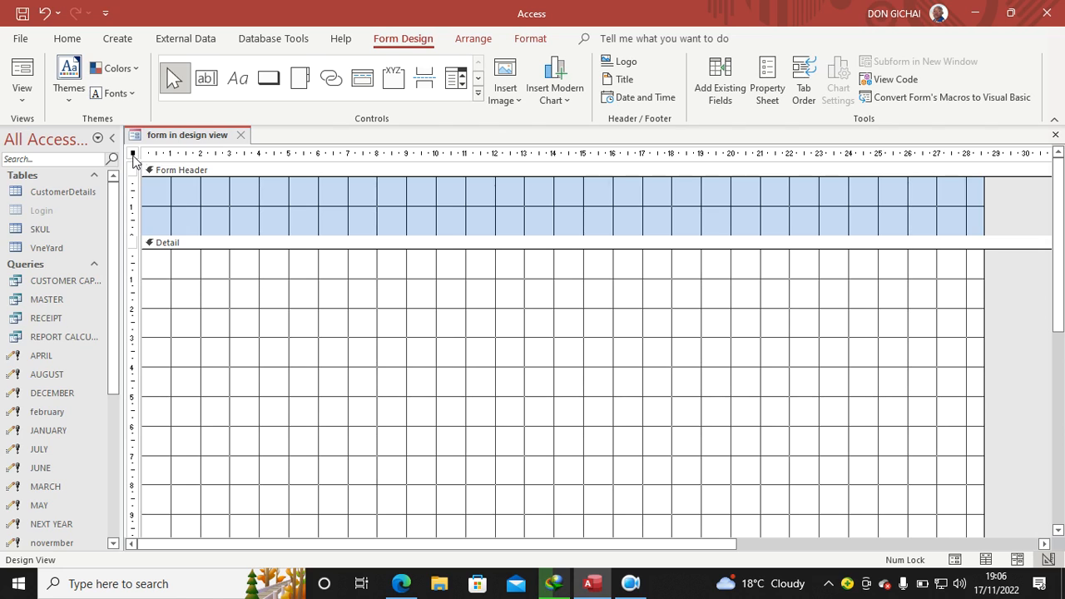
{"action": "left_click", "coordinate": [765, 80]}
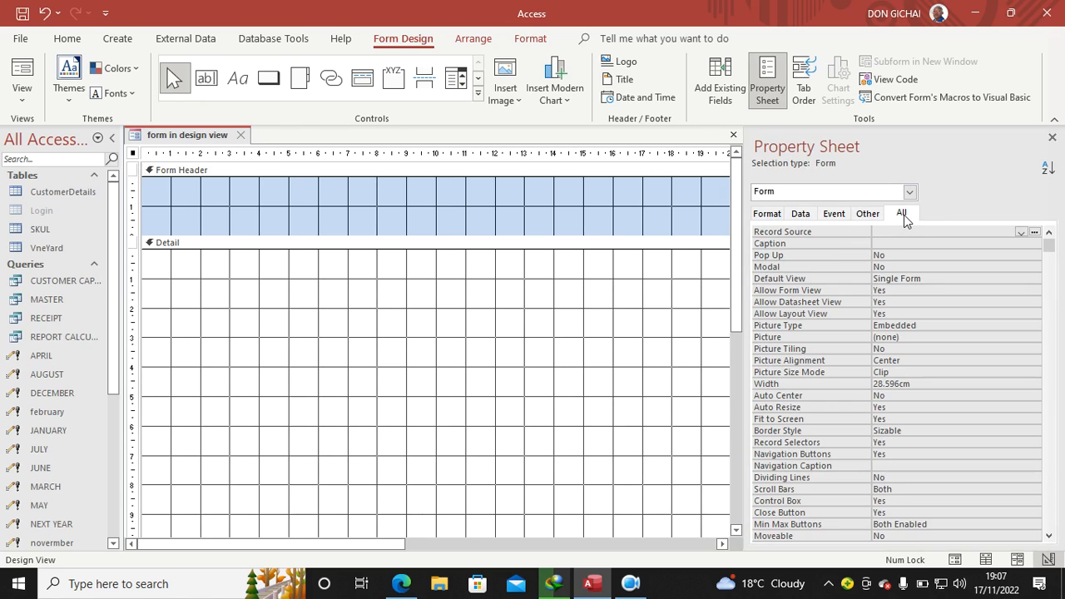
{"action": "left_click", "coordinate": [903, 213]}
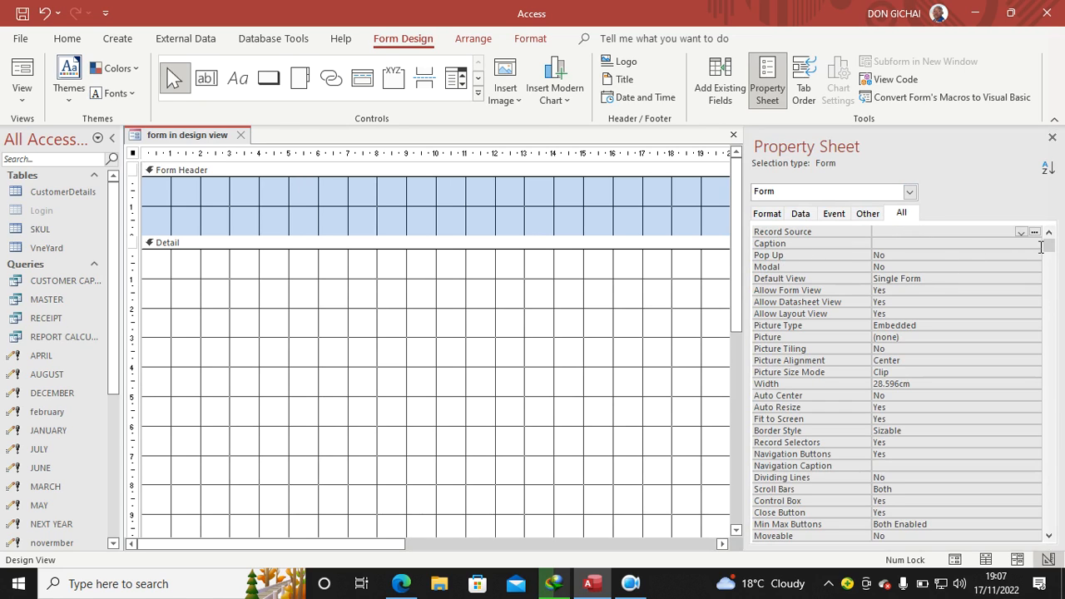
{"action": "mouse_move", "coordinate": [782, 243]}
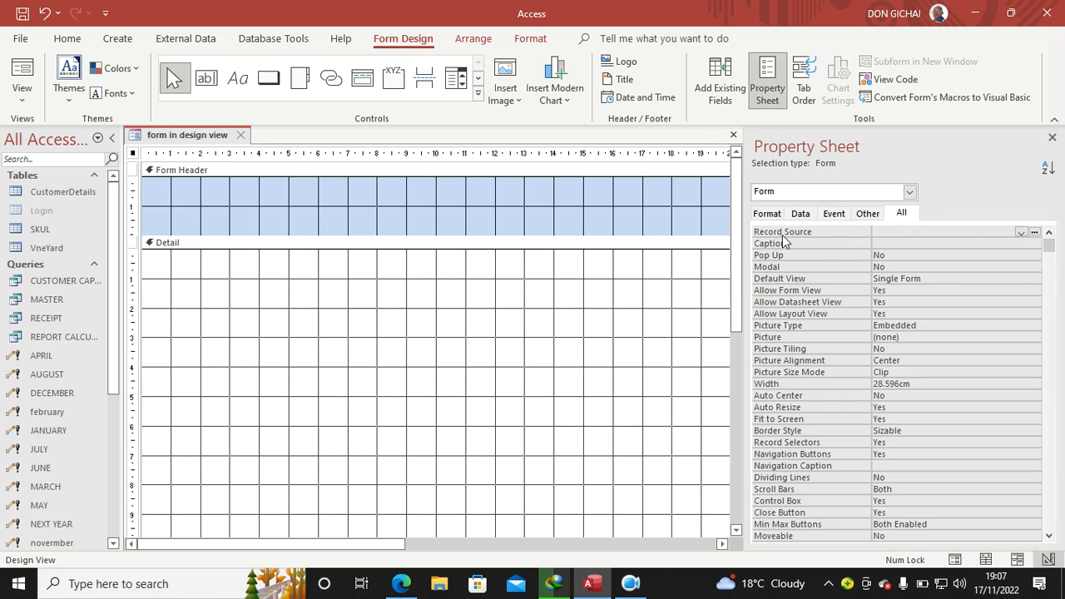
{"action": "left_click", "coordinate": [1022, 233]}
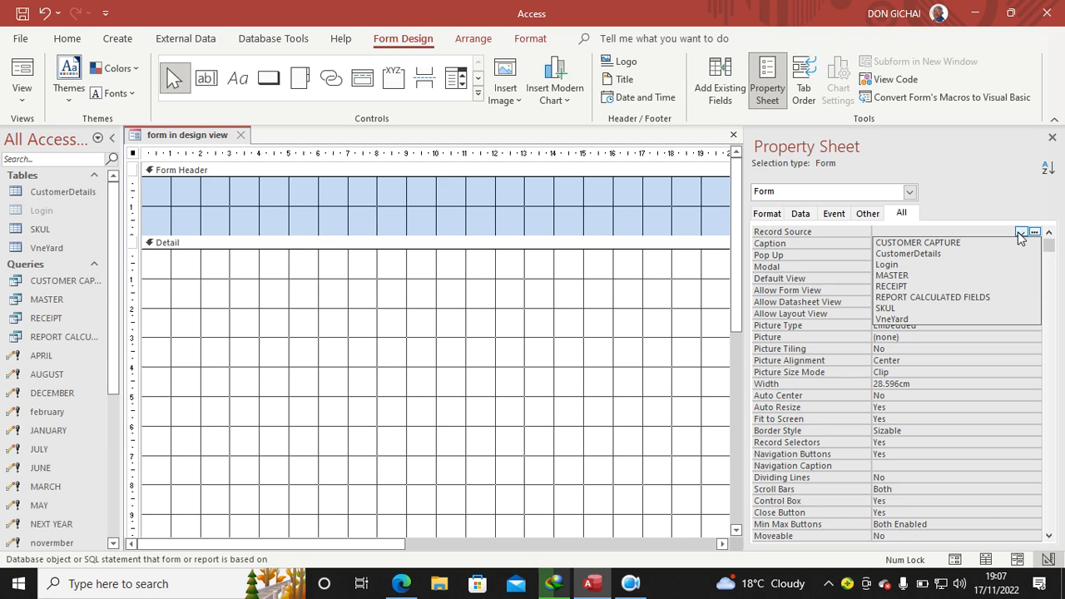
{"action": "left_click", "coordinate": [909, 253]}
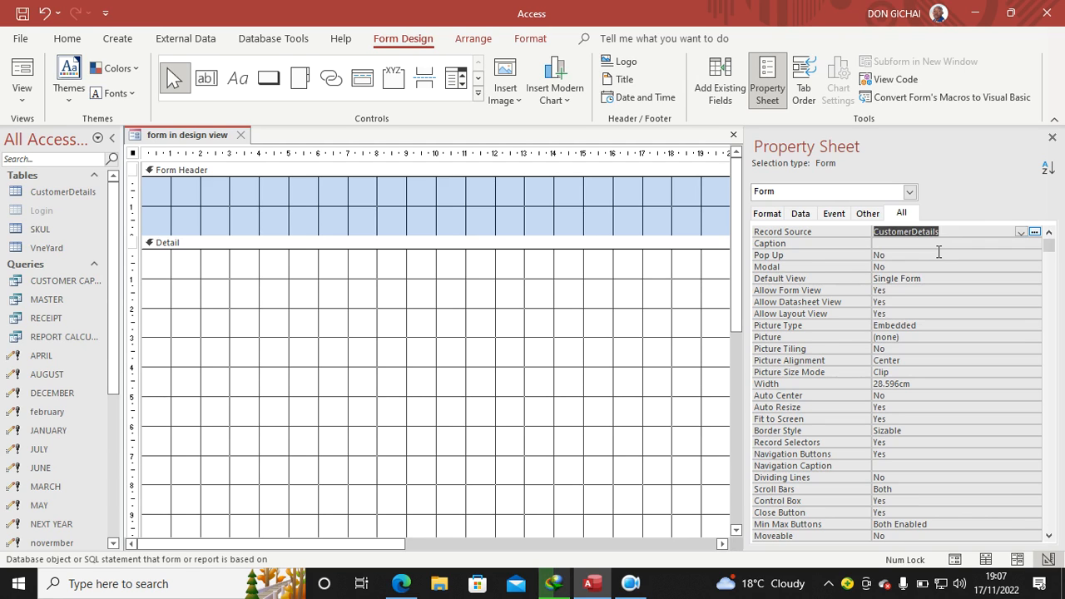
{"action": "left_click", "coordinate": [1052, 137]}
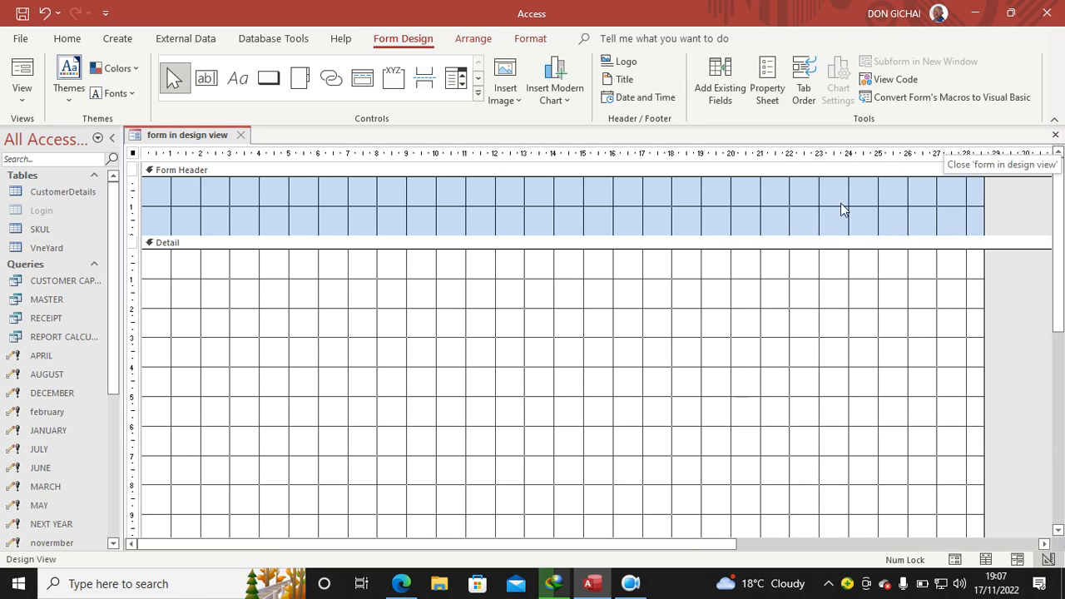
Step: Show the Field List and begin selecting CustomerName through YOB for the Detail section
{"action": "left_click", "coordinate": [719, 79]}
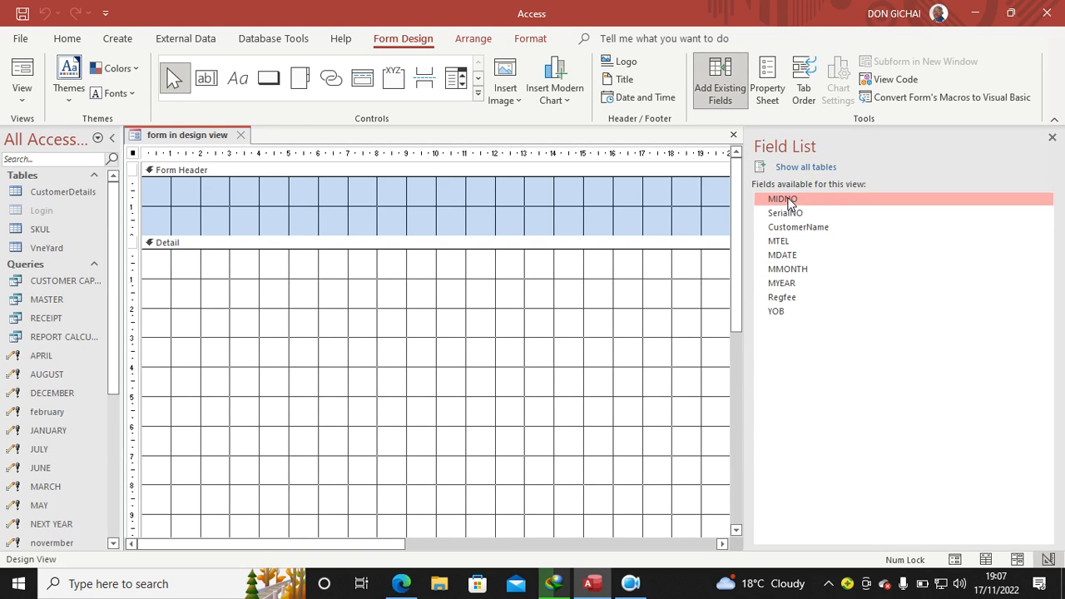
{"action": "left_click", "coordinate": [799, 226]}
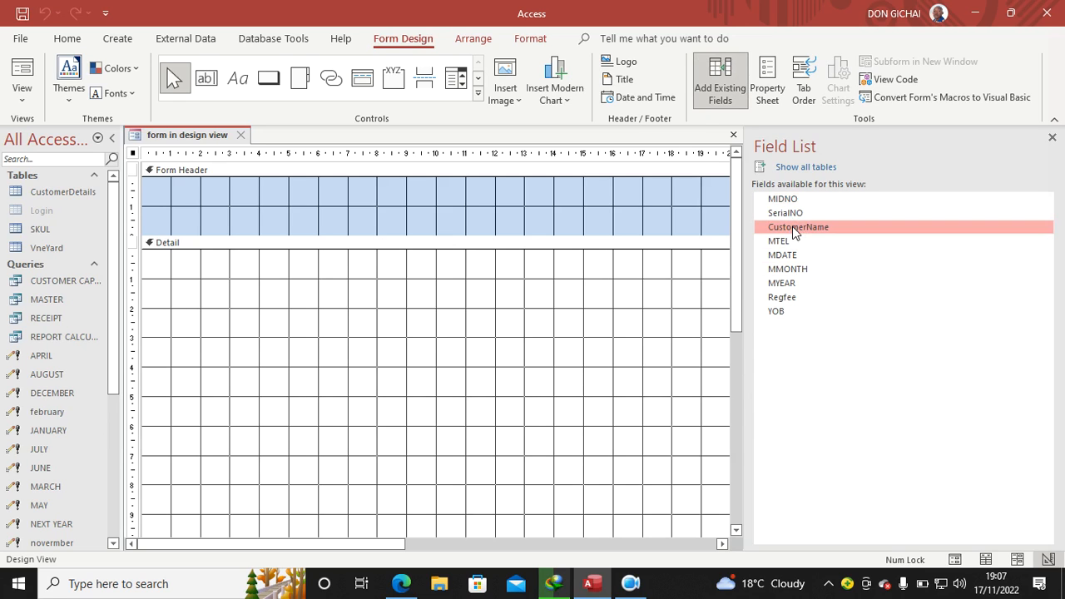
{"action": "mouse_move", "coordinate": [782, 324]}
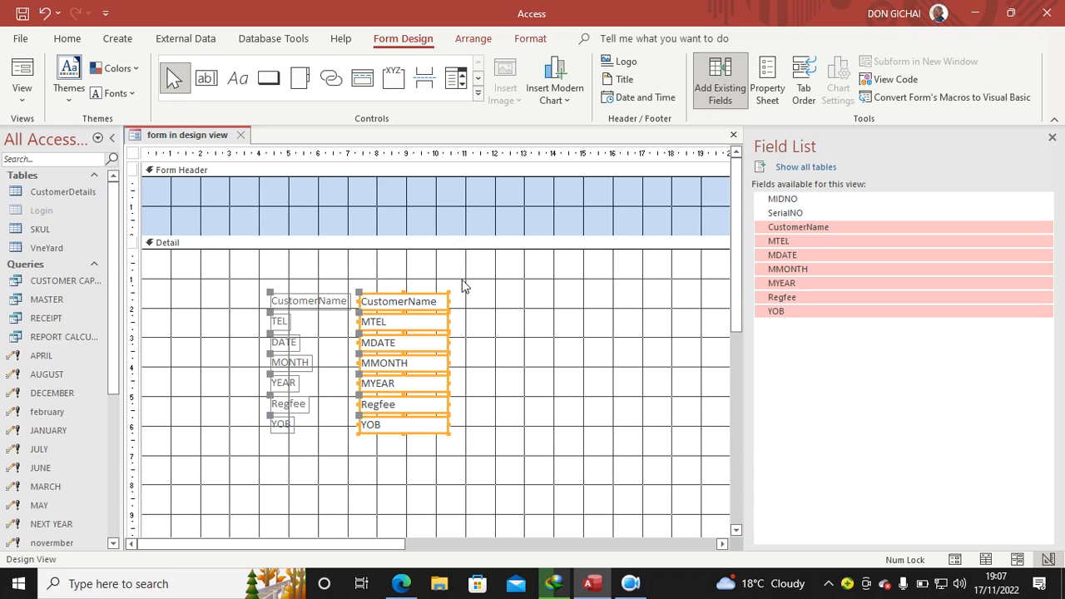
{"action": "mouse_move", "coordinate": [383, 321]}
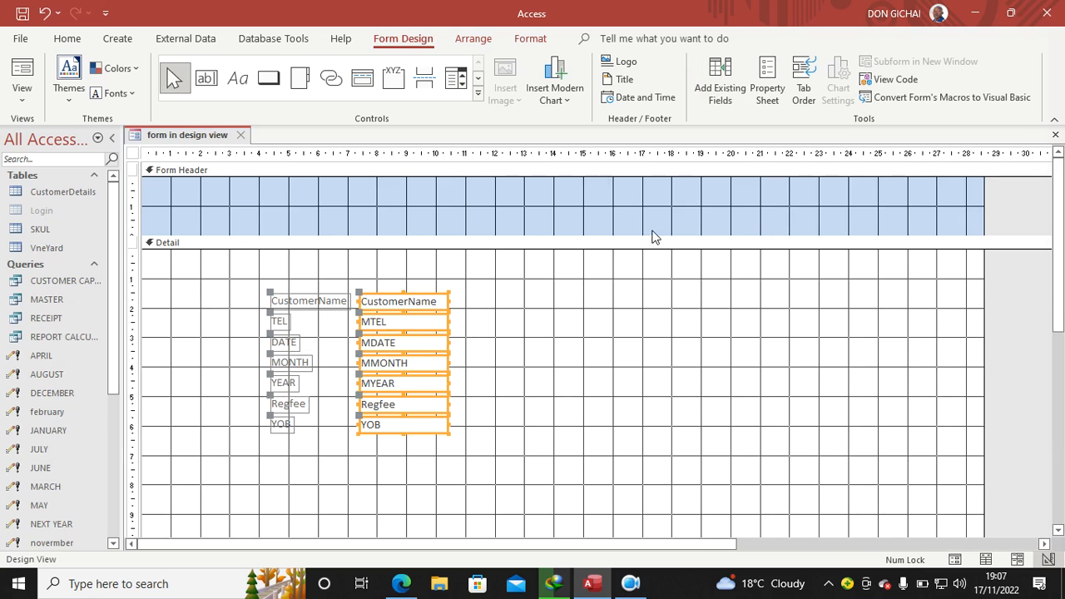
{"action": "mouse_move", "coordinate": [280, 303]}
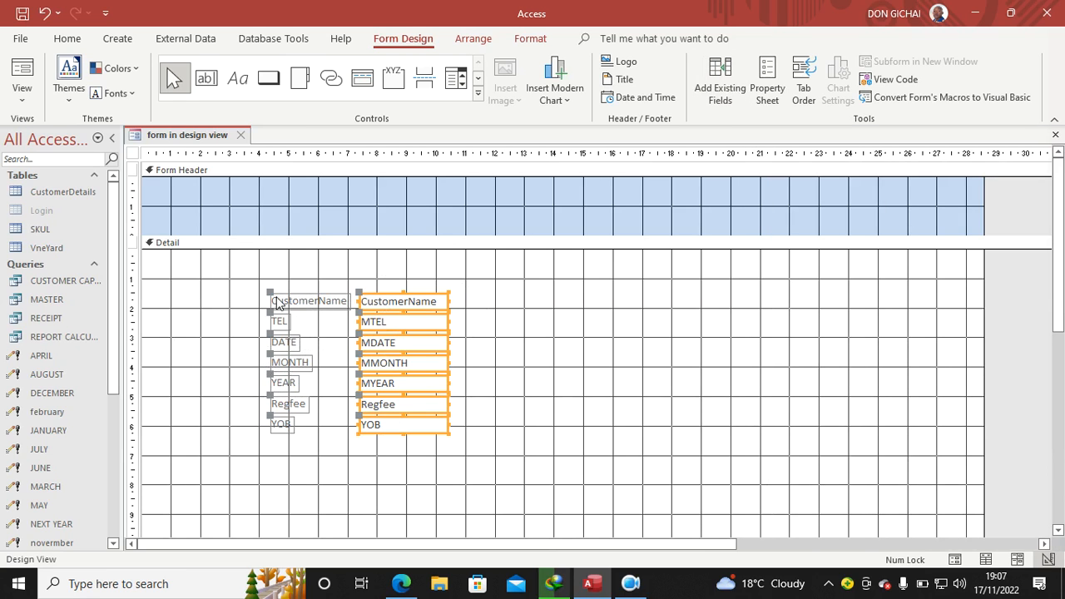
Step: Arrange CustomerName, TEL, DATE, MONTH, YEAR, Regfee and YOB as a column, then select them all
{"action": "left_click_drag", "start_coordinate": [310, 299], "coordinate": [183, 260]}
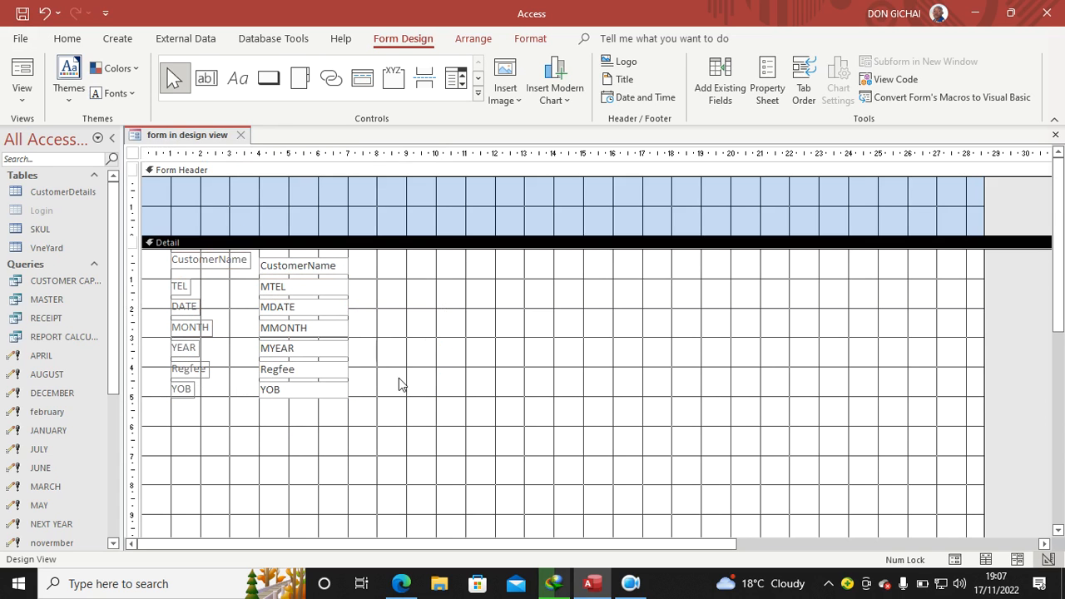
{"action": "left_click", "coordinate": [180, 286]}
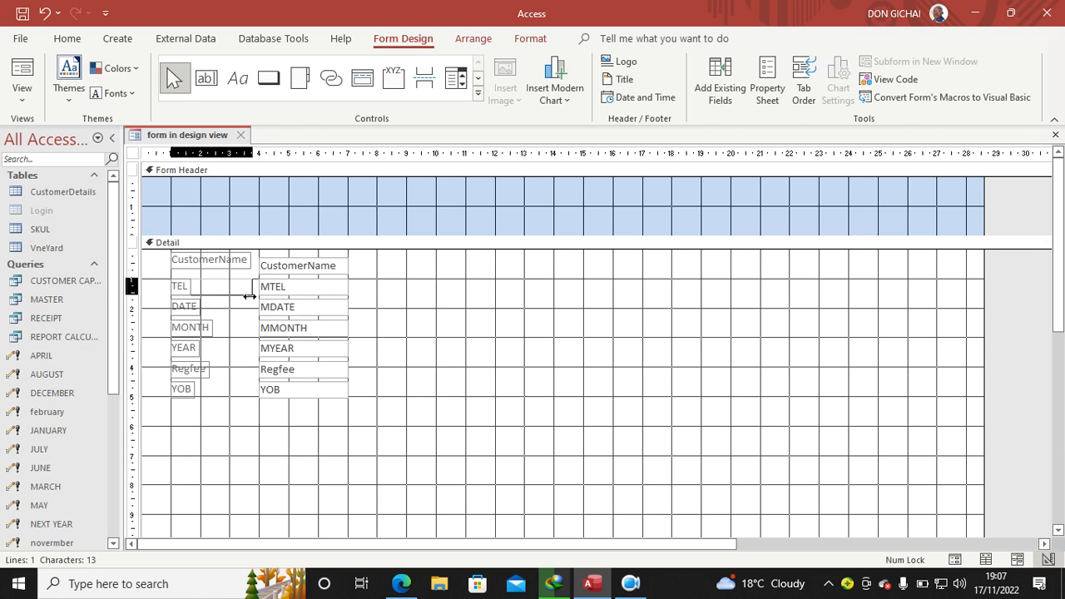
{"action": "left_click", "coordinate": [183, 306]}
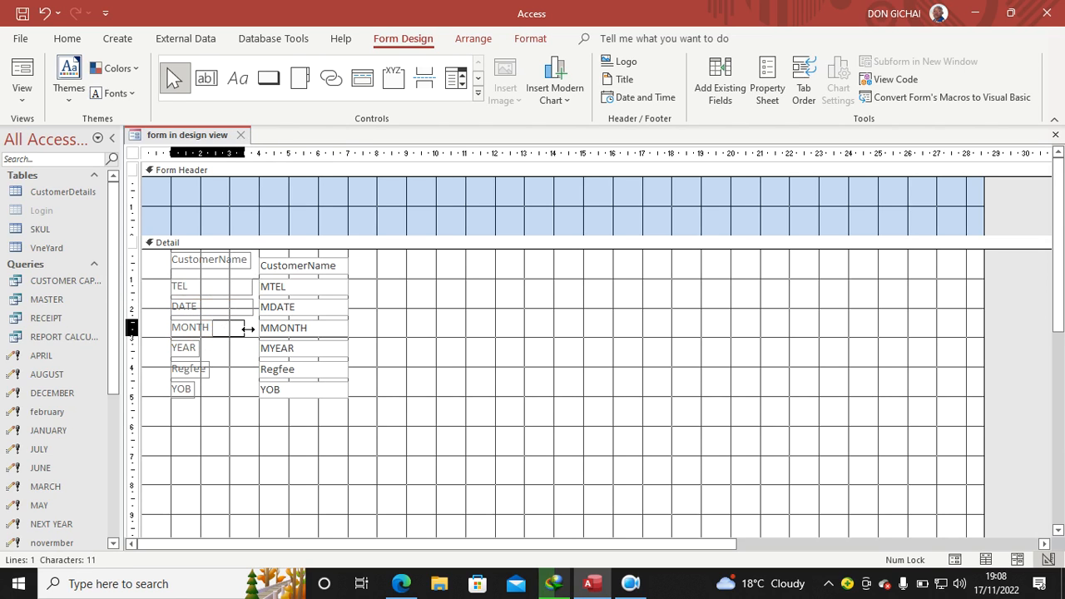
{"action": "left_click", "coordinate": [189, 326]}
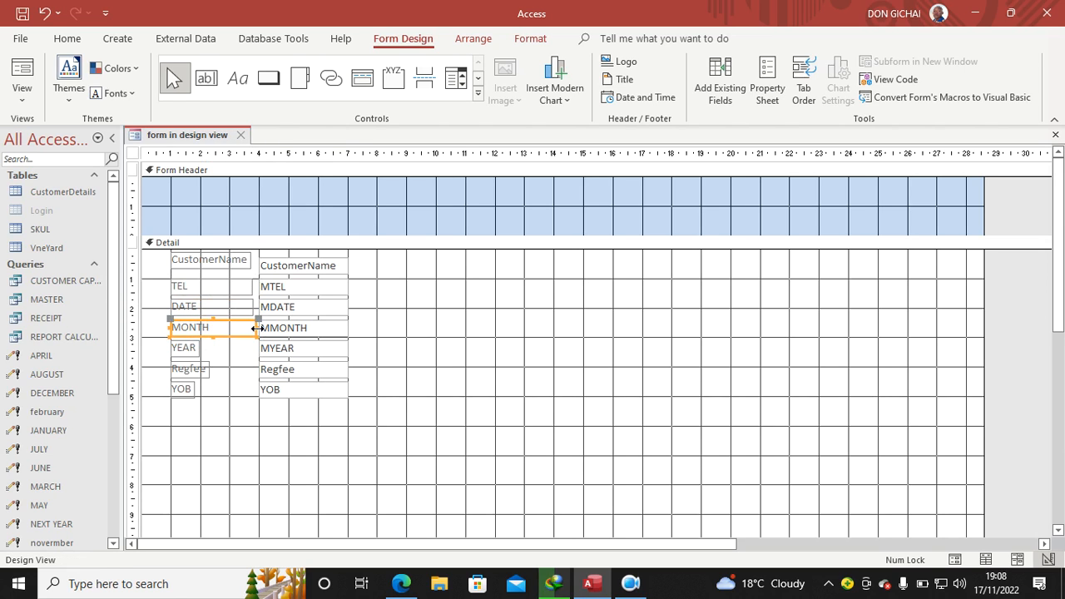
{"action": "left_click", "coordinate": [183, 348]}
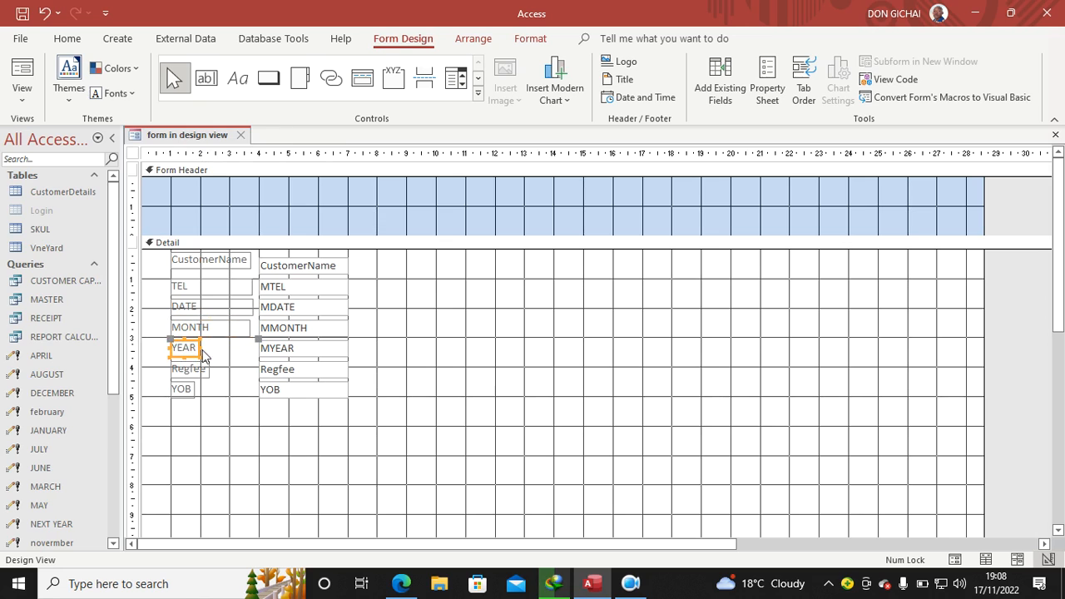
{"action": "left_click", "coordinate": [183, 348]}
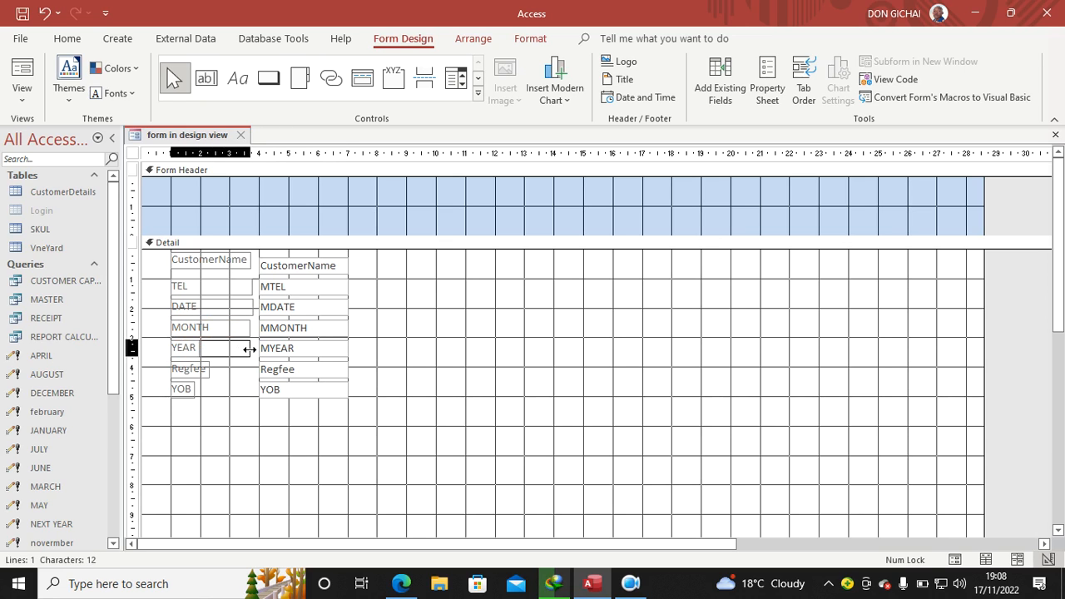
{"action": "mouse_move", "coordinate": [230, 370]}
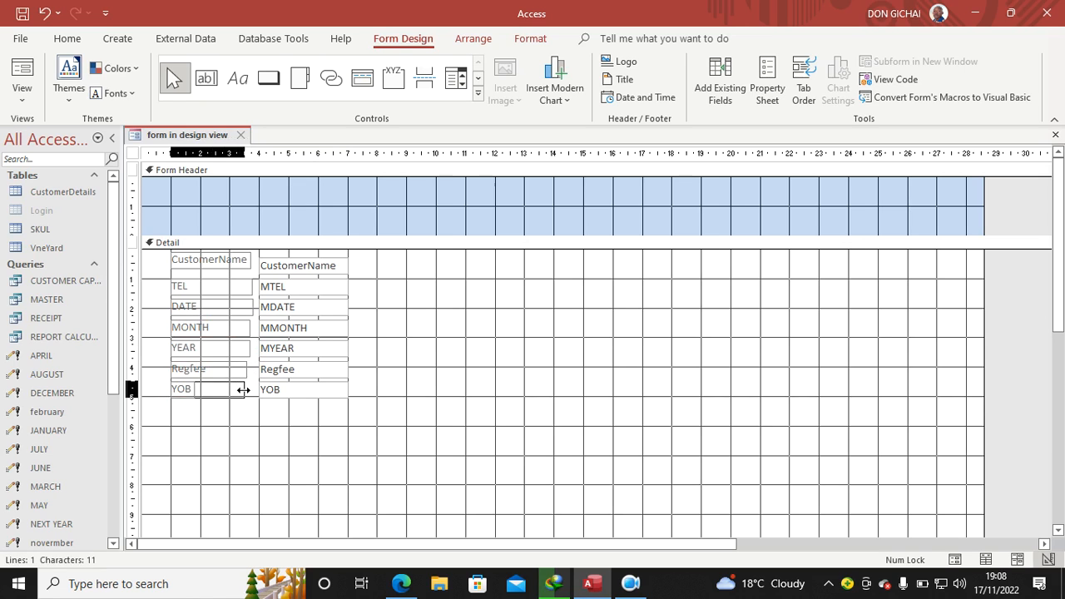
{"action": "left_click", "coordinate": [209, 260]}
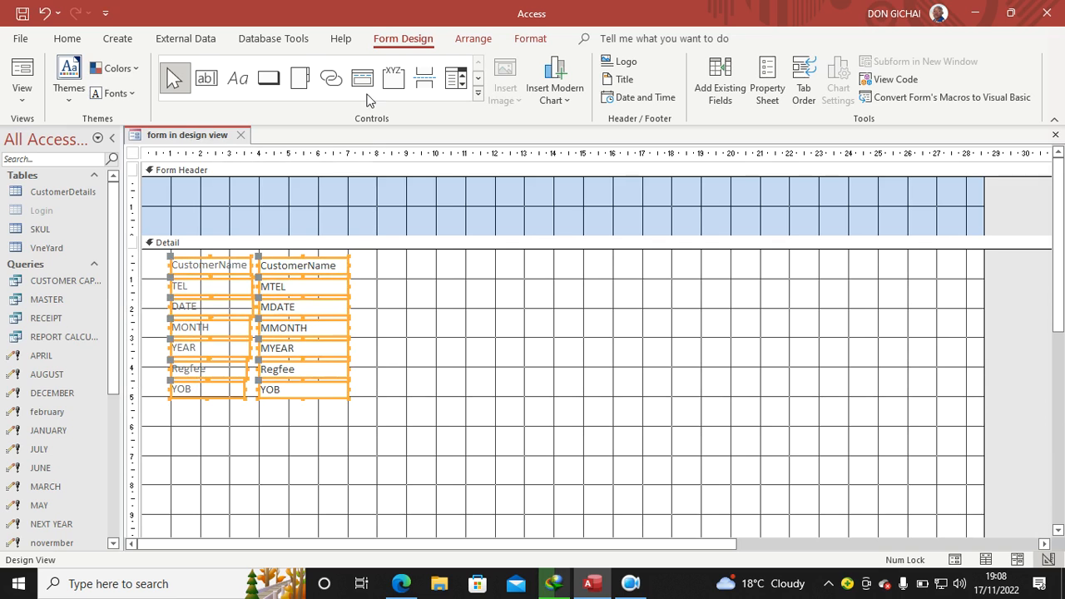
Step: Format the selected labels and fields as bold, size 14 text
{"action": "left_click", "coordinate": [529, 38]}
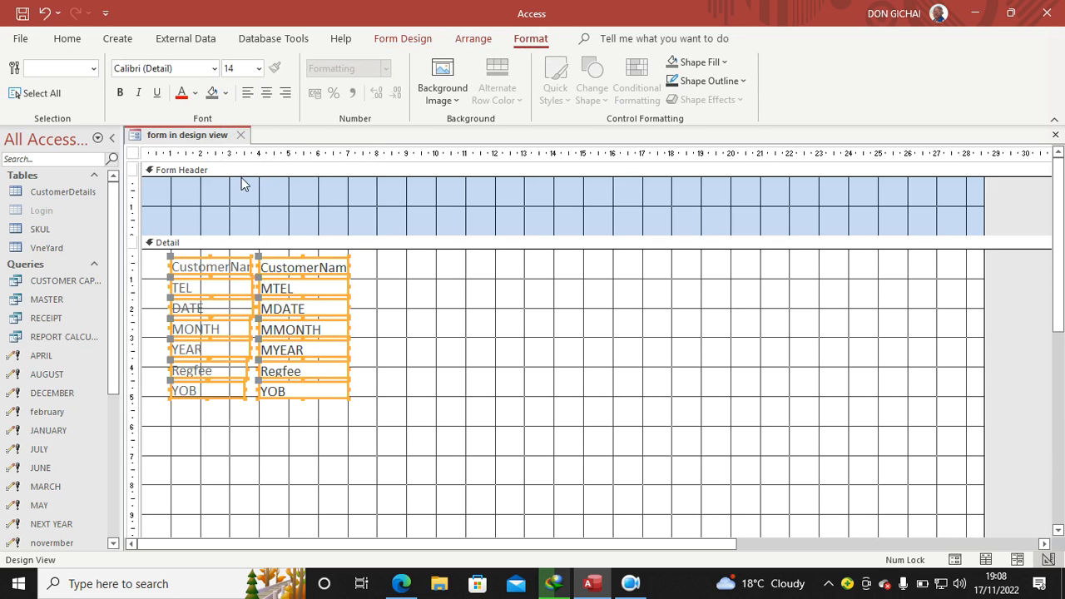
{"action": "mouse_move", "coordinate": [203, 170]}
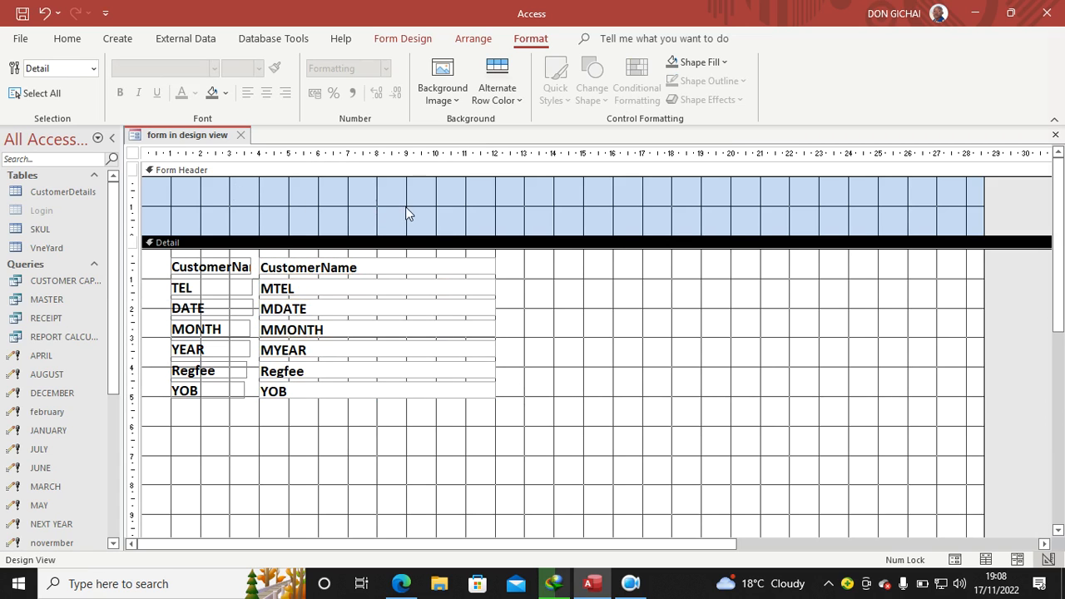
{"action": "left_click", "coordinate": [403, 39]}
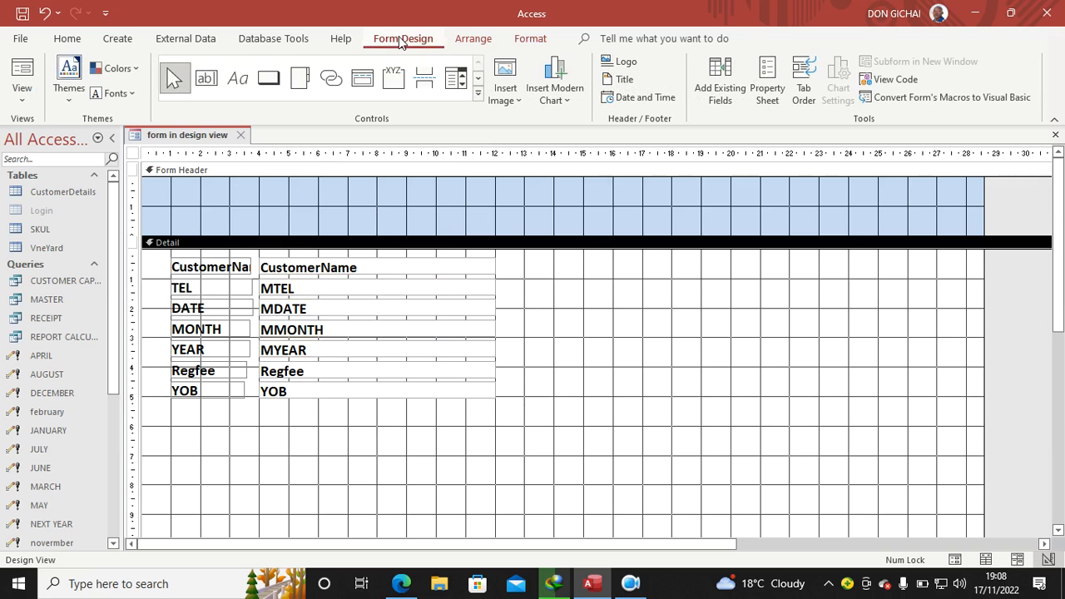
Step: Add a header label reading 'CUSTOMERS DETAILS CAPTURE FORM'
{"action": "left_click", "coordinate": [236, 79]}
{"action": "type", "text": "C"}
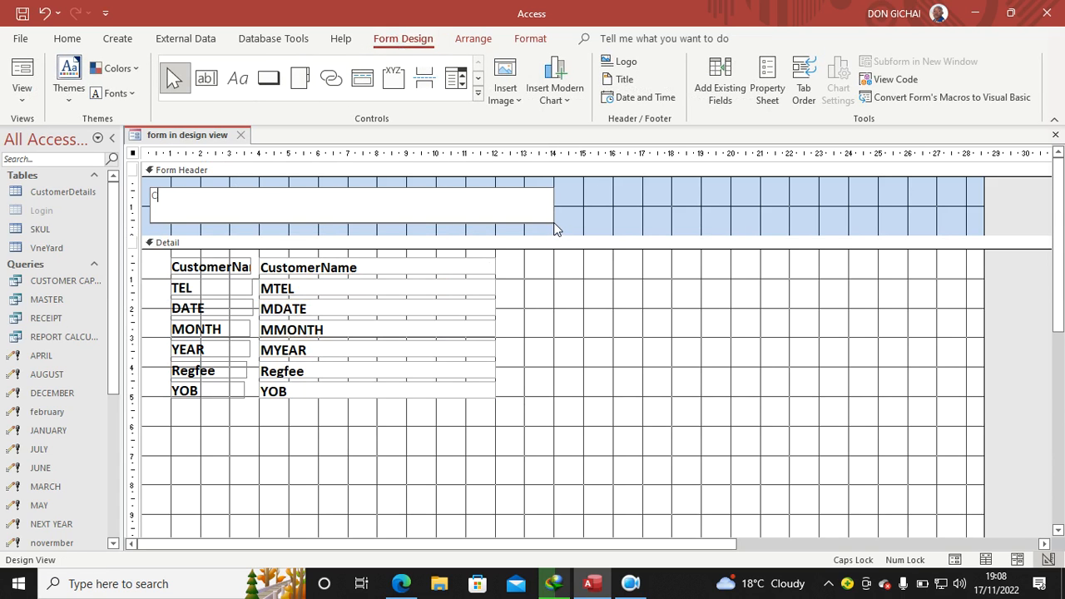
{"action": "type", "text": "USTOMERS D"}
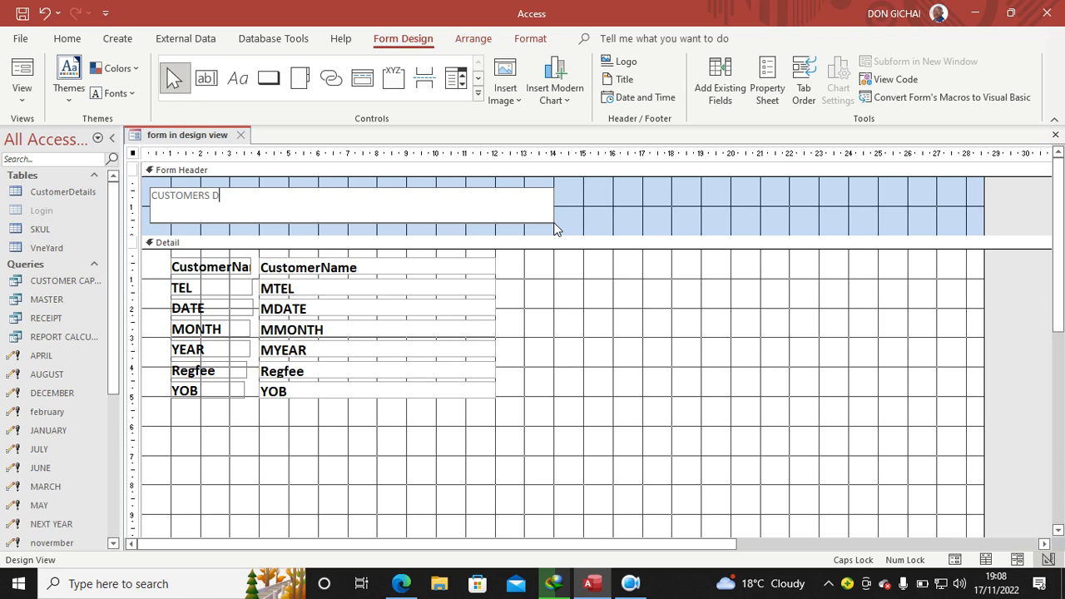
{"action": "type", "text": "ETAILS CAP"}
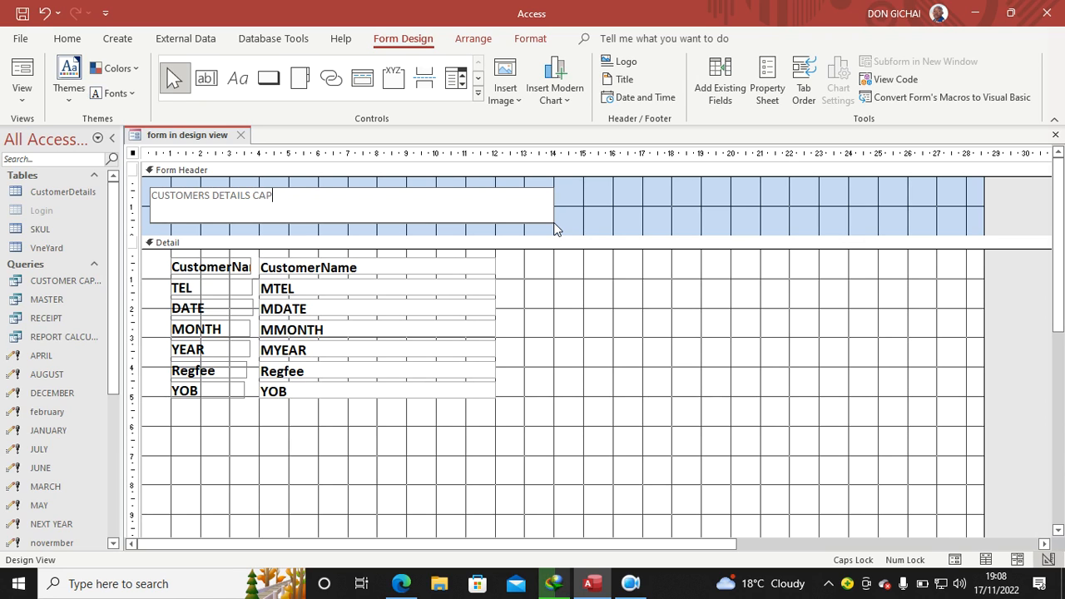
{"action": "type", "text": "TURE FORM"}
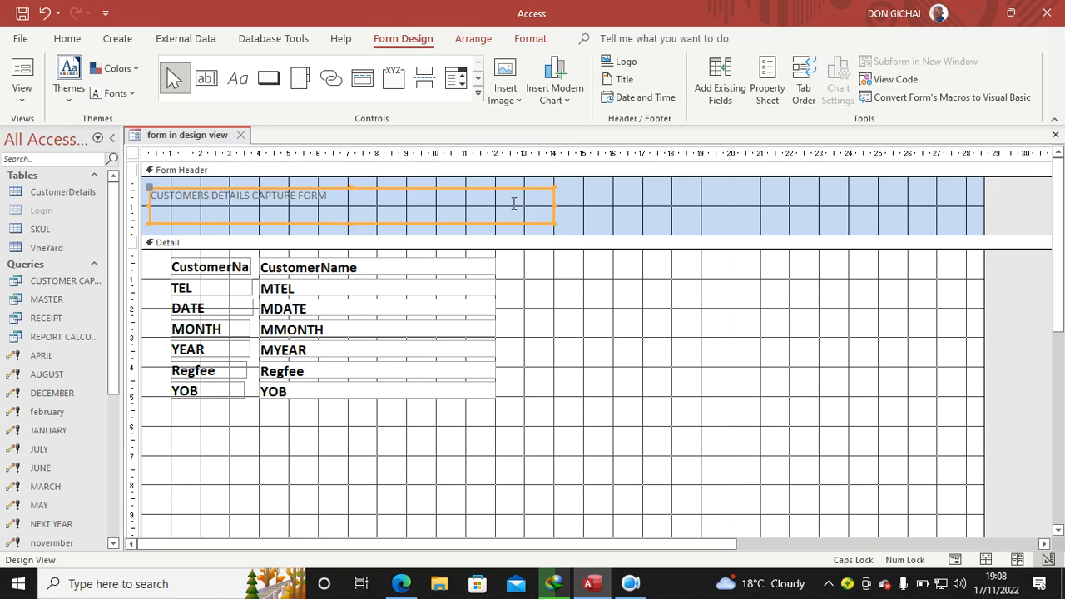
Step: Format the heading at size 24 in Arial Rounded MT Bold
{"action": "left_click", "coordinate": [529, 38]}
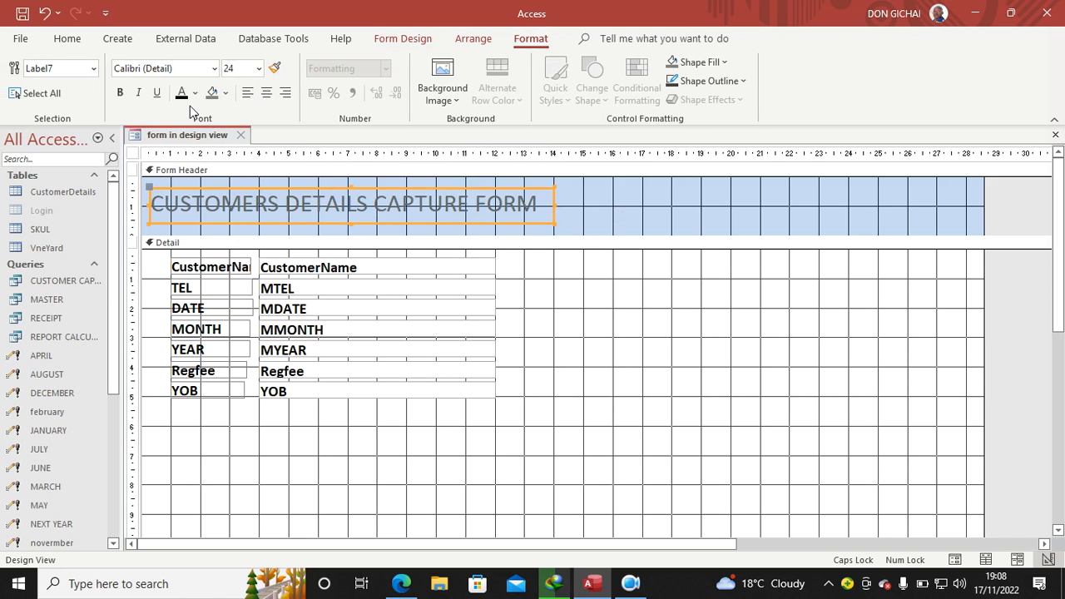
{"action": "left_click", "coordinate": [120, 93]}
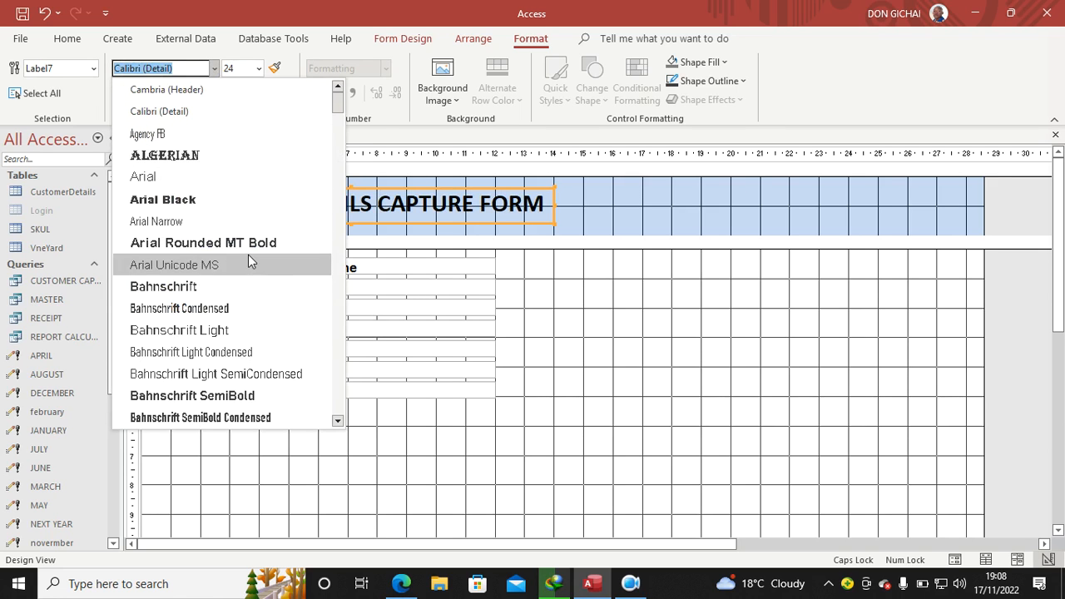
{"action": "left_click", "coordinate": [203, 243]}
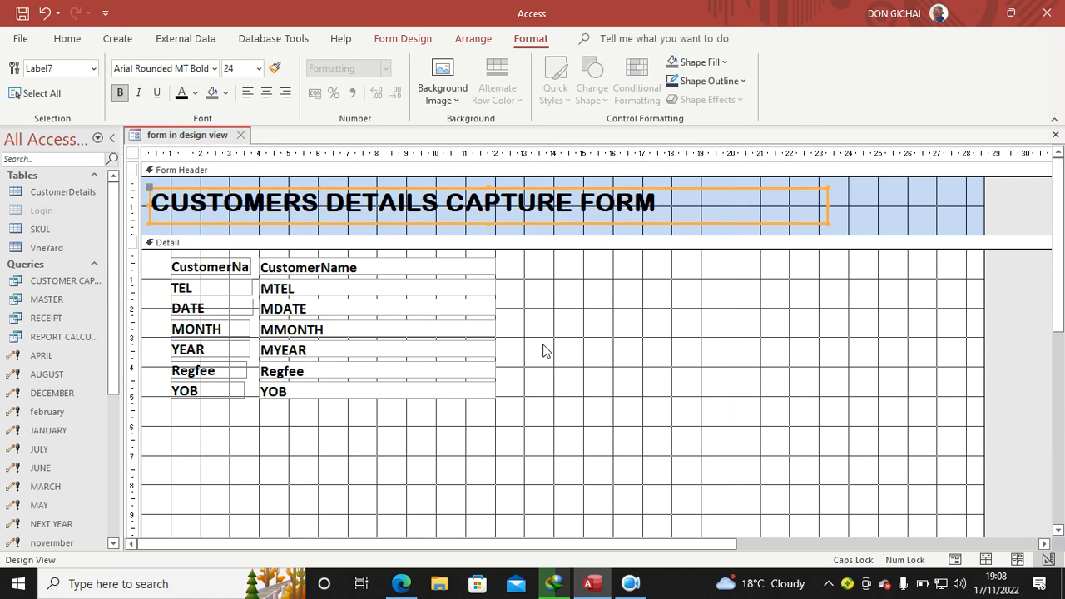
{"action": "mouse_move", "coordinate": [569, 299]}
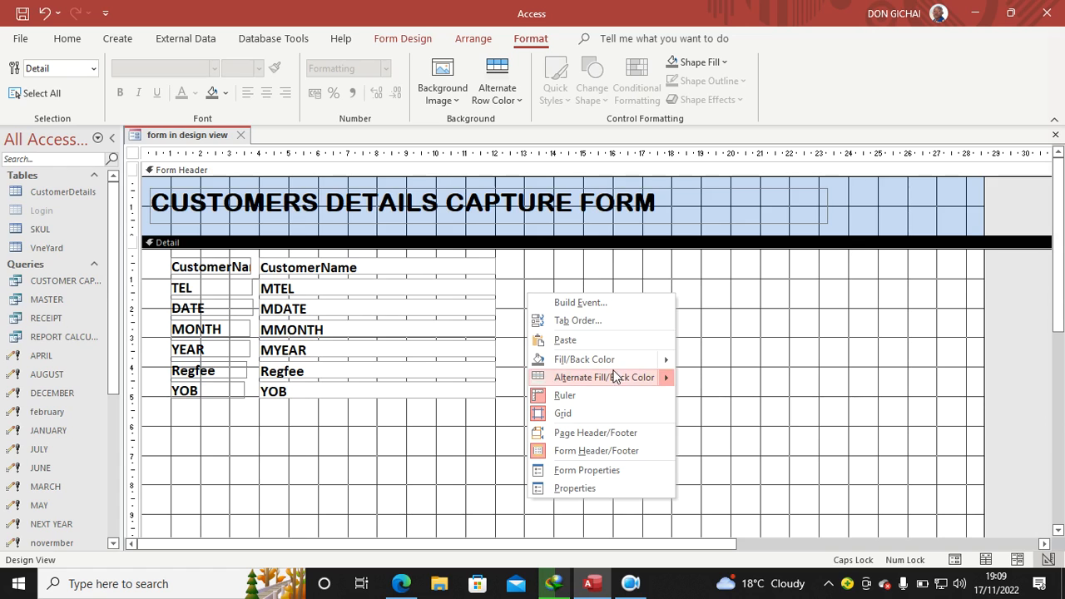
Step: Fill the Detail section background with a light green swatch
{"action": "left_click", "coordinate": [584, 360]}
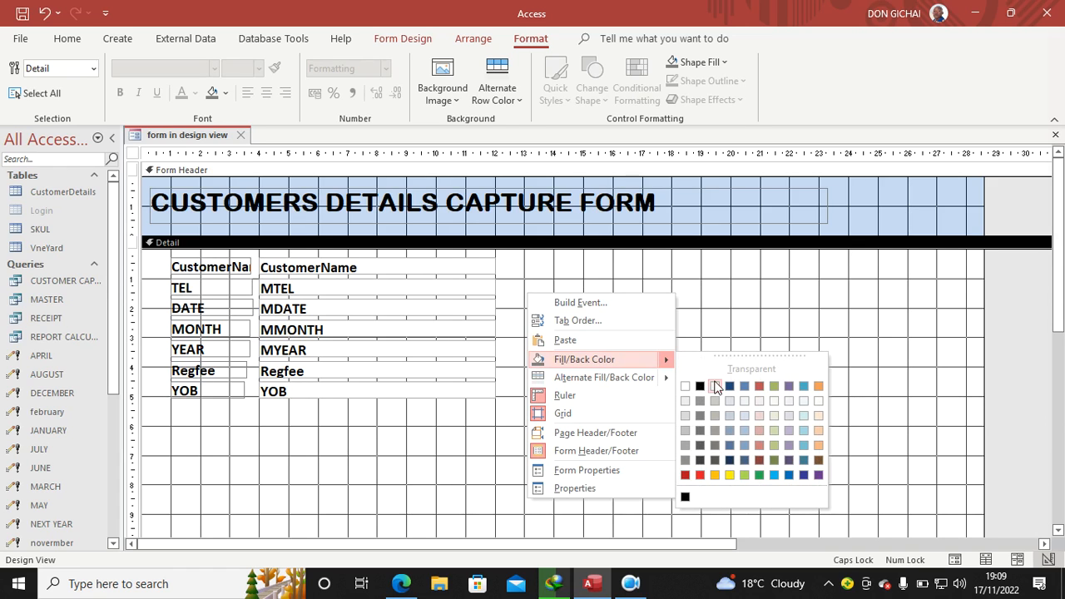
{"action": "mouse_move", "coordinate": [746, 431]}
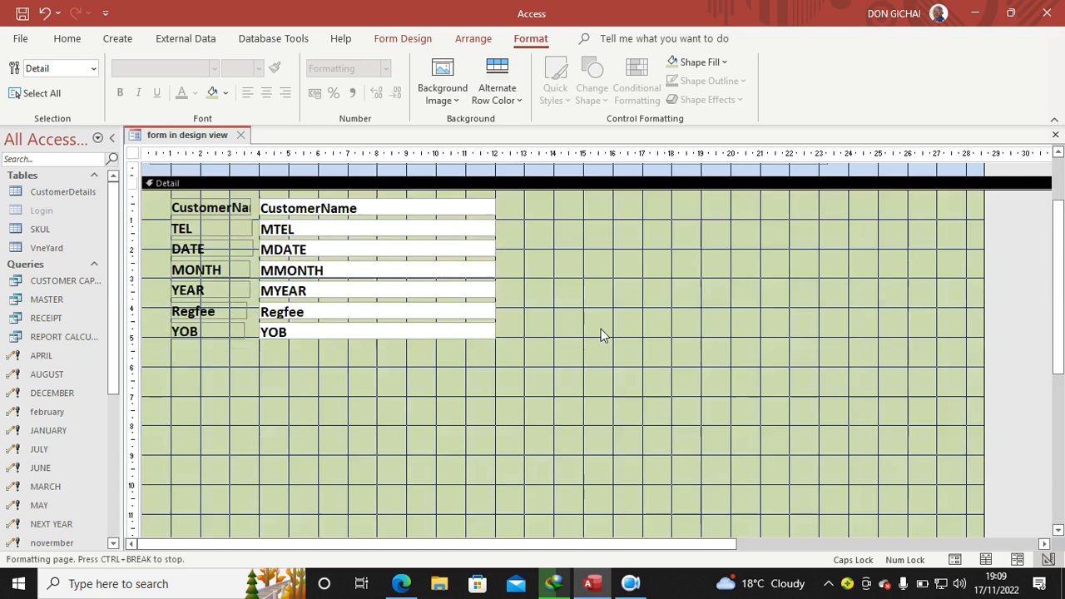
{"action": "scroll", "scroll_direction": "down", "scroll_amount": 3}
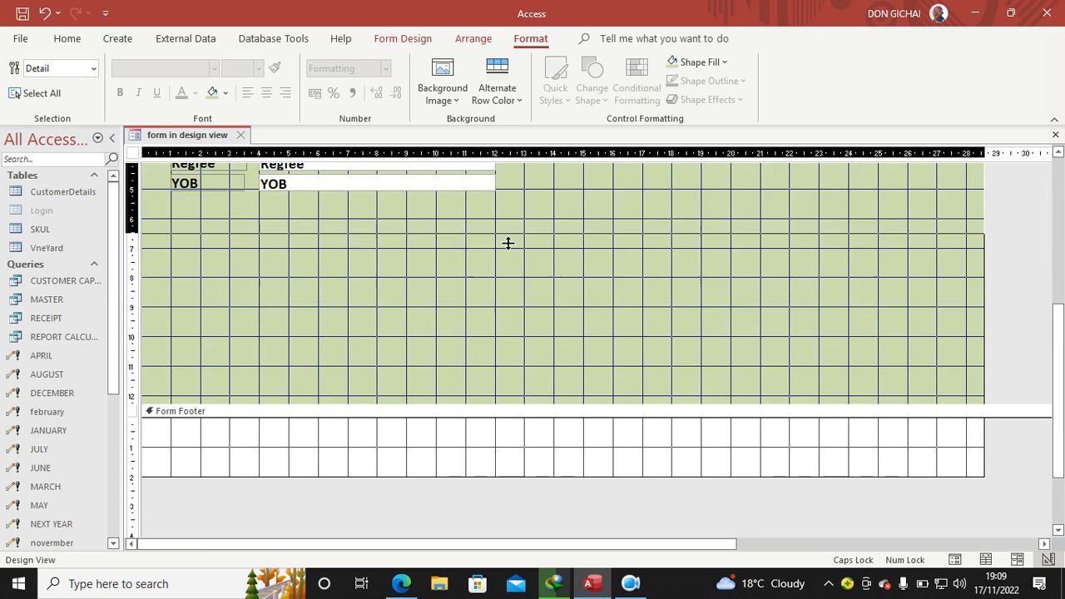
{"action": "scroll", "scroll_direction": "up", "scroll_amount": 3}
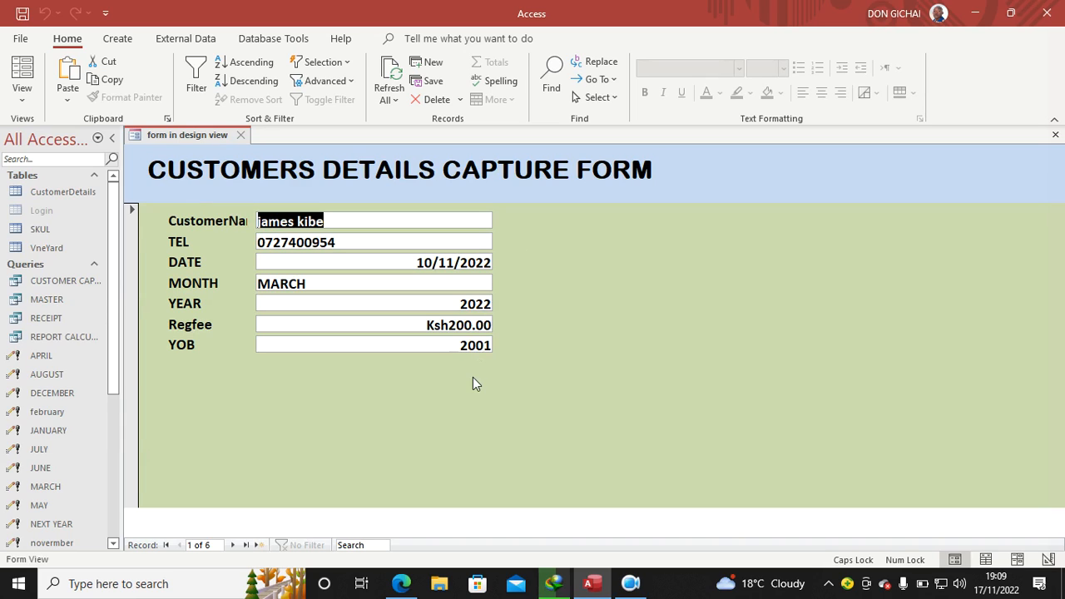
{"action": "mouse_move", "coordinate": [464, 387]}
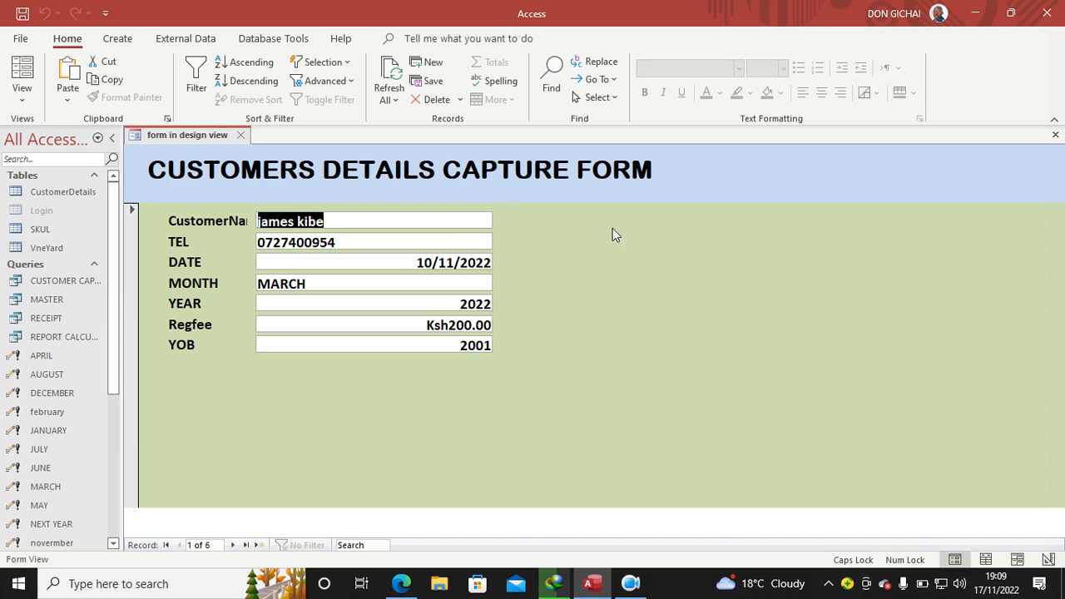
{"action": "left_click", "coordinate": [23, 75]}
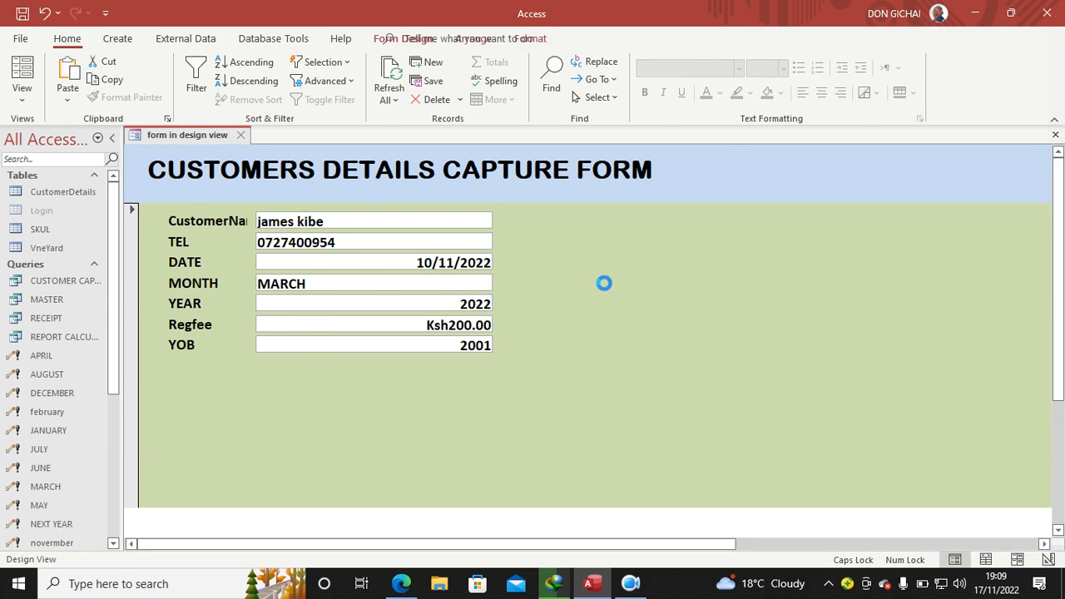
{"action": "left_click", "coordinate": [403, 38]}
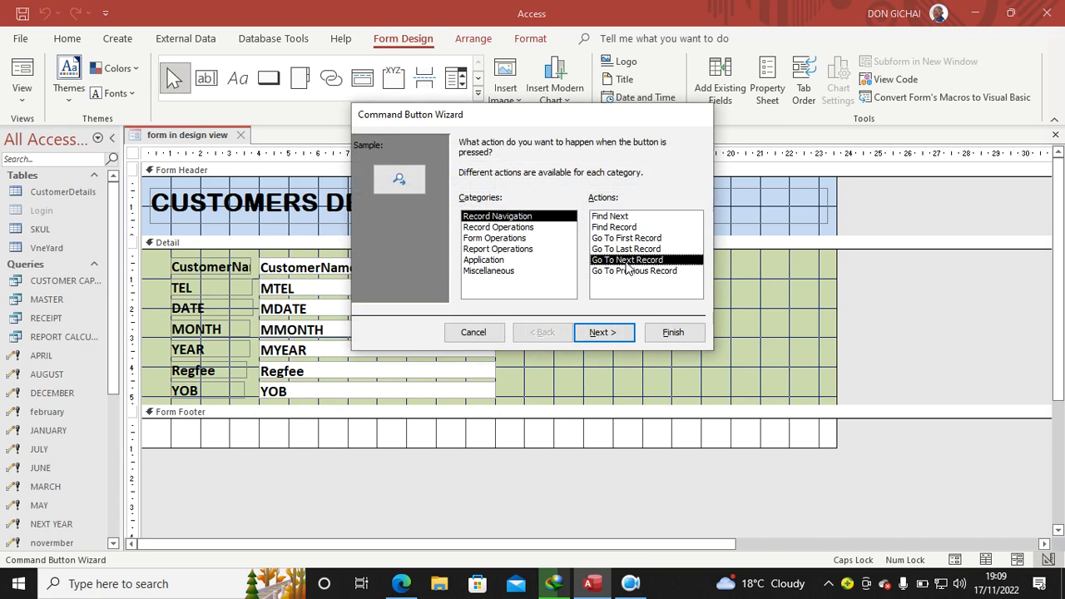
Step: Create Next Record and Previous Record buttons with text labels via the Command Button Wizard
{"action": "left_click", "coordinate": [602, 333]}
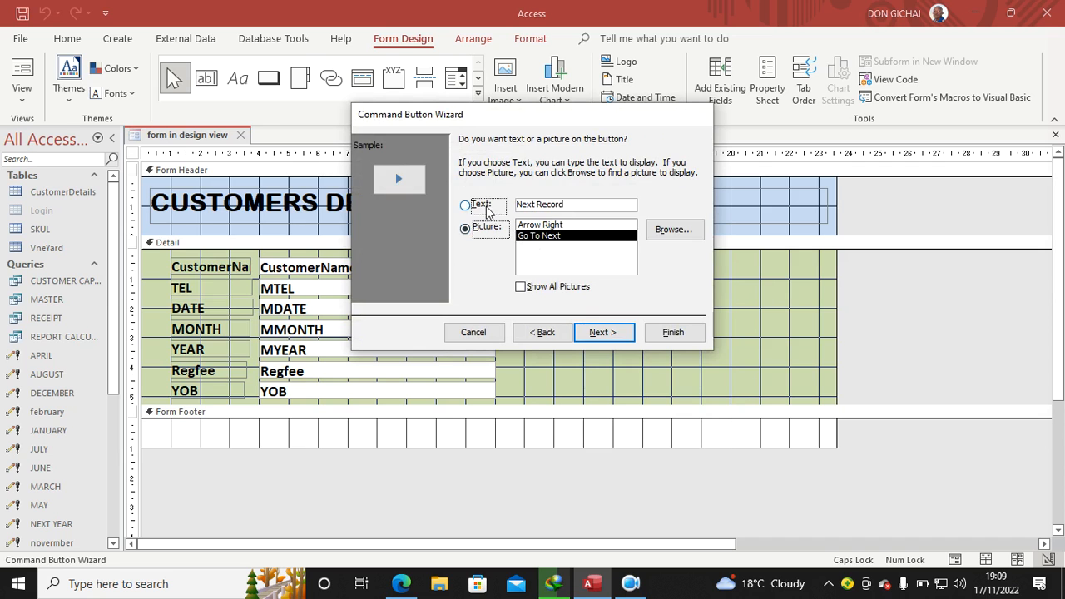
{"action": "left_click", "coordinate": [672, 333]}
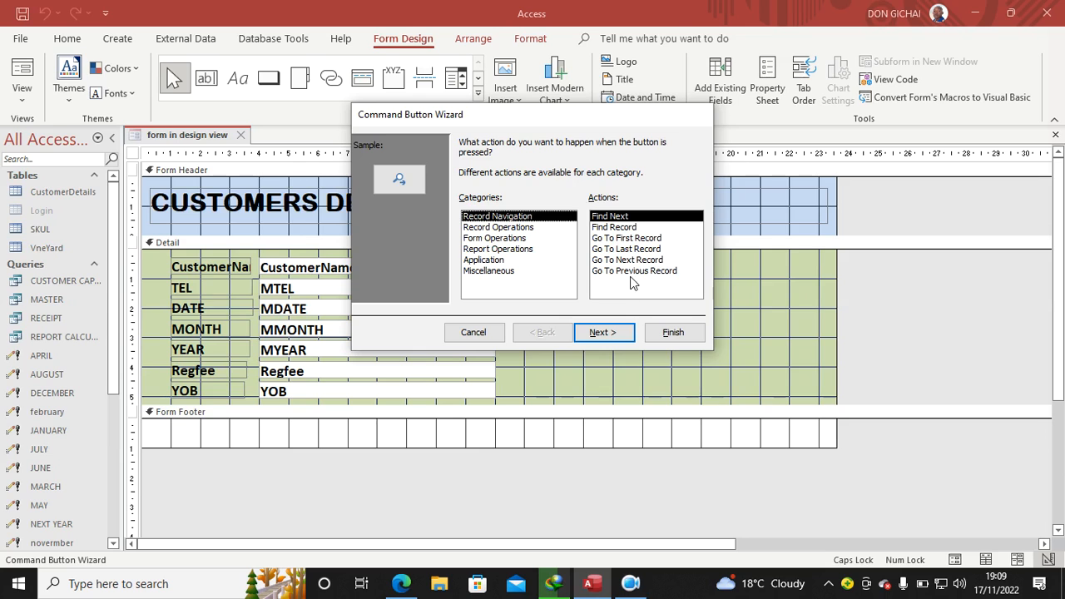
{"action": "left_click", "coordinate": [602, 333]}
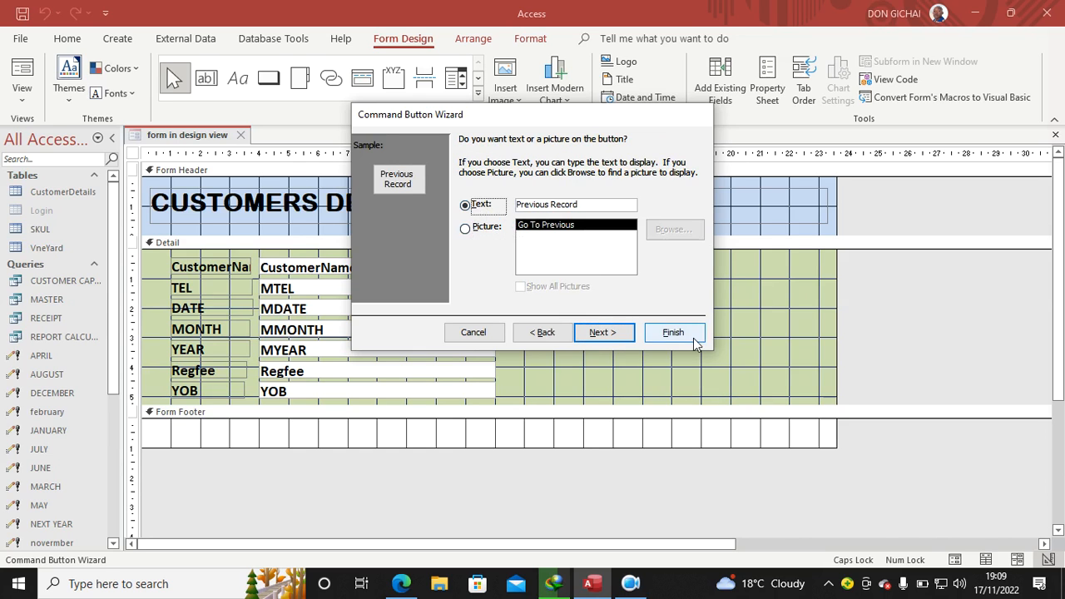
{"action": "left_click", "coordinate": [672, 333]}
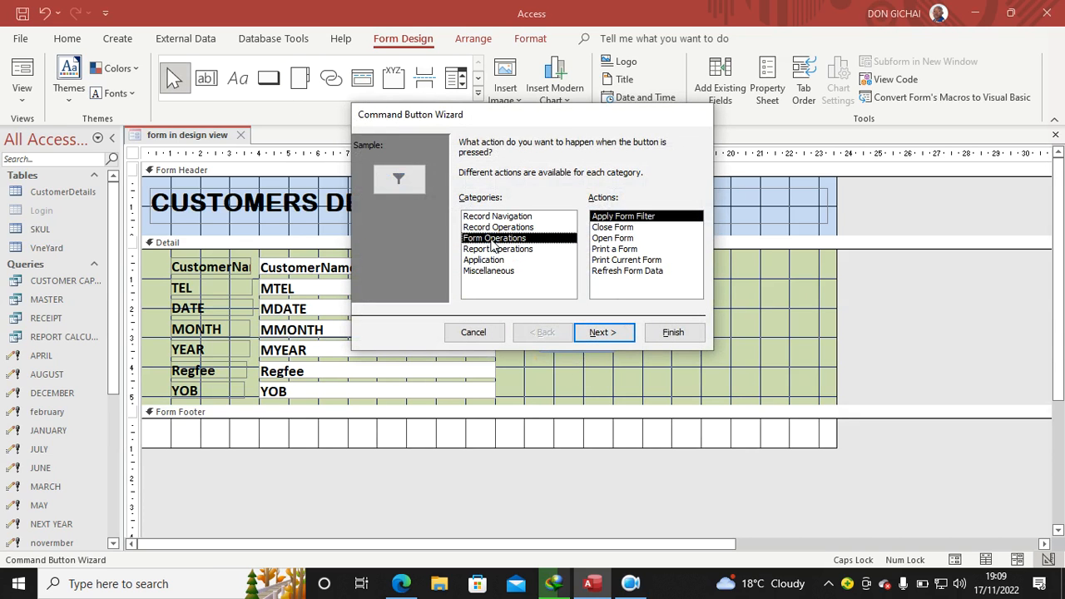
Step: Create a Close Form button with a text label
{"action": "left_click", "coordinate": [612, 226]}
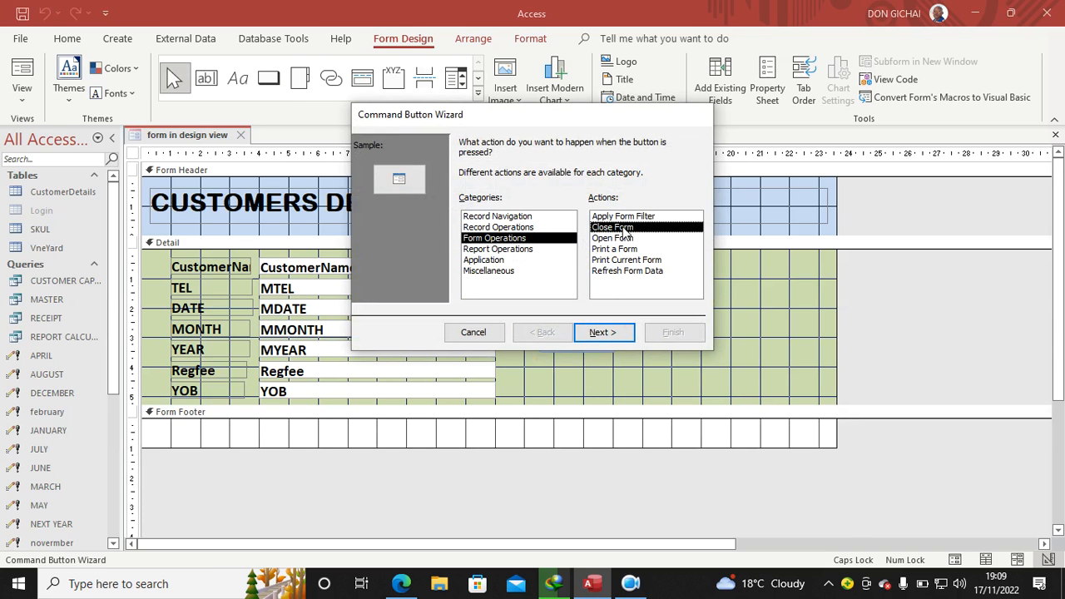
{"action": "left_click", "coordinate": [603, 333]}
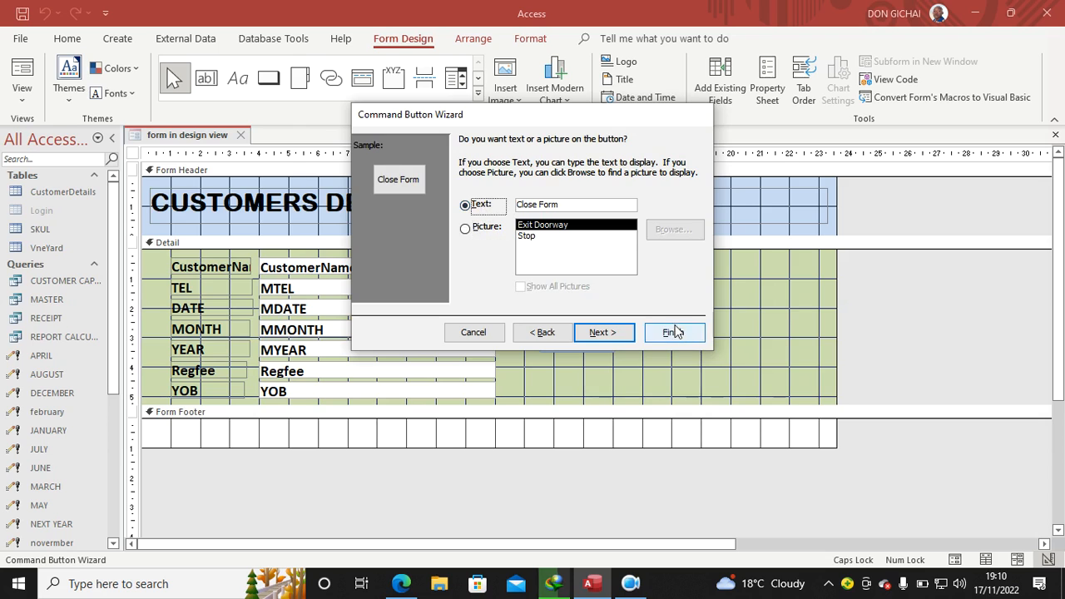
{"action": "left_click", "coordinate": [669, 333]}
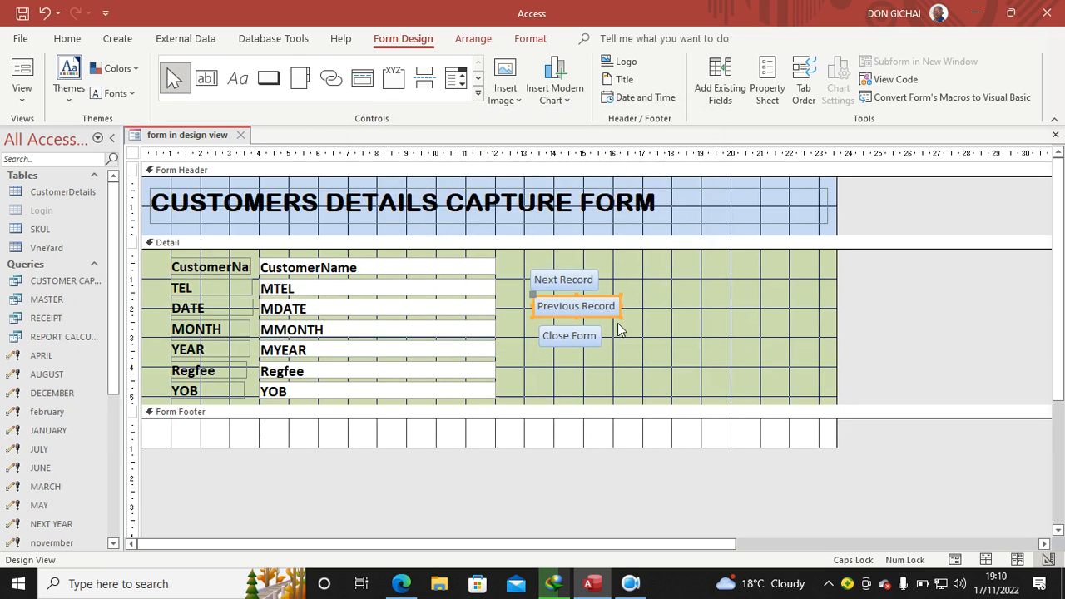
Step: Give the three navigation buttons a red shape fill and view the form
{"action": "left_click", "coordinate": [562, 280]}
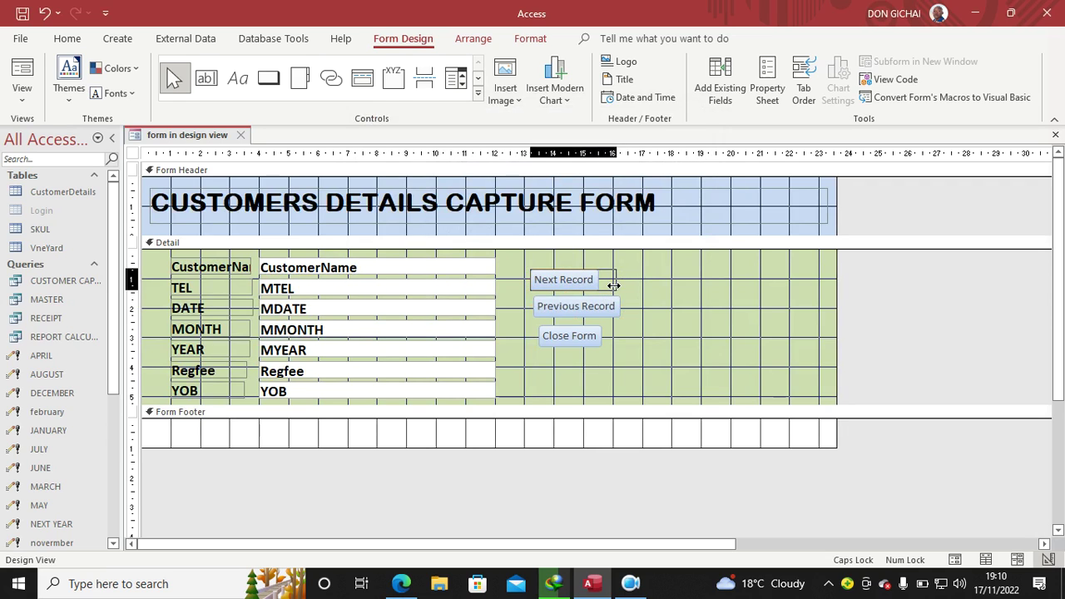
{"action": "left_click", "coordinate": [569, 336]}
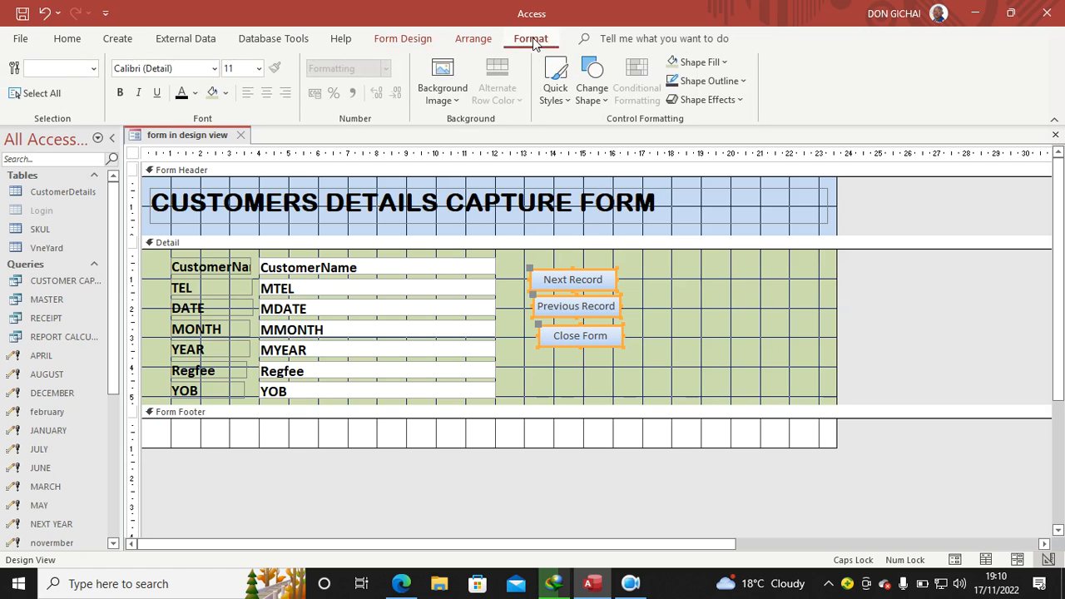
{"action": "left_click", "coordinate": [725, 62]}
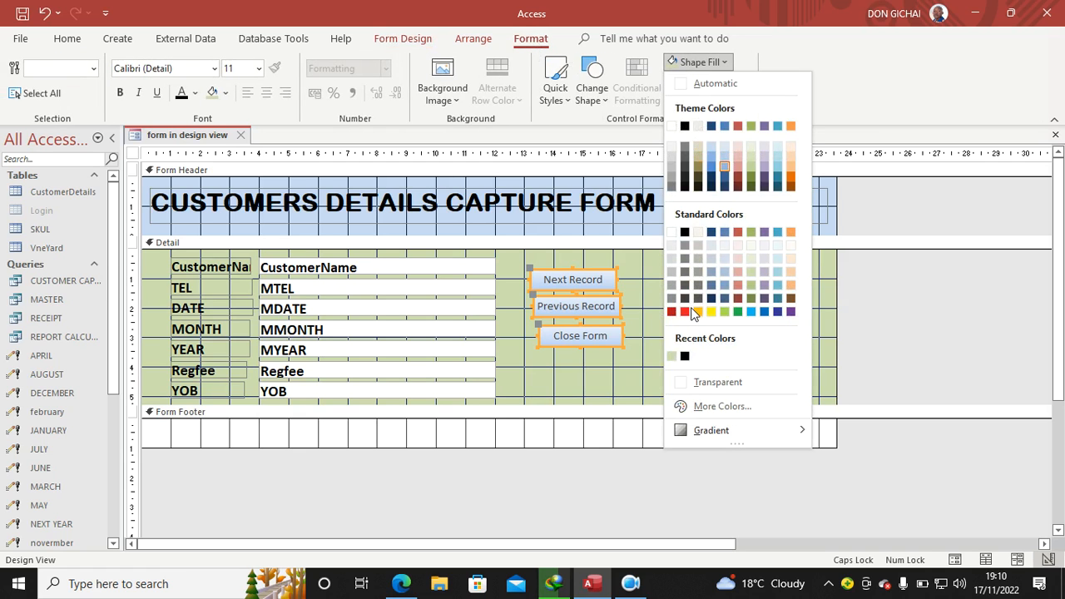
{"action": "left_click", "coordinate": [672, 311]}
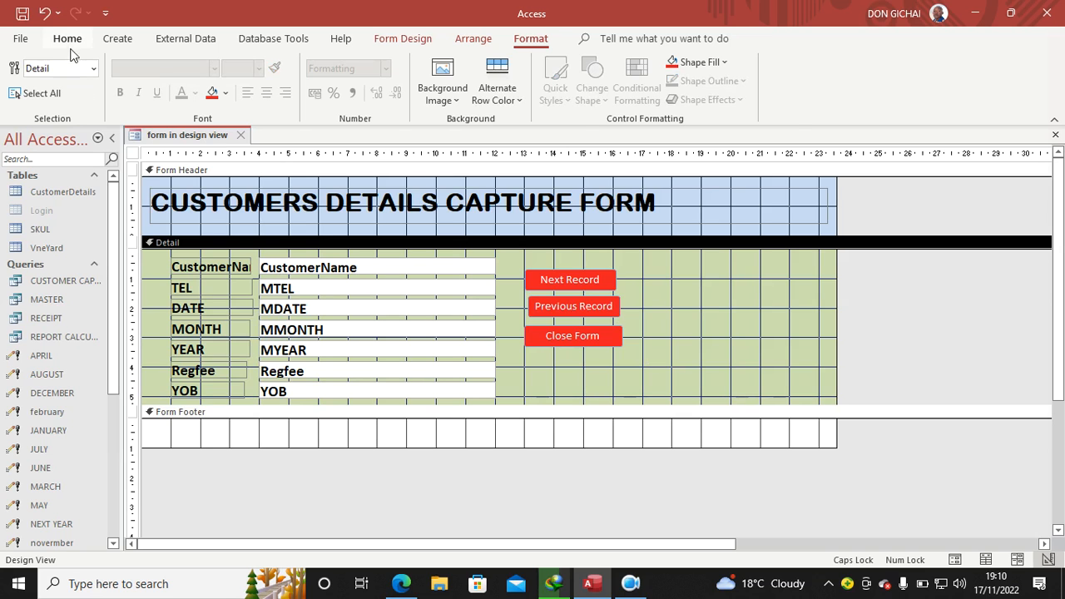
{"action": "left_click", "coordinate": [23, 75]}
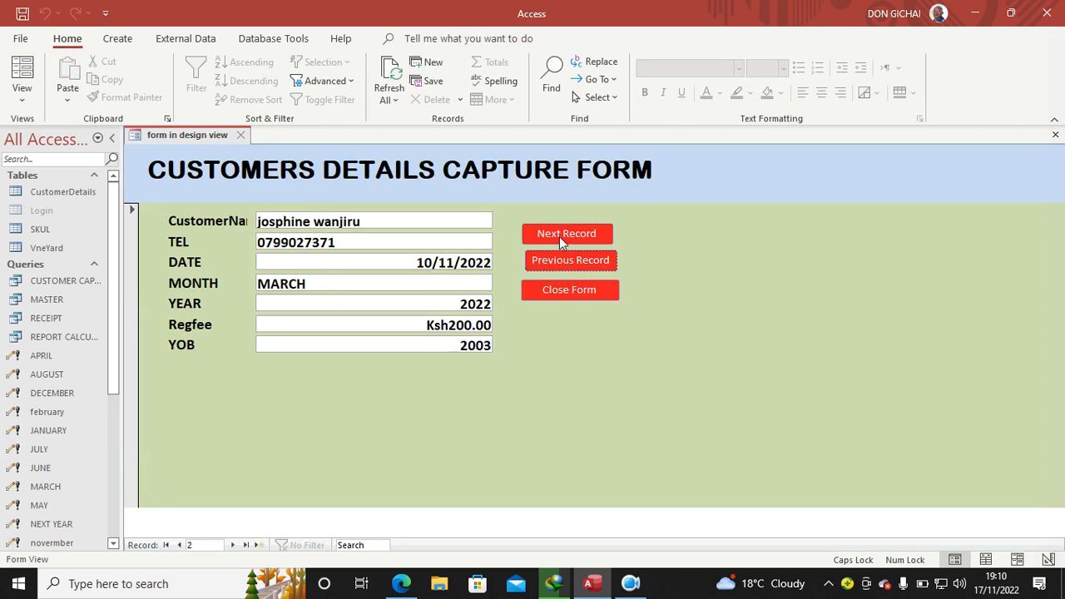
Step: Close the customer details capture form, leaving the workspace empty
{"action": "left_click", "coordinate": [566, 233]}
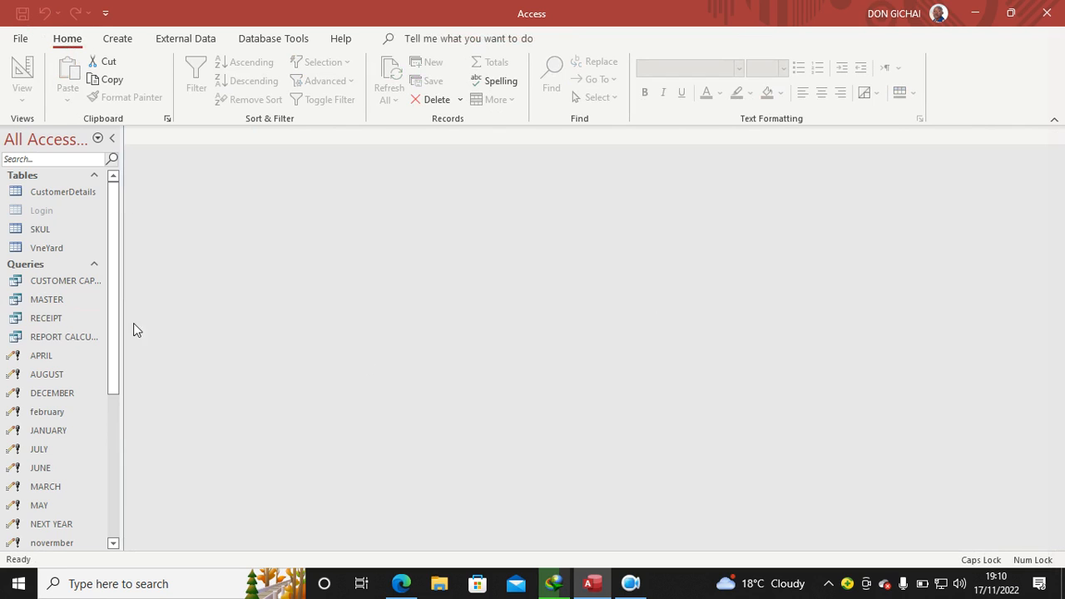
{"action": "mouse_move", "coordinate": [47, 317]}
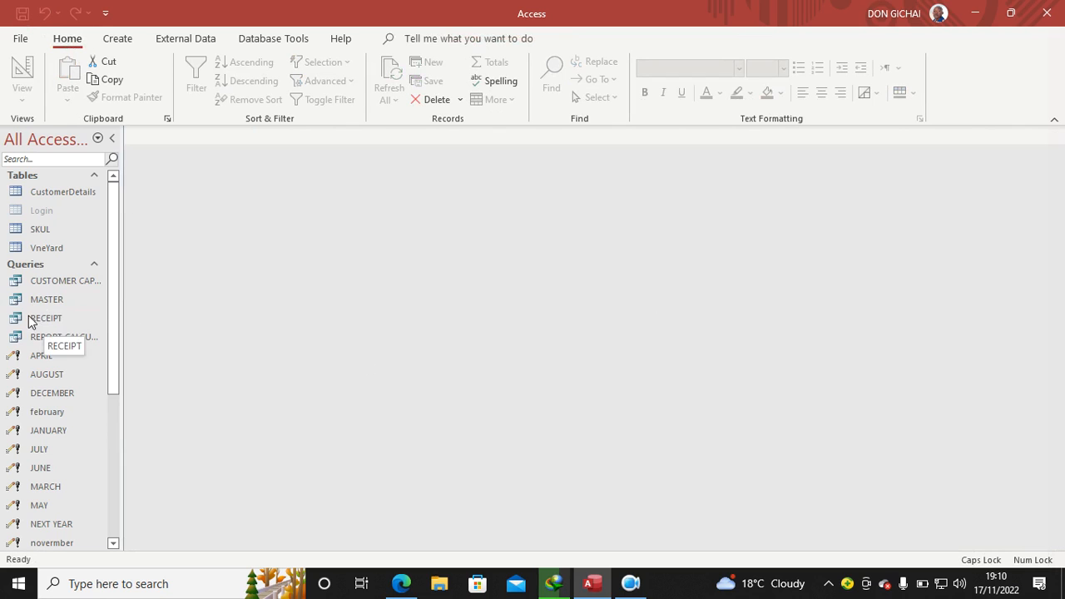
{"action": "mouse_move", "coordinate": [25, 287]}
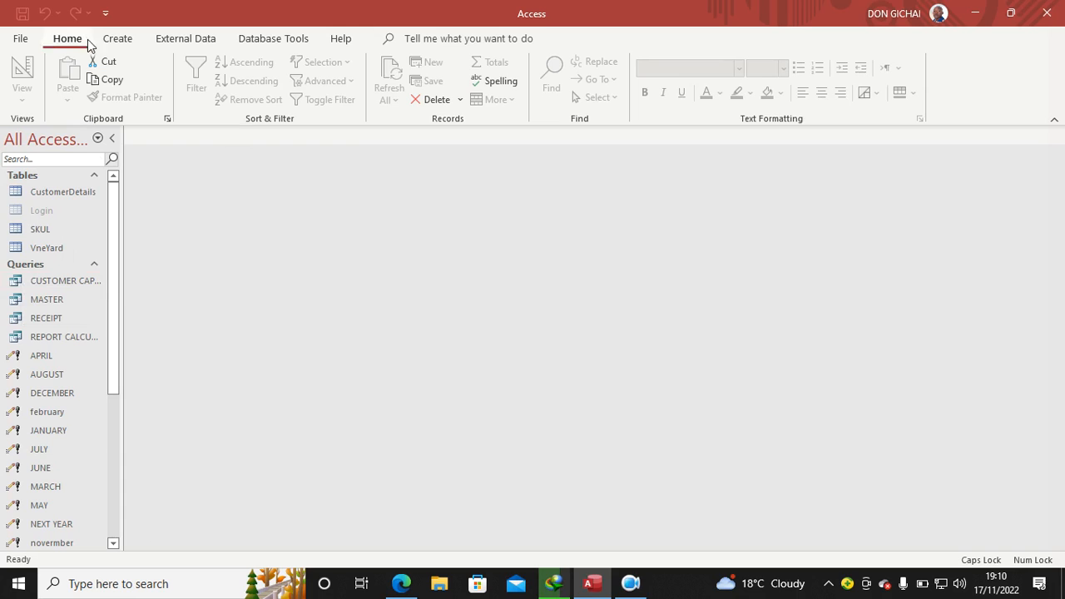
Step: Start a blank form in Design View, add Form Header/Footer sections and choose its record source in the Property Sheet
{"action": "left_click", "coordinate": [116, 38]}
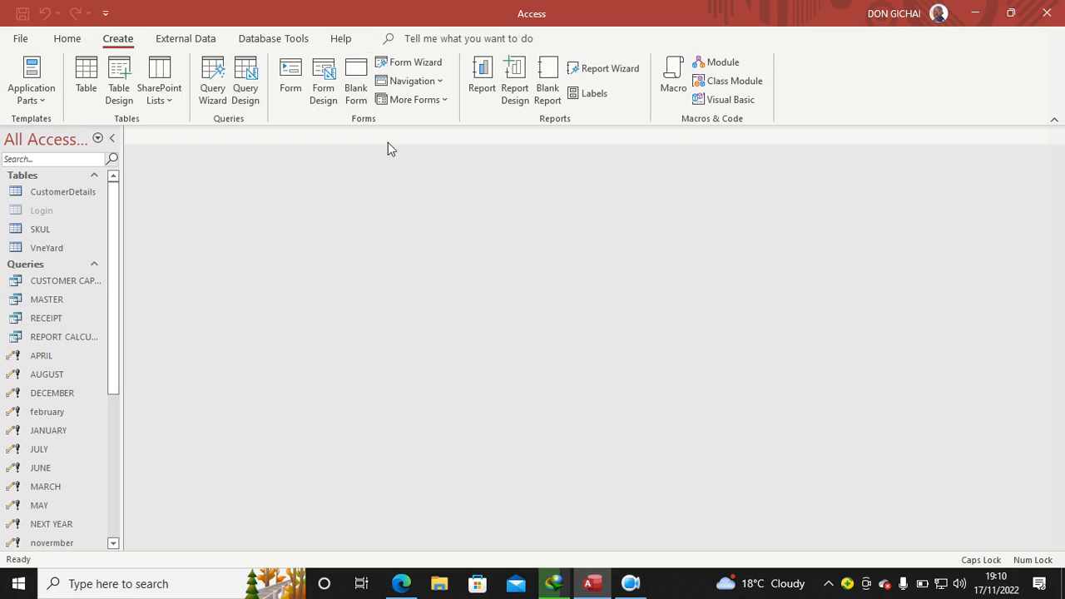
{"action": "left_click", "coordinate": [323, 80]}
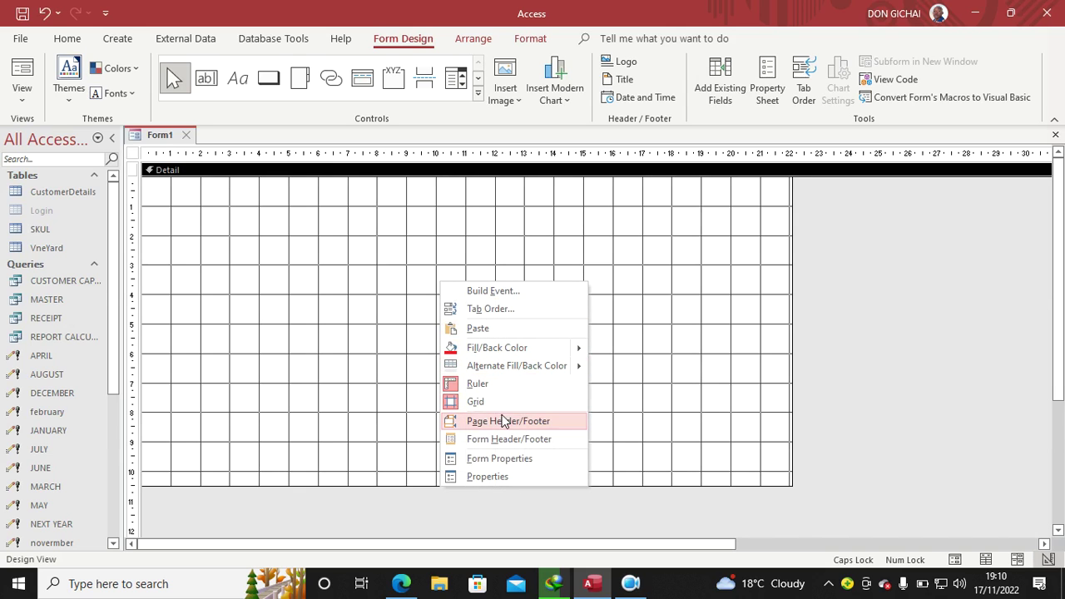
{"action": "mouse_move", "coordinate": [509, 439]}
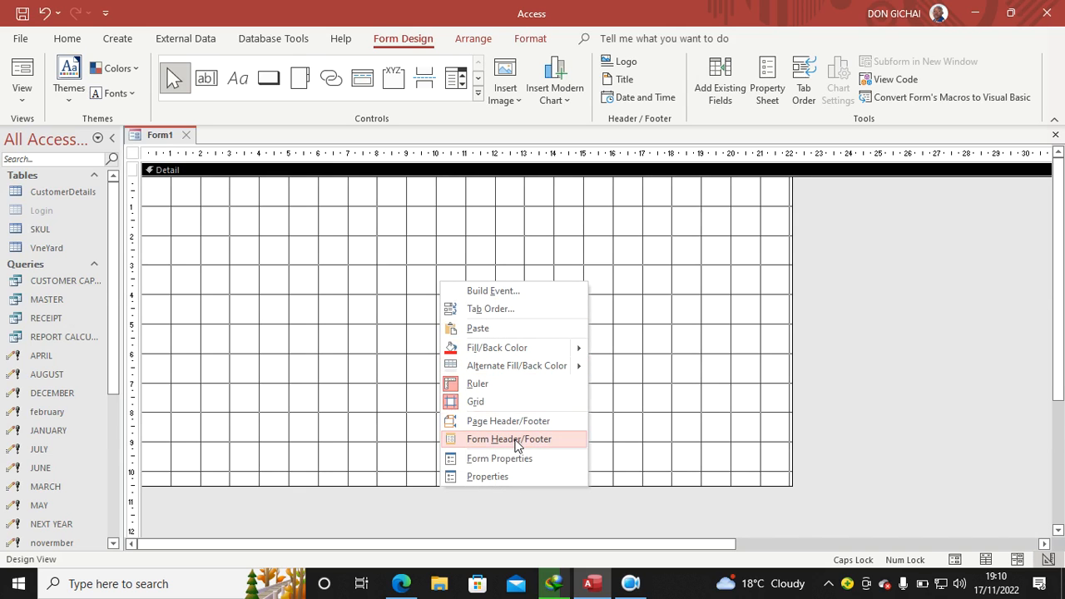
{"action": "left_click", "coordinate": [509, 439]}
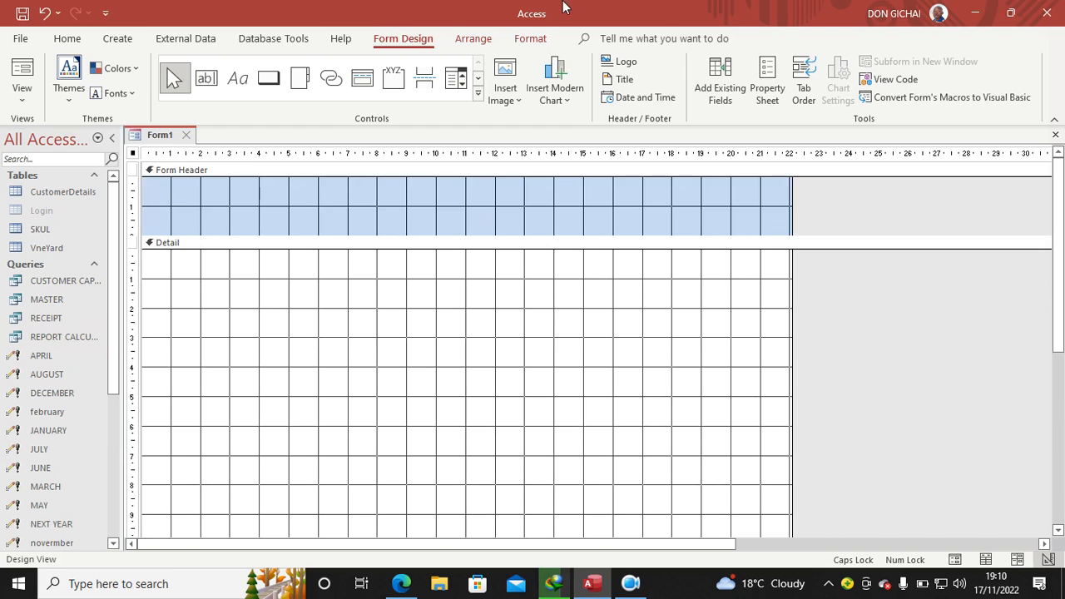
{"action": "mouse_move", "coordinate": [765, 80]}
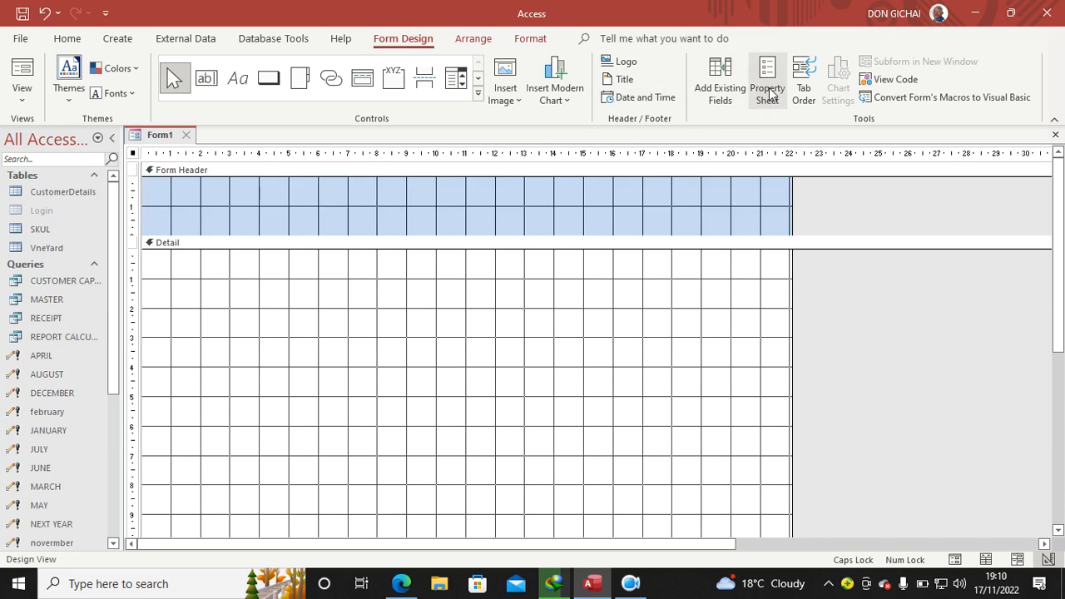
{"action": "left_click", "coordinate": [766, 79]}
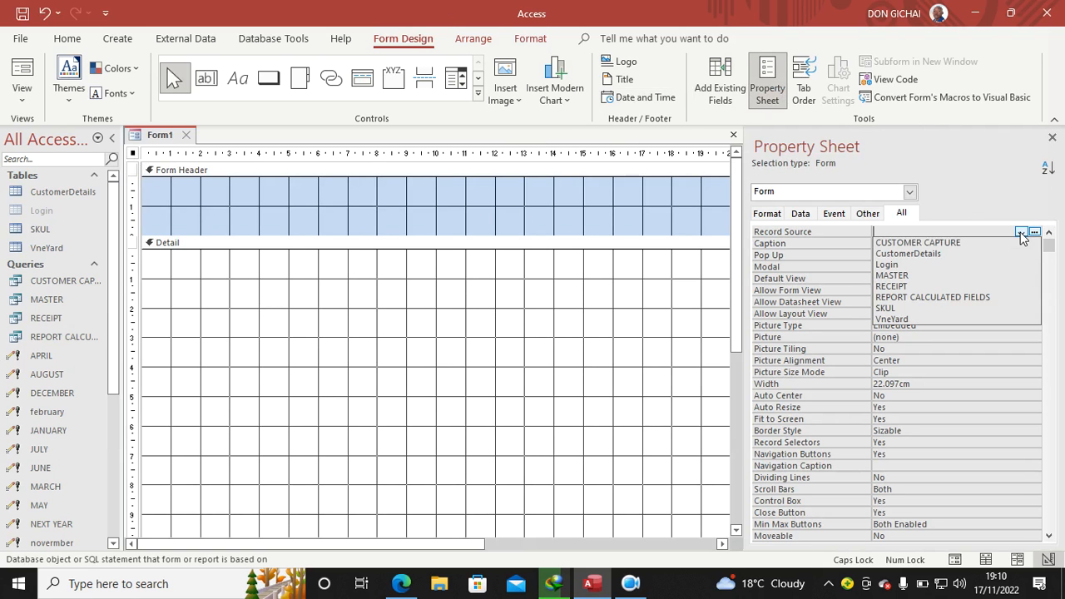
{"action": "left_click", "coordinate": [909, 253]}
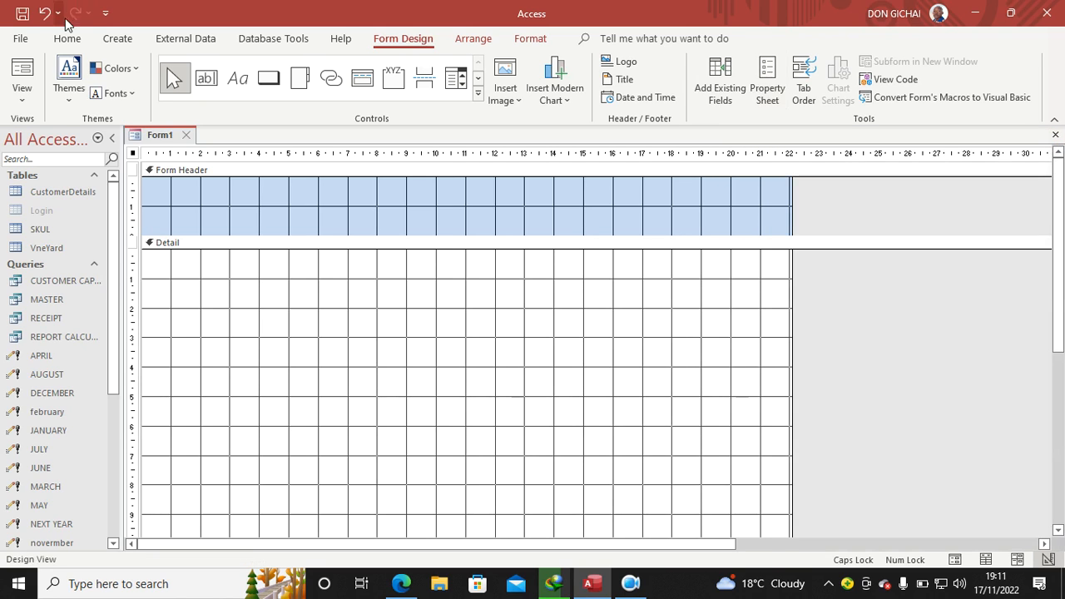
Step: Save the new form under the name DATASHEET VIEW
{"action": "left_click", "coordinate": [23, 13]}
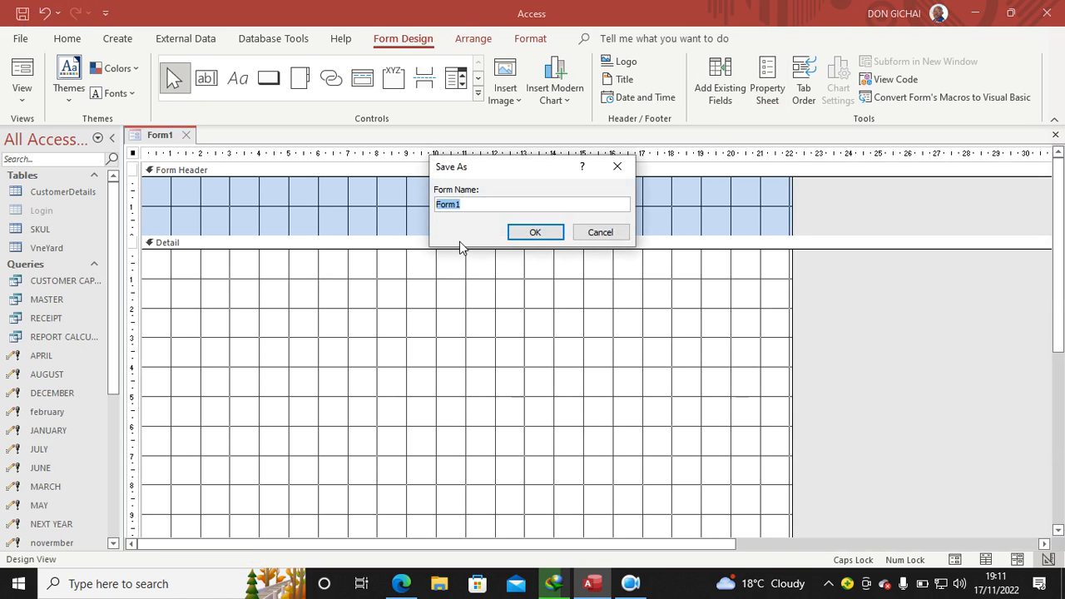
{"action": "type", "text": "DATASHEET V"}
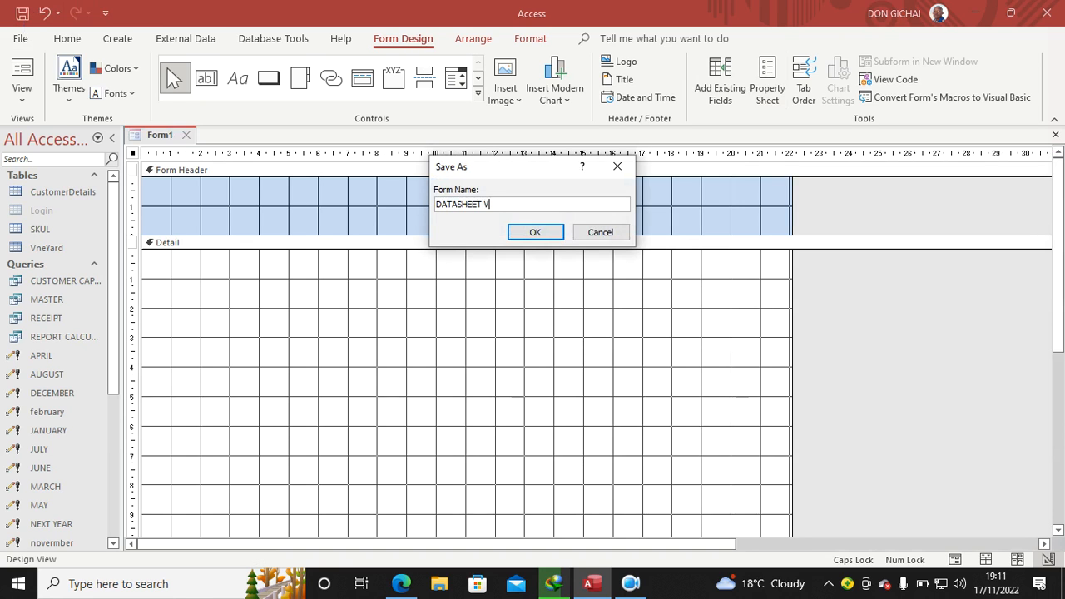
{"action": "type", "text": "IEW"}
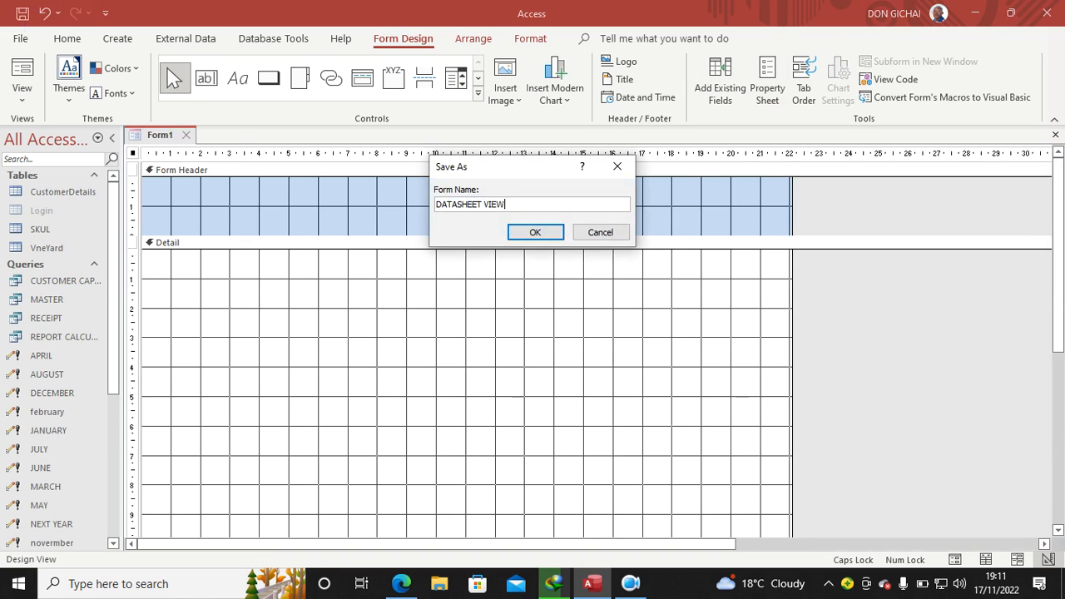
{"action": "left_click", "coordinate": [536, 233]}
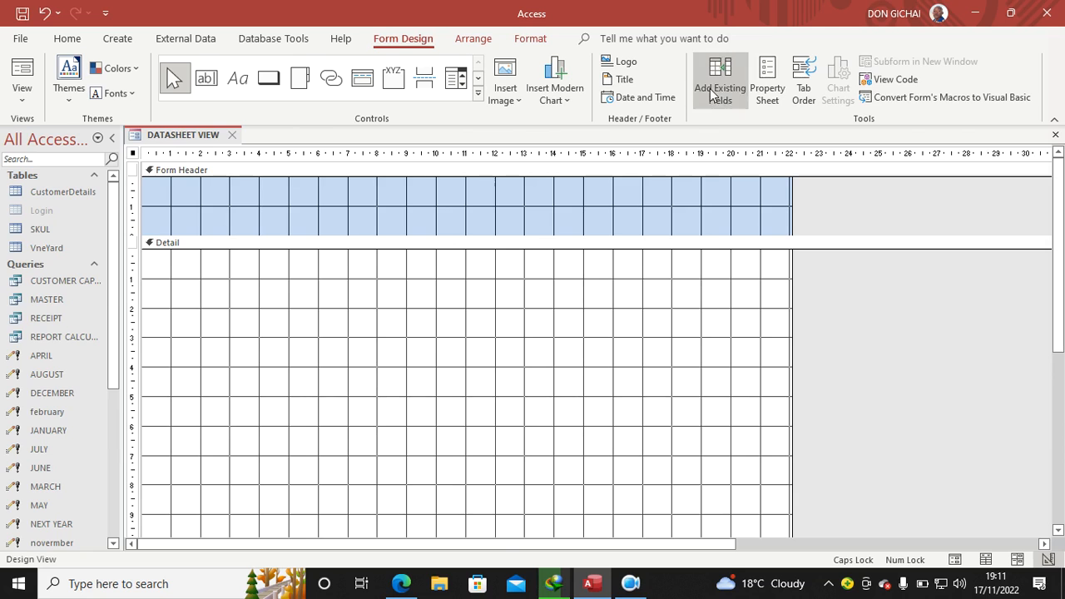
Step: Add the CustomerDetails fields, paste their labels into the header and line the MDATE, MMONTH, MYEAR boxes in one Detail row
{"action": "left_click", "coordinate": [719, 80]}
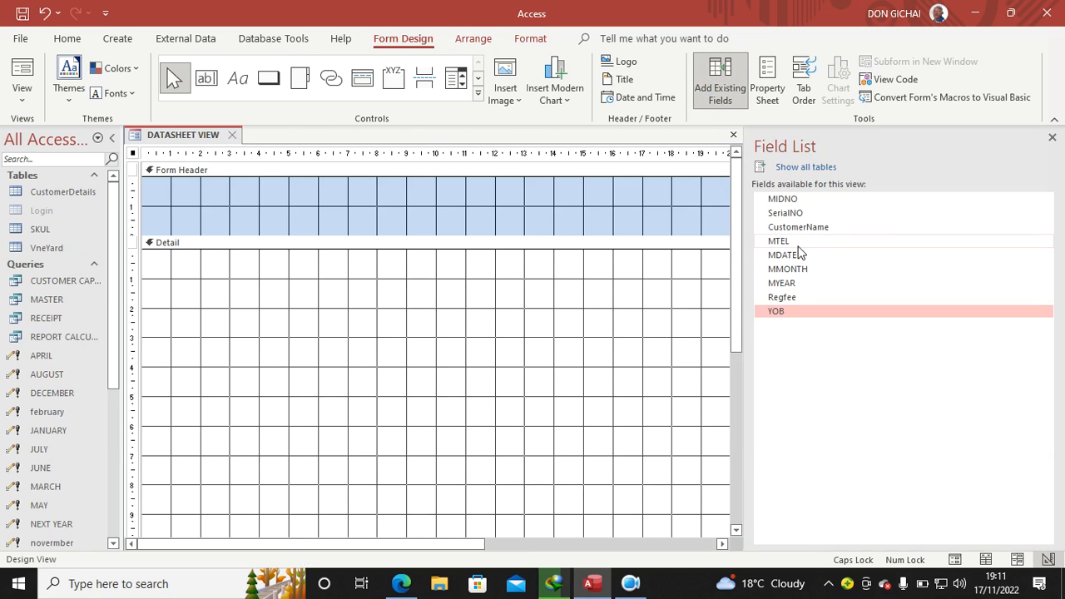
{"action": "left_click", "coordinate": [786, 213]}
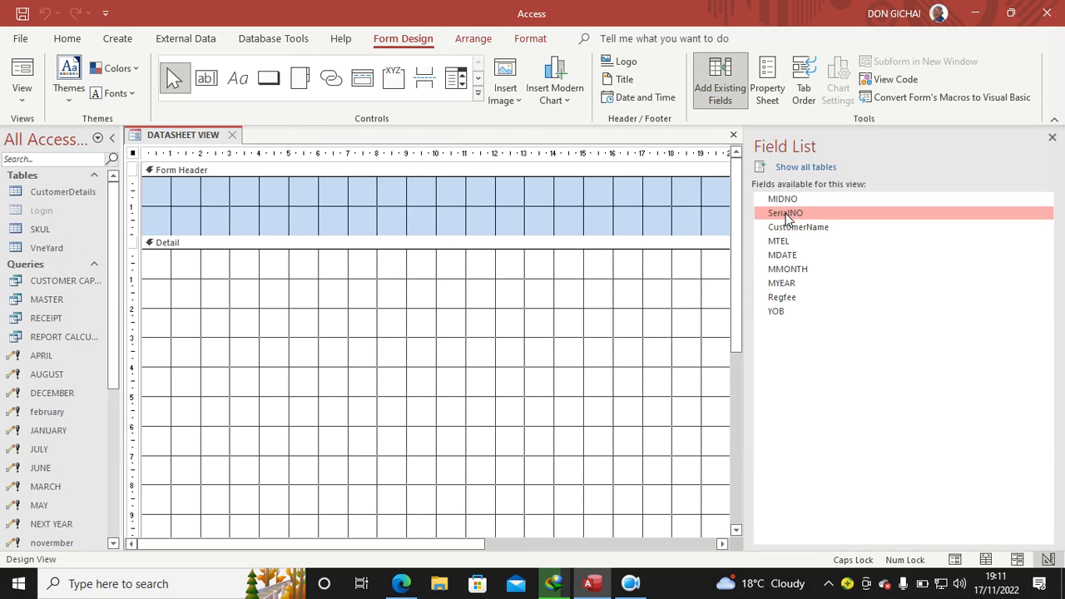
{"action": "mouse_move", "coordinate": [783, 311]}
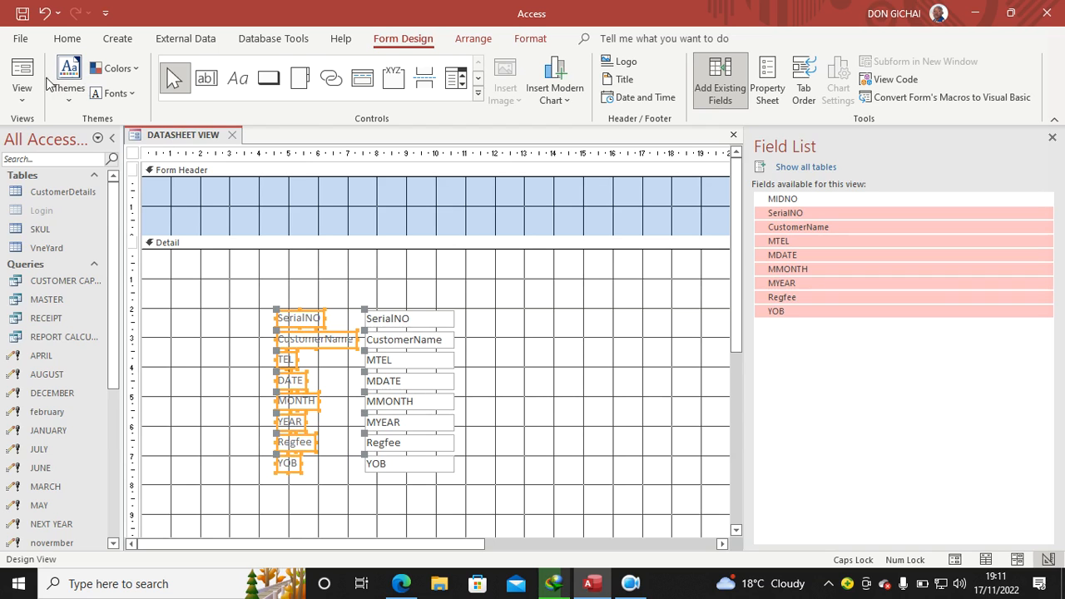
{"action": "left_click", "coordinate": [66, 39]}
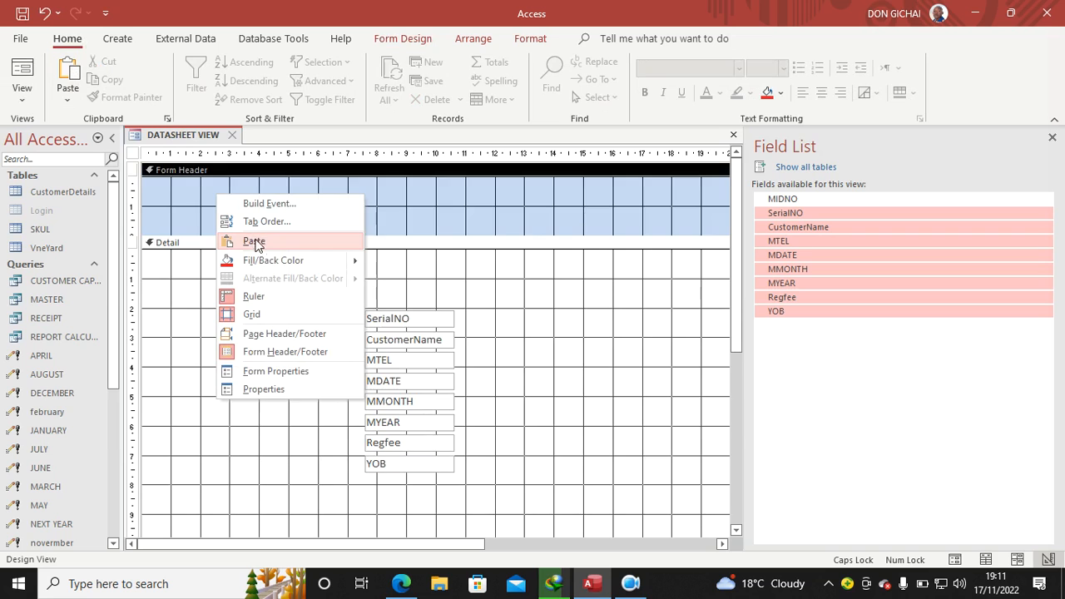
{"action": "left_click", "coordinate": [253, 241]}
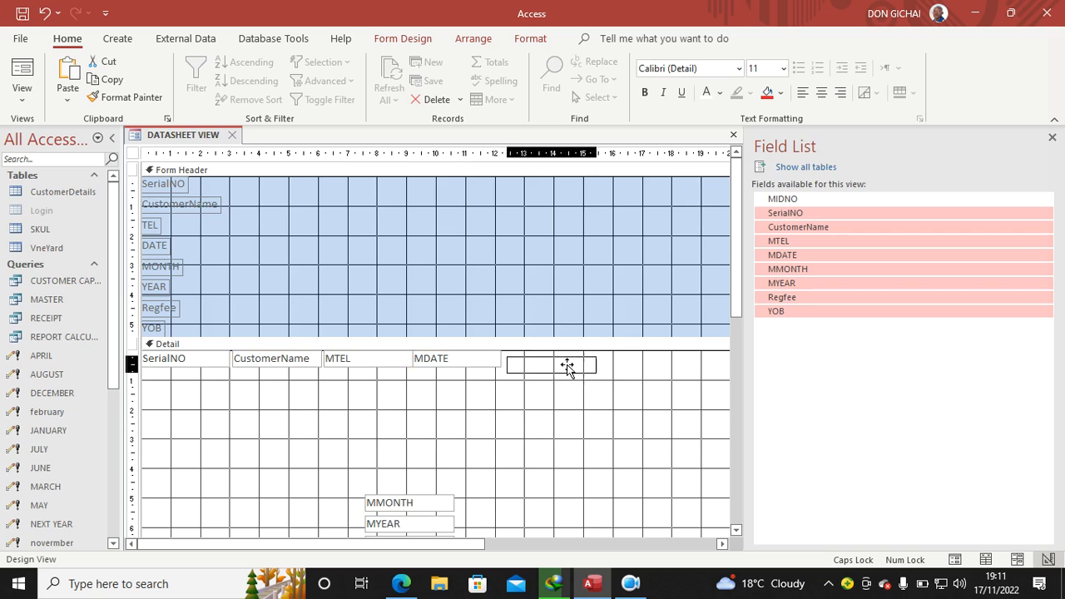
{"action": "left_click_drag", "start_coordinate": [552, 366], "coordinate": [619, 466]}
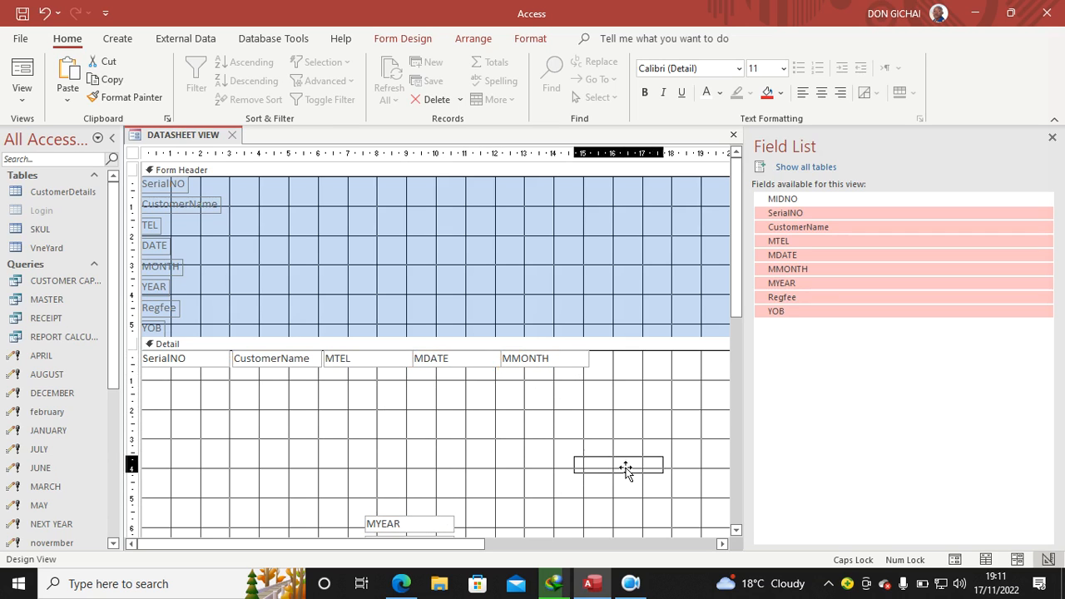
{"action": "left_click_drag", "start_coordinate": [407, 522], "coordinate": [639, 357]}
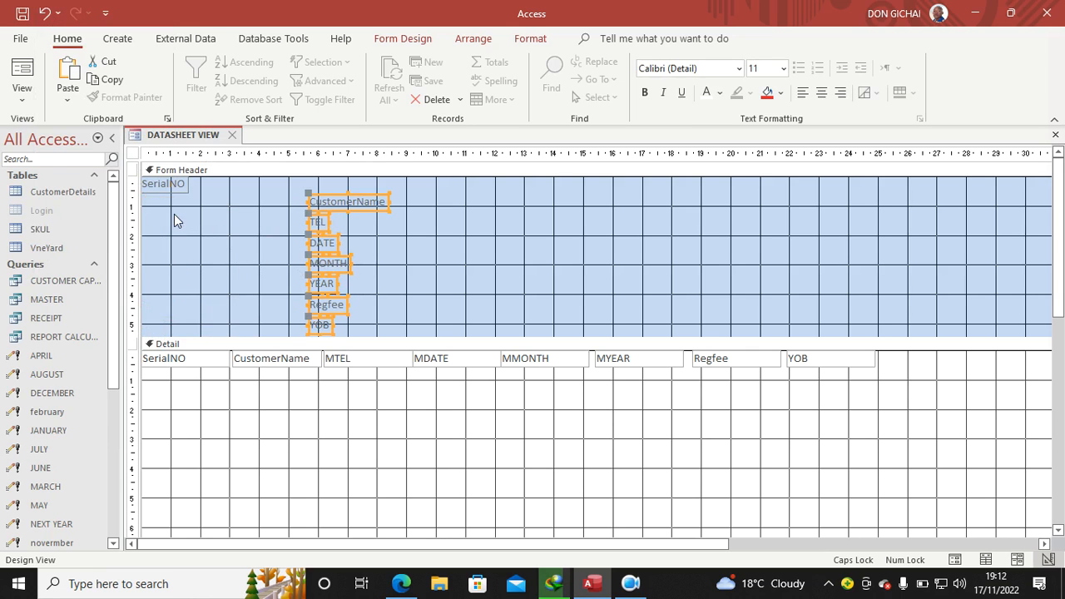
Step: Arrange the header labels in one row, with DATE, MONTH and YEAR above their boxes
{"action": "left_click", "coordinate": [170, 319]}
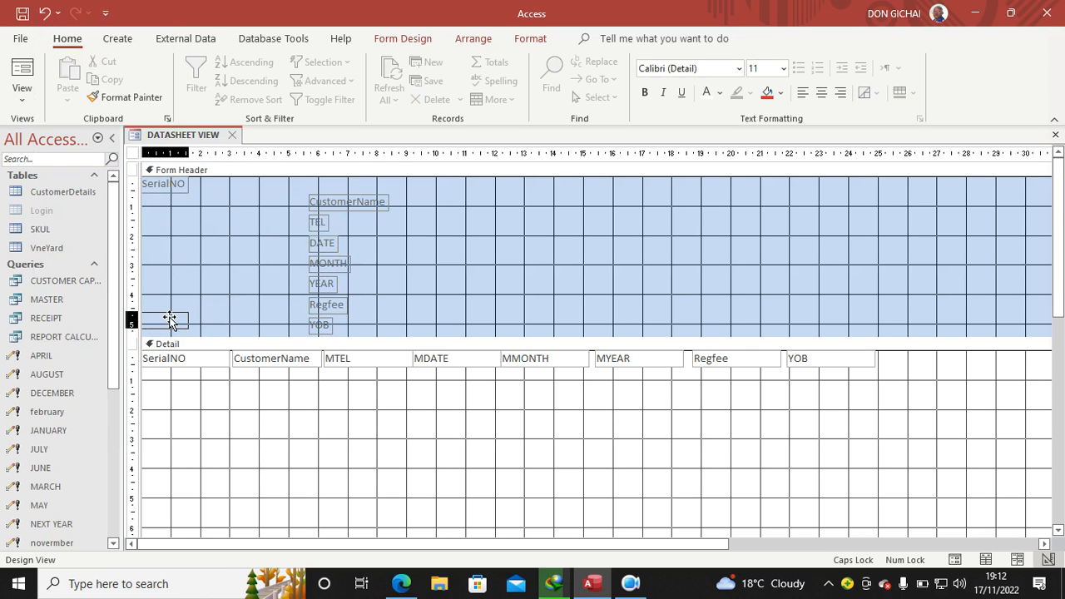
{"action": "left_click_drag", "start_coordinate": [163, 183], "coordinate": [167, 316]}
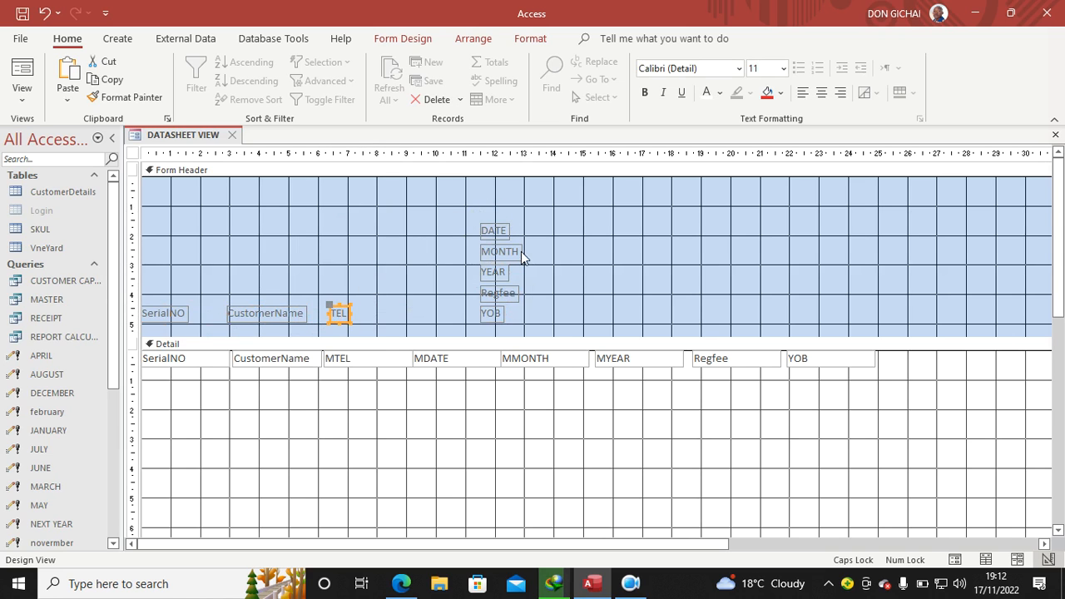
{"action": "left_click_drag", "start_coordinate": [492, 230], "coordinate": [430, 311]}
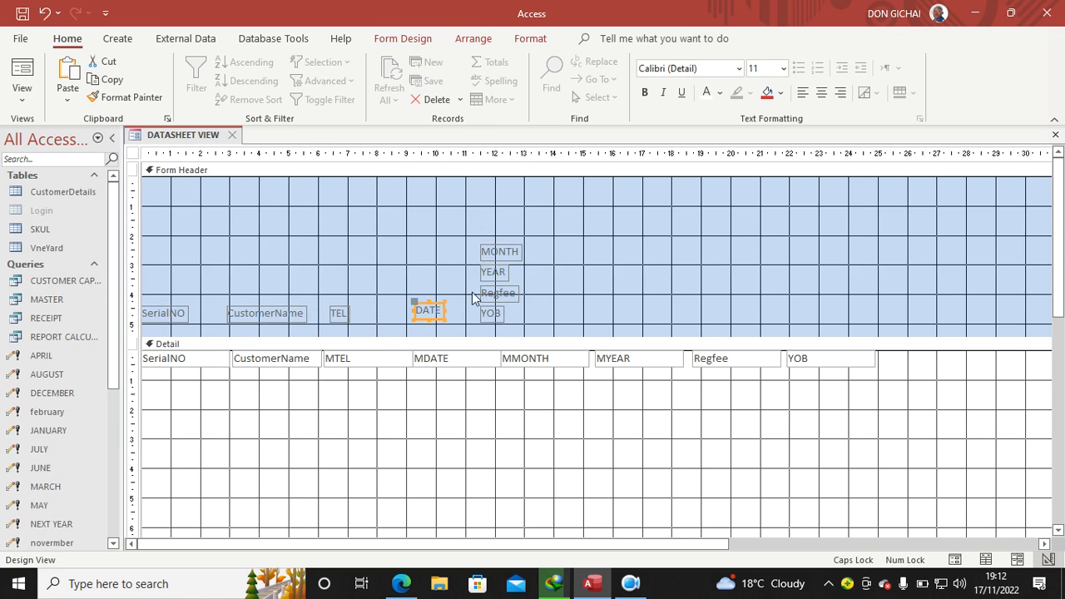
{"action": "left_click_drag", "start_coordinate": [499, 283], "coordinate": [632, 263]}
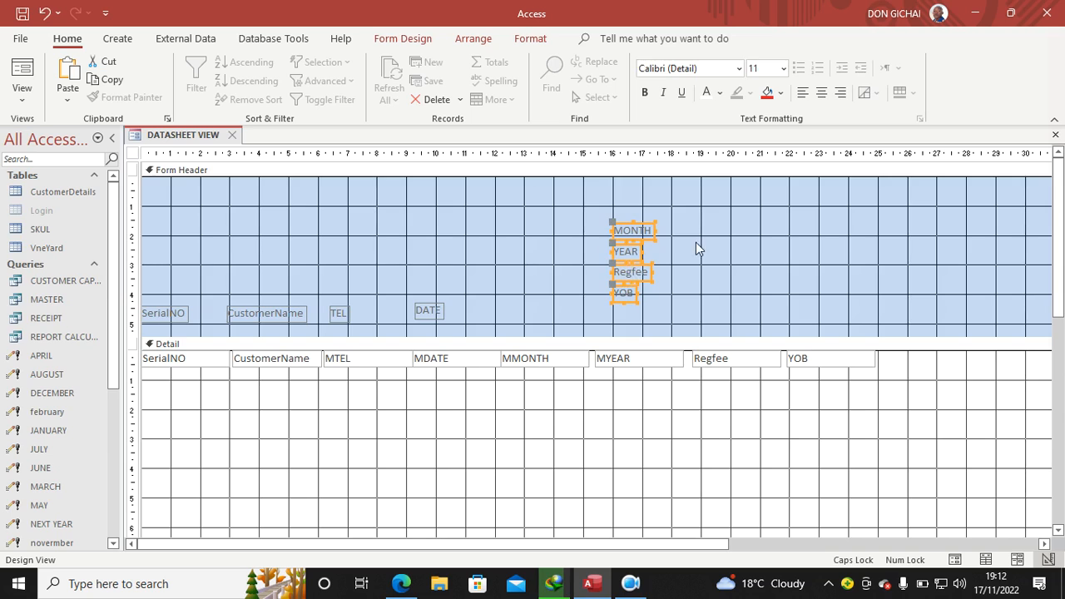
{"action": "left_click_drag", "start_coordinate": [633, 230], "coordinate": [520, 311]}
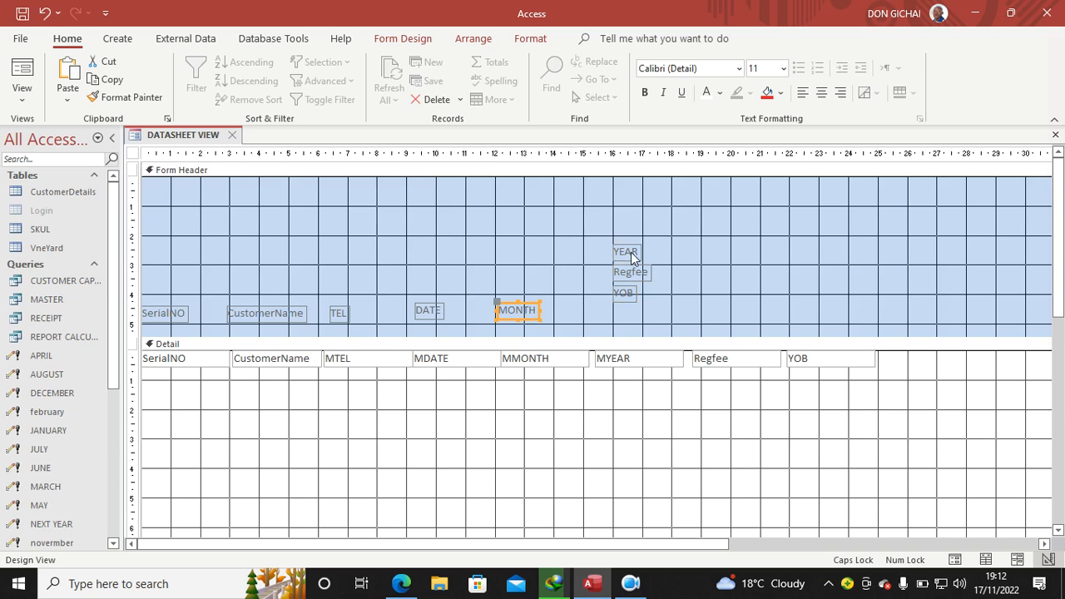
{"action": "left_click_drag", "start_coordinate": [626, 251], "coordinate": [601, 313]}
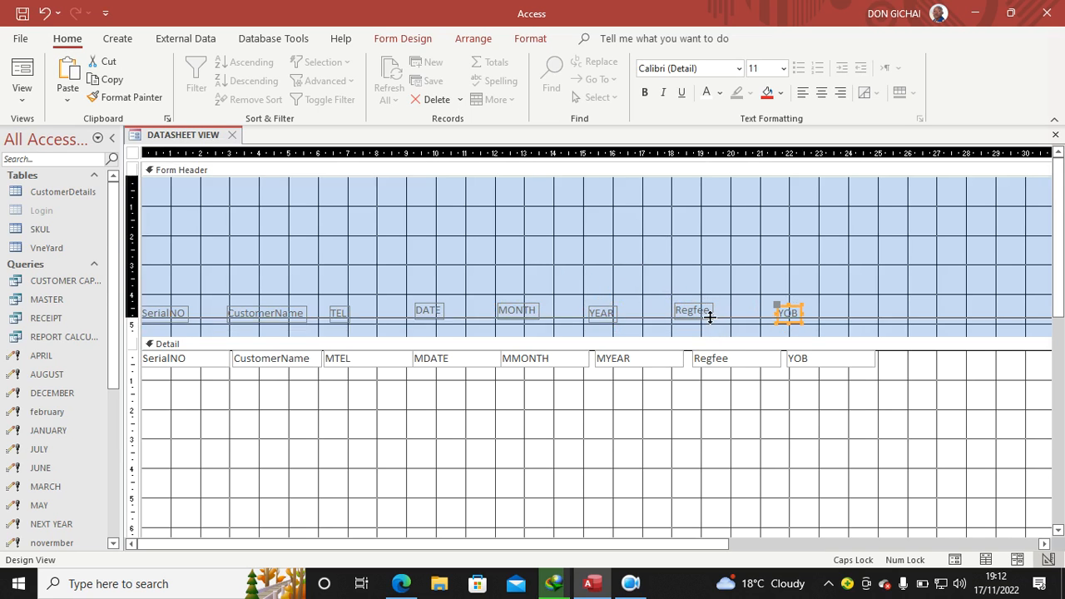
Step: Make all header labels and detail boxes bold, then clear the selection
{"action": "scroll", "scroll_direction": "down", "scroll_amount": 3}
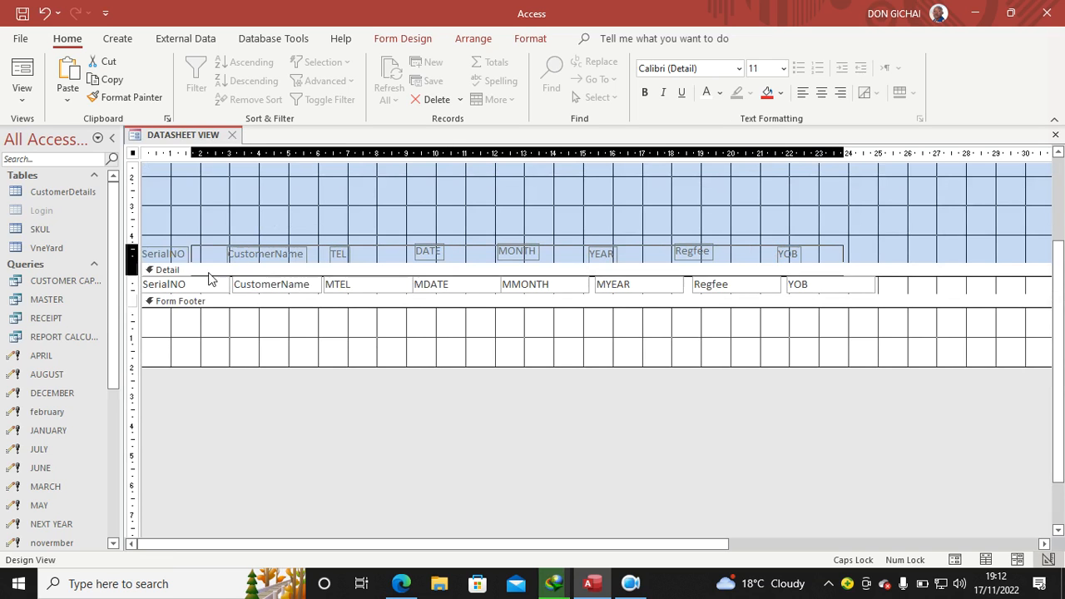
{"action": "left_click", "coordinate": [645, 94]}
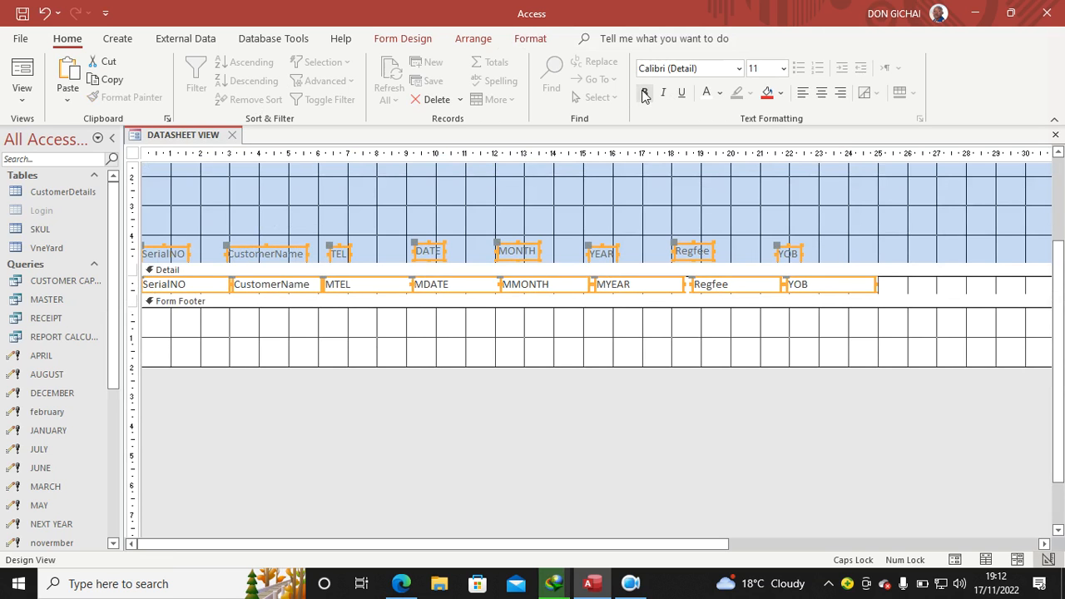
{"action": "left_click", "coordinate": [644, 94]}
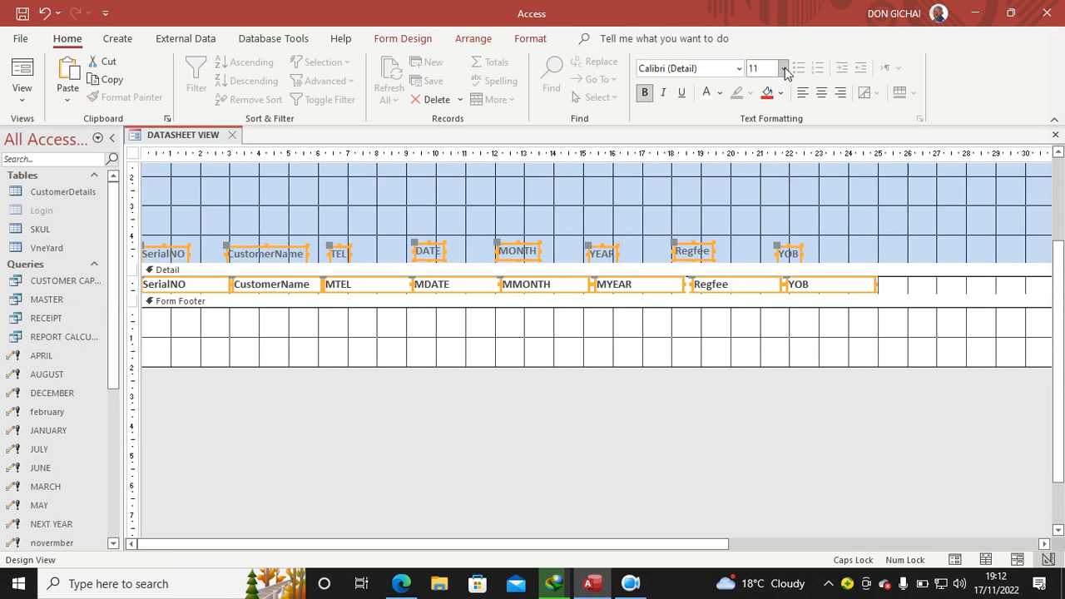
{"action": "left_click", "coordinate": [782, 68]}
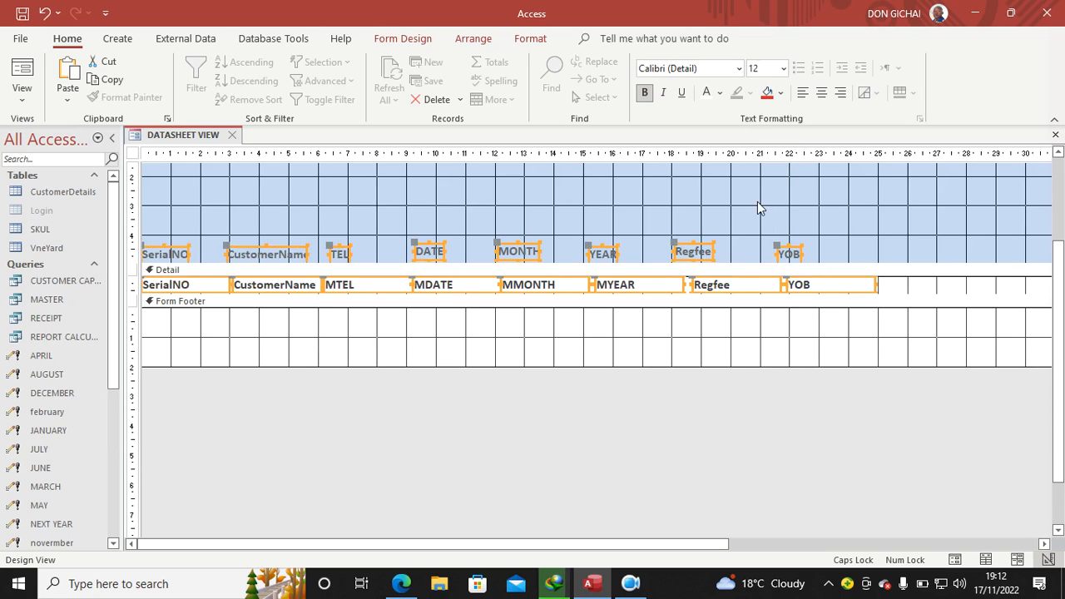
{"action": "left_click", "coordinate": [876, 240]}
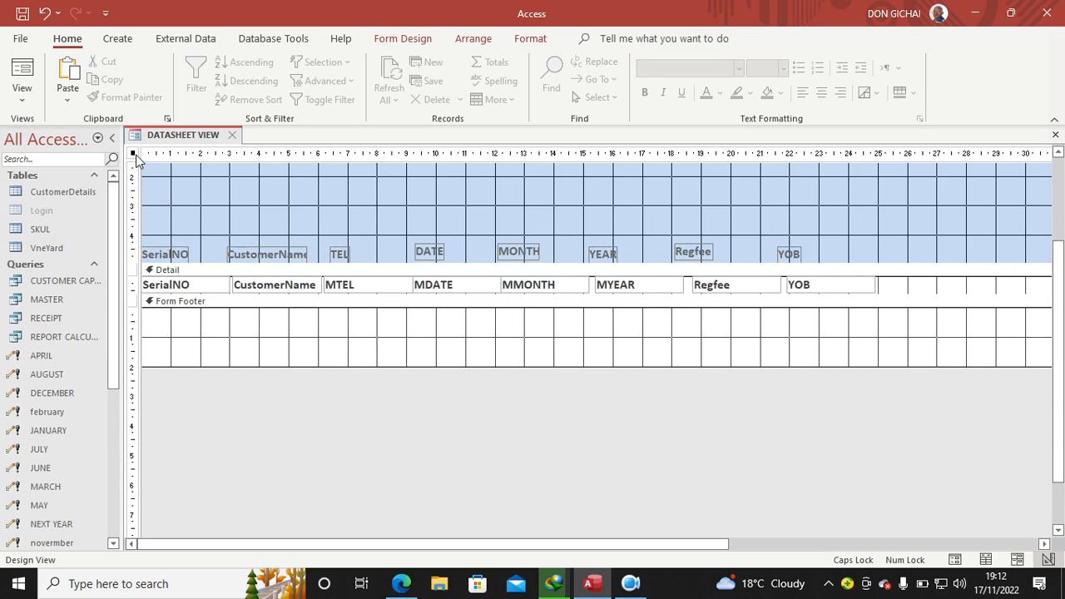
Step: Set the form's Default View to Continuous Forms and show it in Form View with its records
{"action": "left_click", "coordinate": [402, 39]}
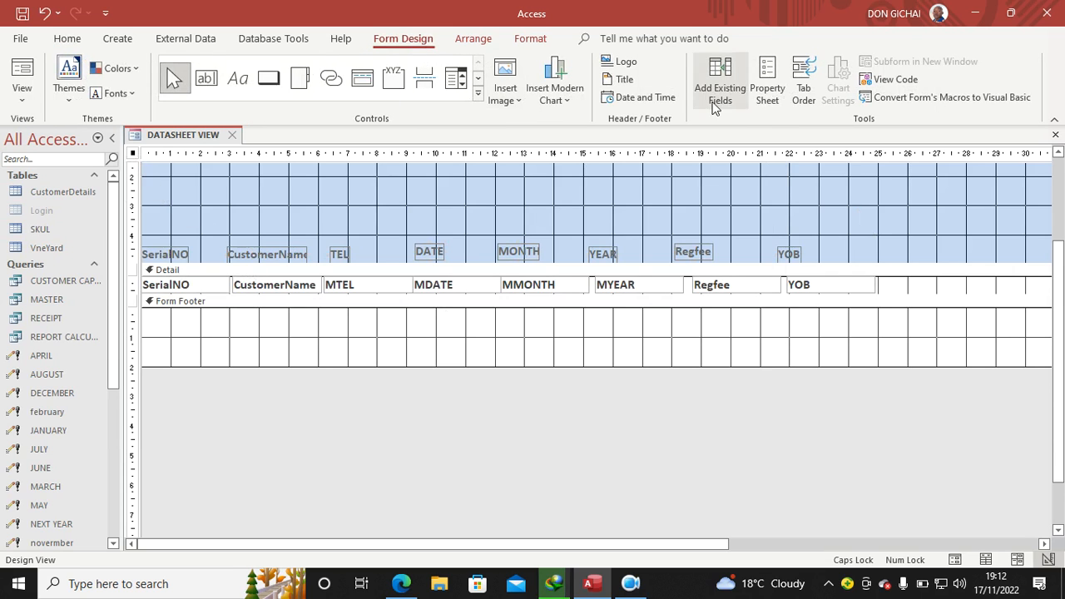
{"action": "left_click", "coordinate": [766, 80]}
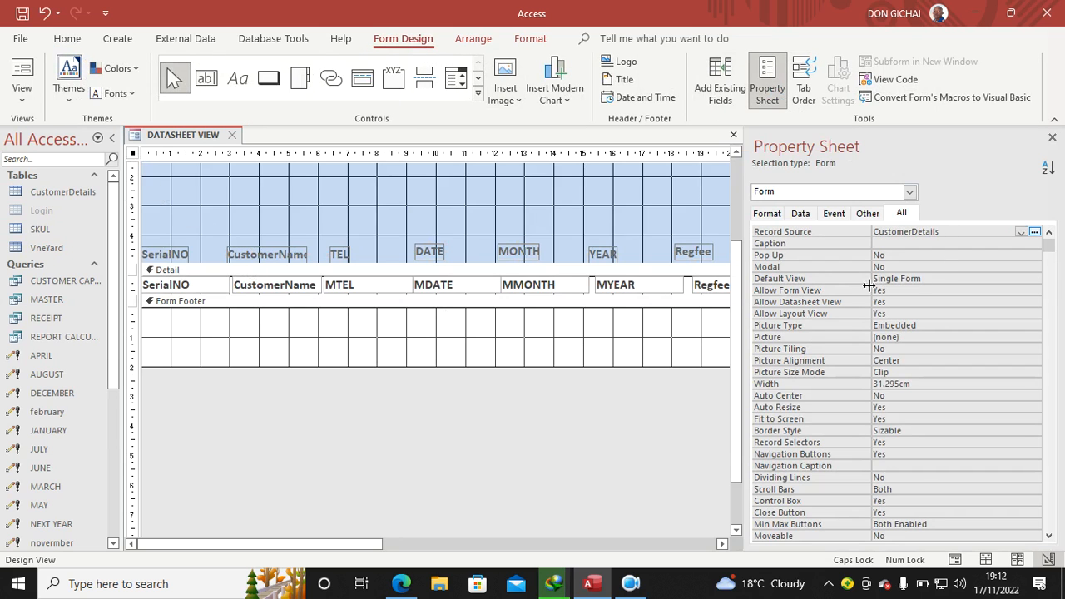
{"action": "mouse_move", "coordinate": [912, 286]}
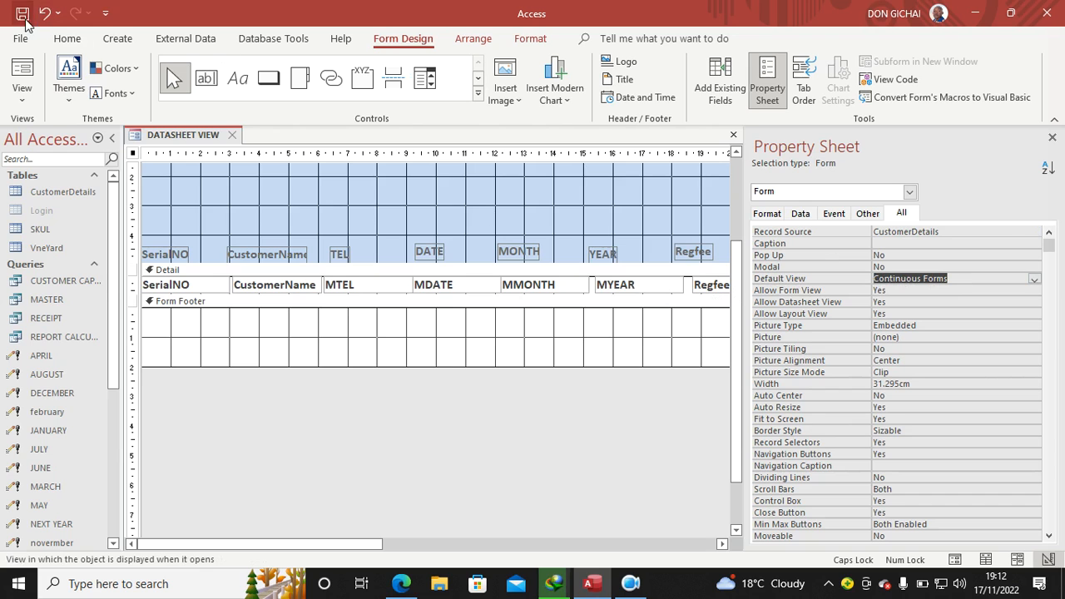
{"action": "left_click", "coordinate": [22, 75]}
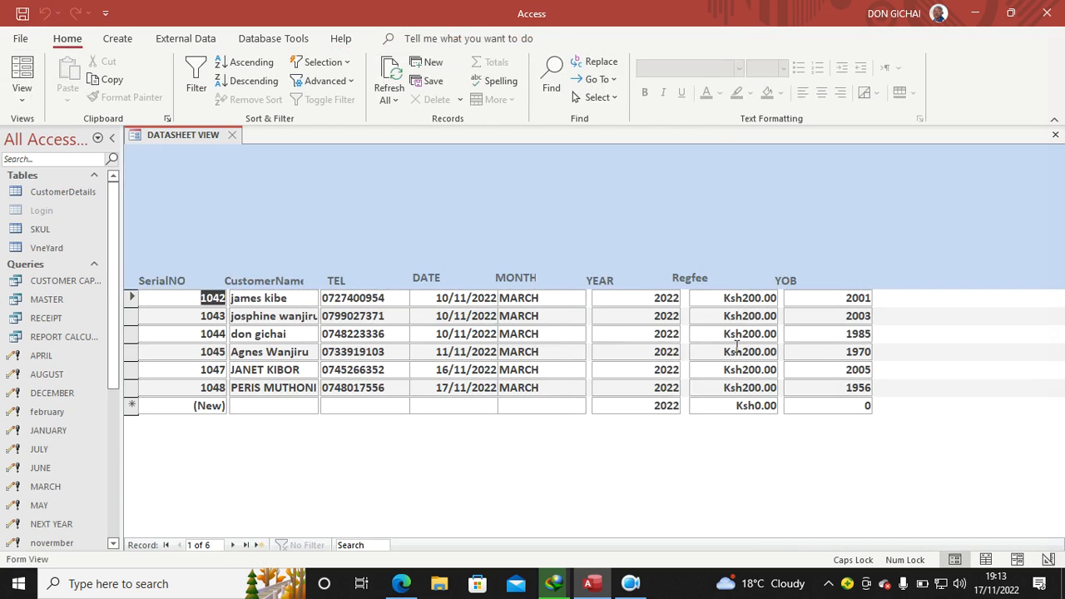
{"action": "mouse_move", "coordinate": [966, 297]}
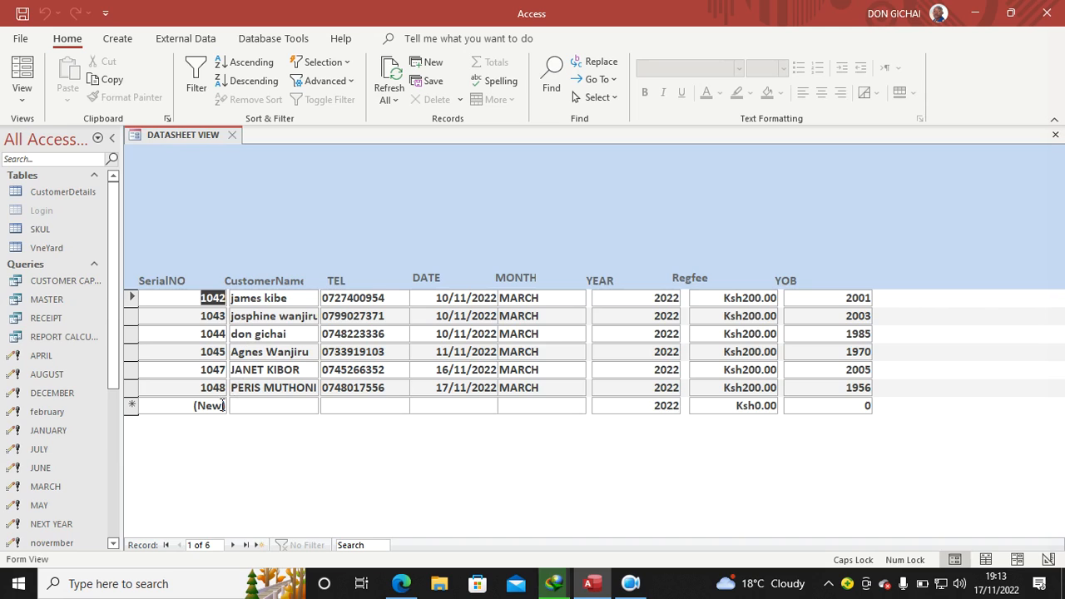
Step: Open the 'form in design view' form from the navigation pane, then return to the DATASHEET VIEW form
{"action": "left_click", "coordinate": [273, 406]}
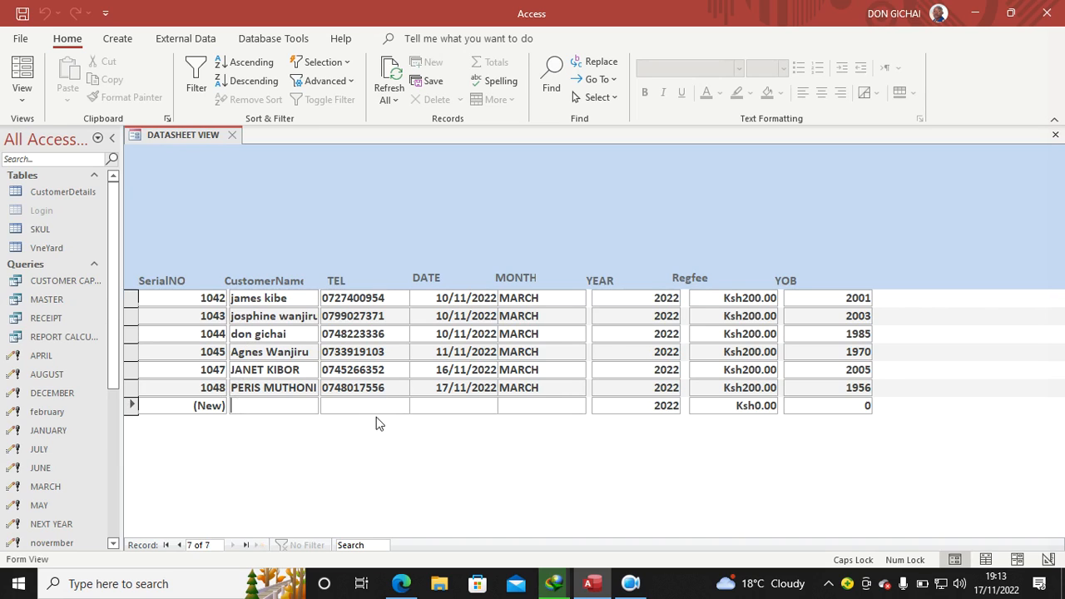
{"action": "mouse_move", "coordinate": [408, 163]}
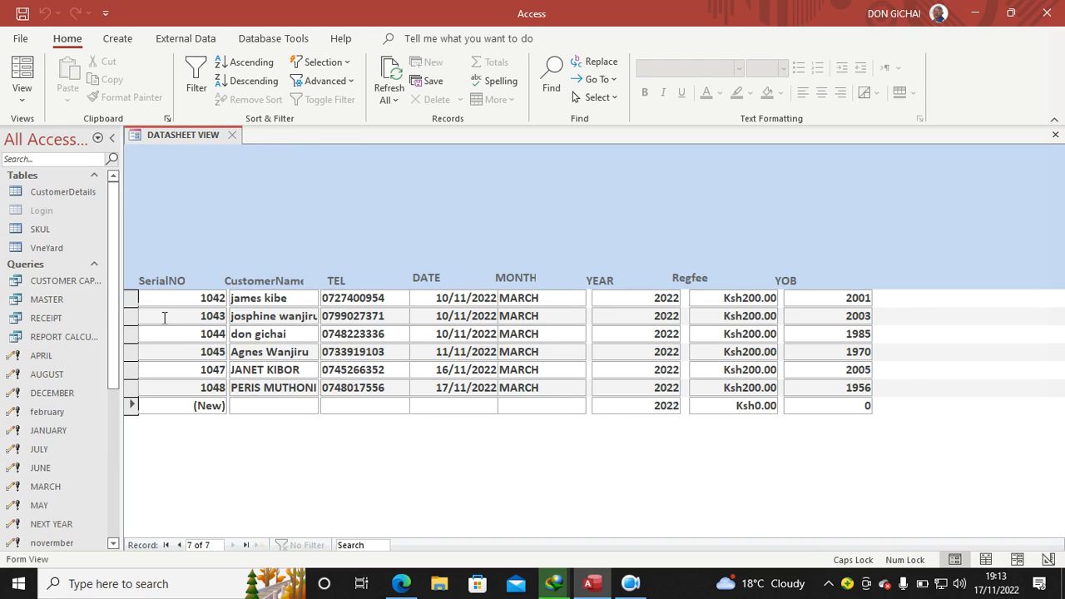
{"action": "scroll", "scroll_direction": "down", "scroll_amount": 3}
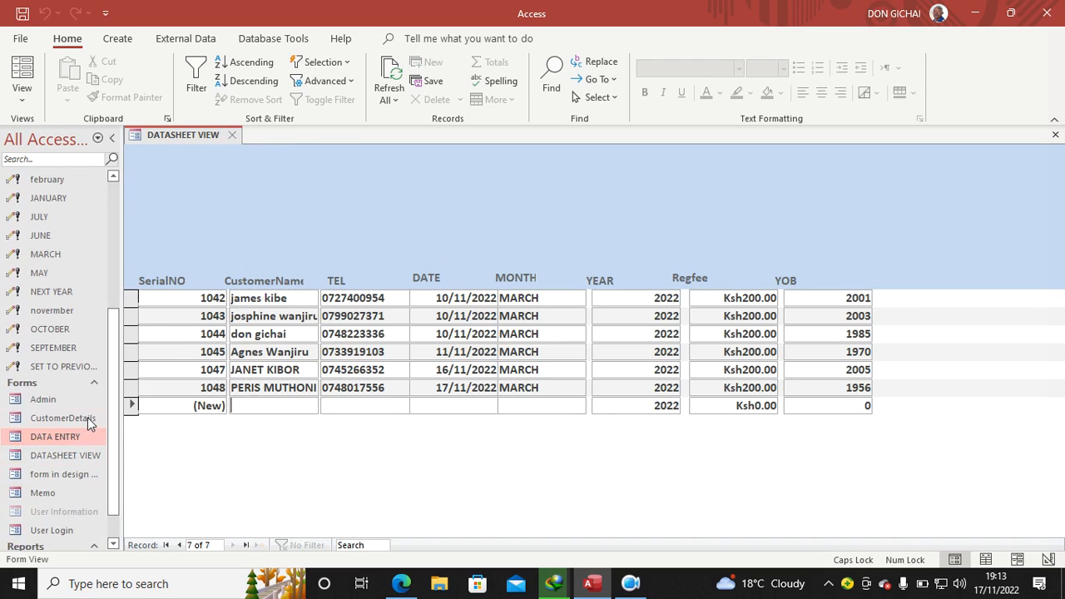
{"action": "mouse_move", "coordinate": [97, 430]}
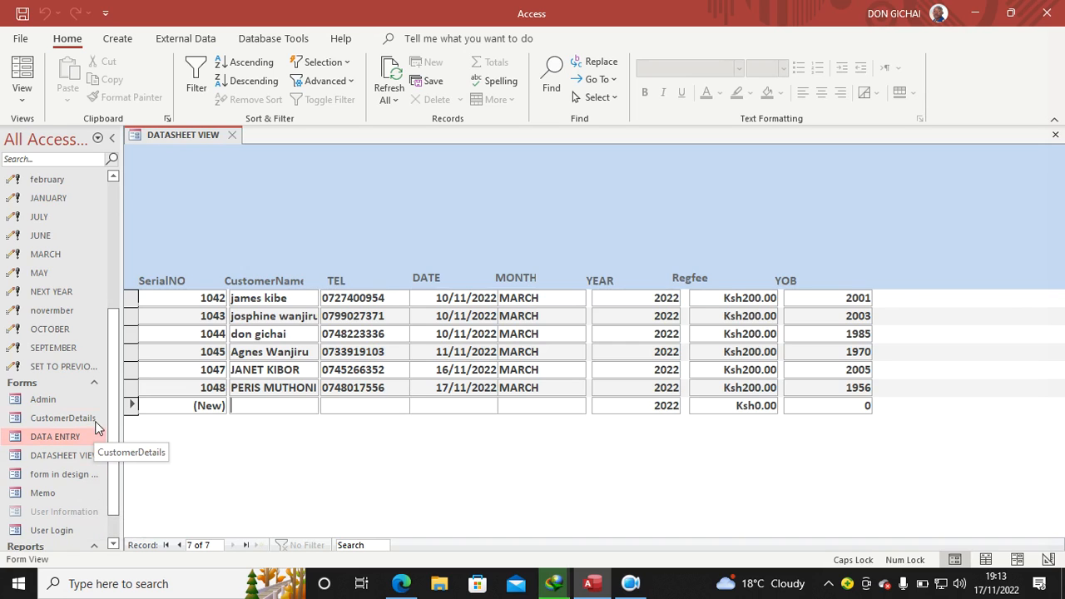
{"action": "mouse_move", "coordinate": [86, 499]}
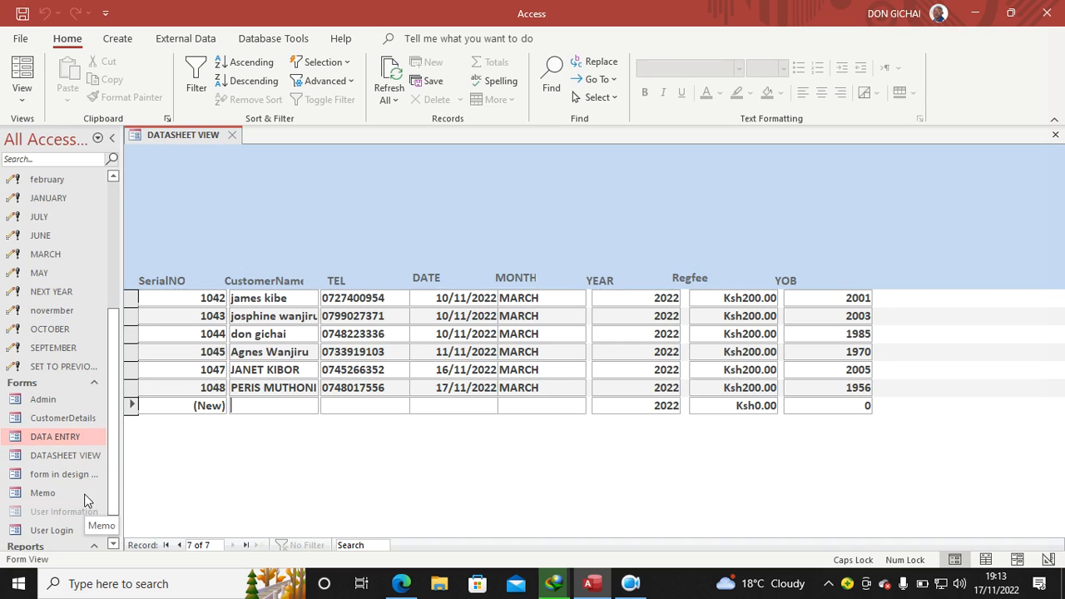
{"action": "scroll", "scroll_direction": "down", "scroll_amount": 3}
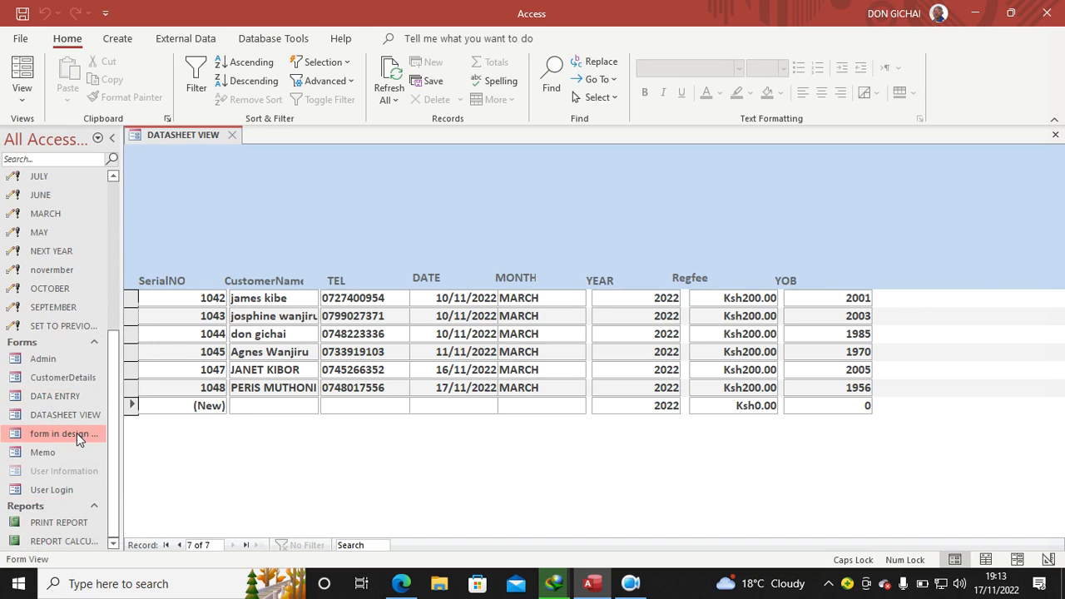
{"action": "double_click", "coordinate": [63, 433]}
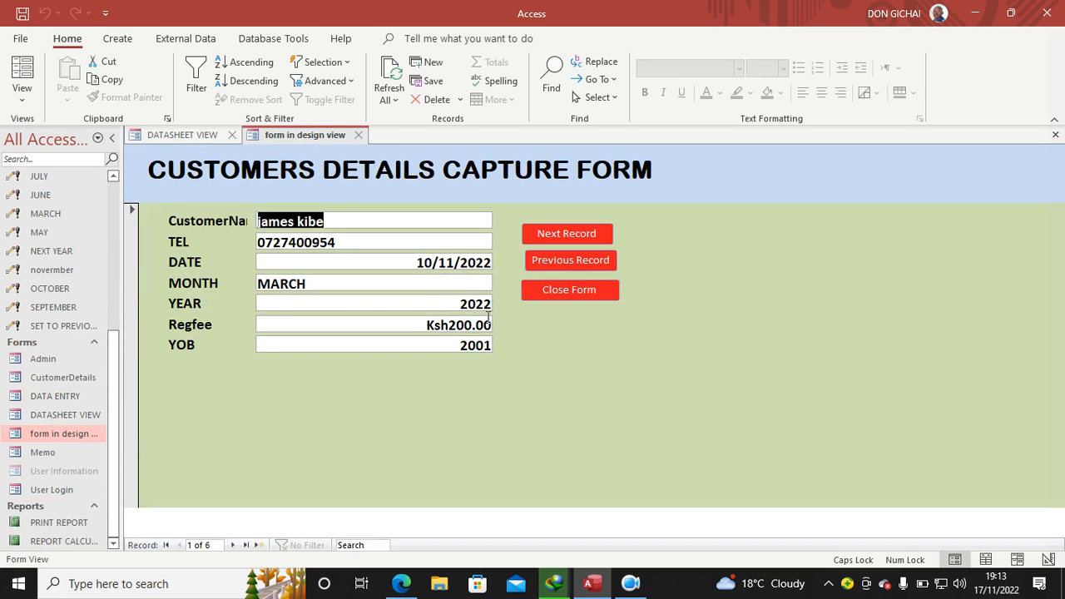
{"action": "left_click", "coordinate": [183, 135]}
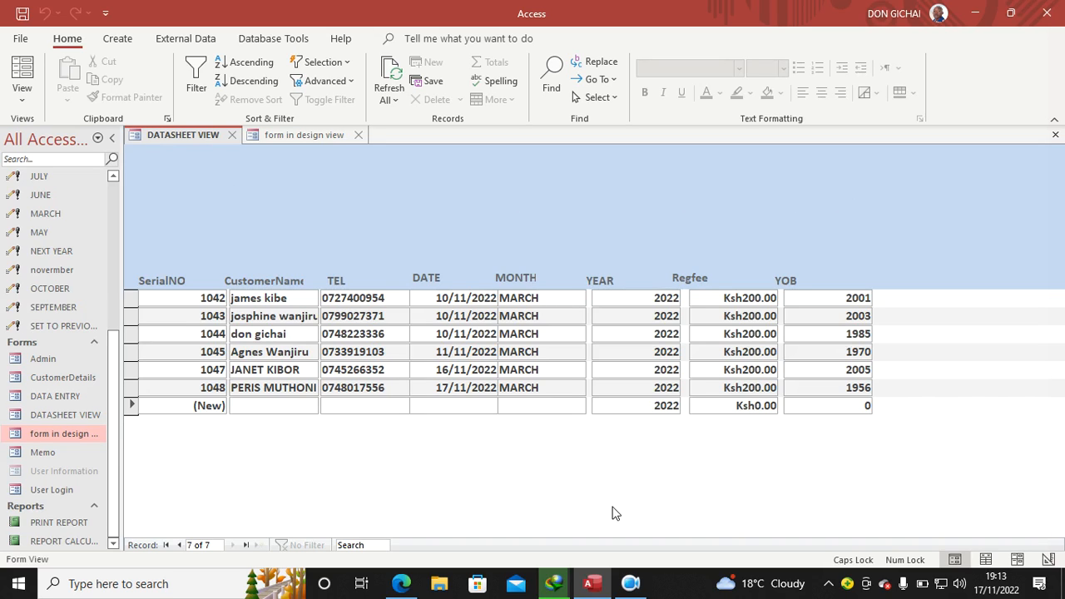
{"action": "left_click", "coordinate": [273, 406]}
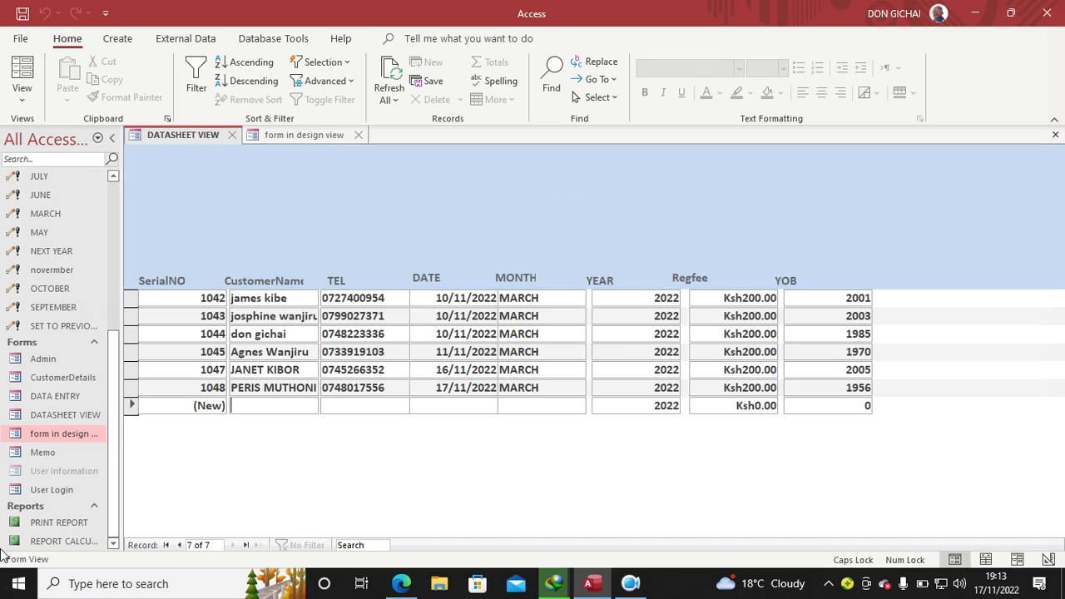
Step: Switch DATASHEET VIEW to Design View and draw a label box across the Form Header
{"action": "right_click", "coordinate": [757, 197]}
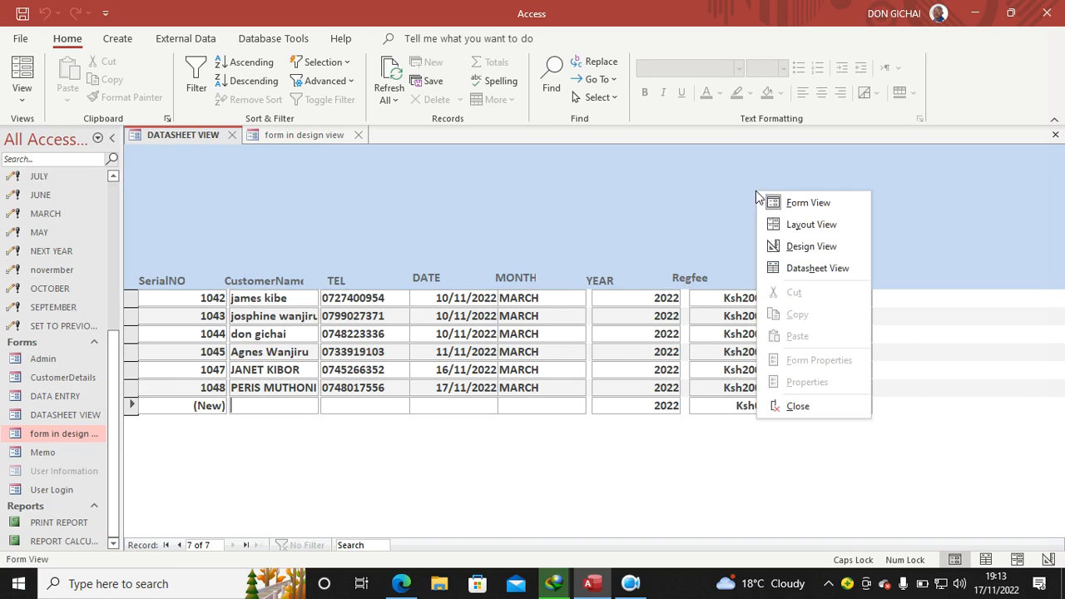
{"action": "mouse_move", "coordinate": [813, 223]}
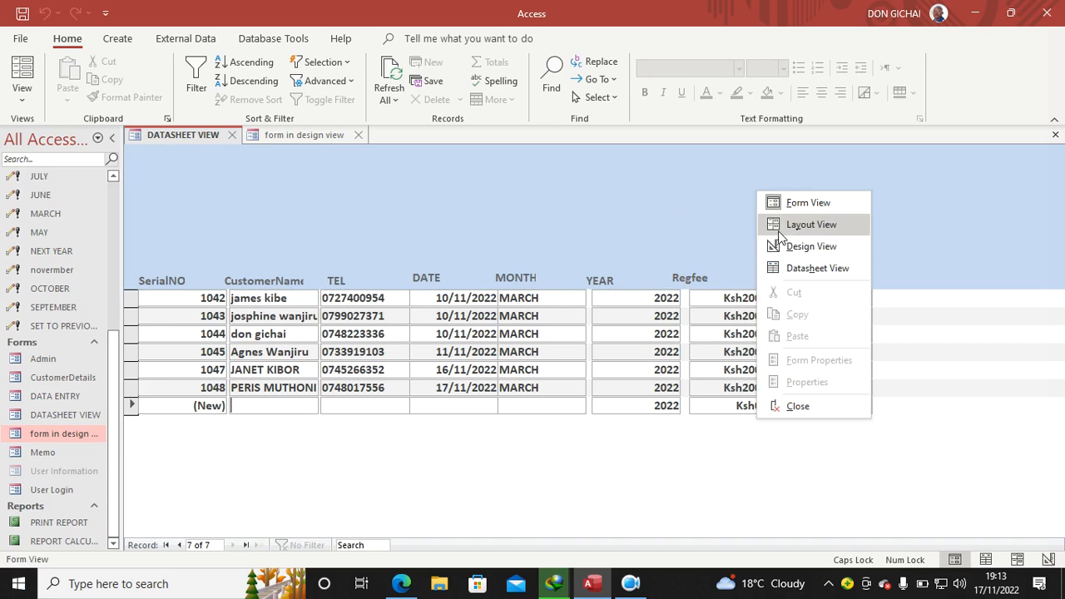
{"action": "left_click", "coordinate": [812, 246]}
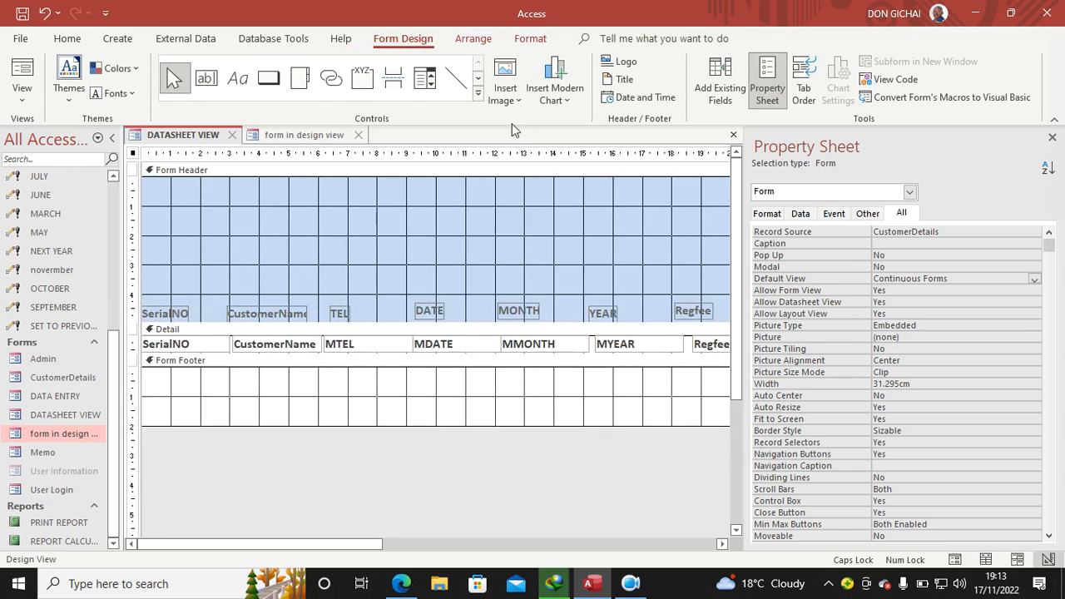
{"action": "left_click", "coordinate": [238, 79]}
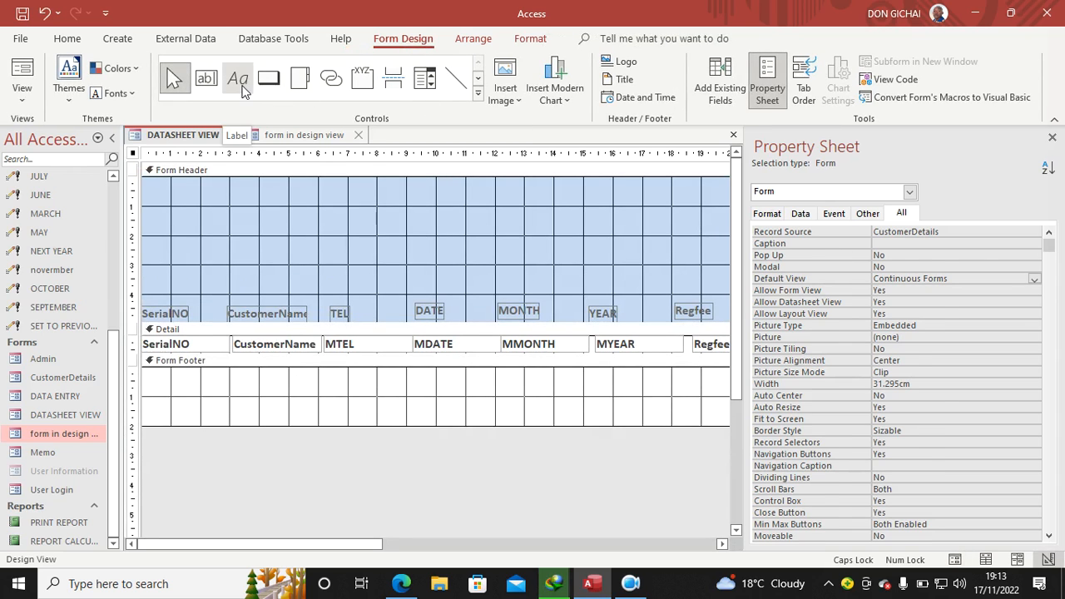
{"action": "left_click_drag", "start_coordinate": [268, 210], "coordinate": [681, 247]}
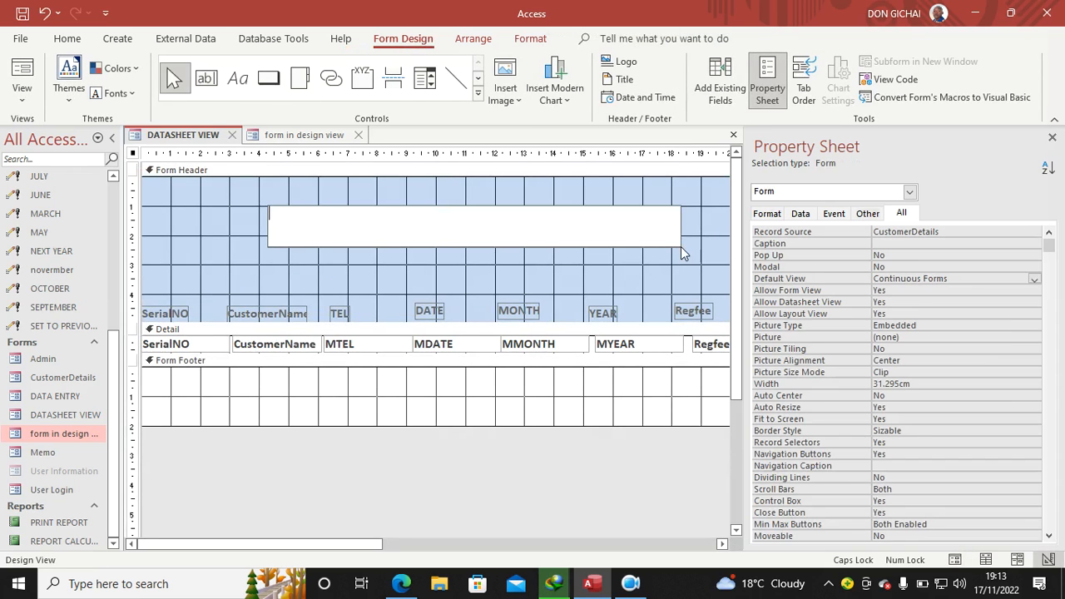
Step: Enter the heading text 'CUSTOMERS DETAILS CAPTURE FORM' in the label
{"action": "type", "text": "CU"}
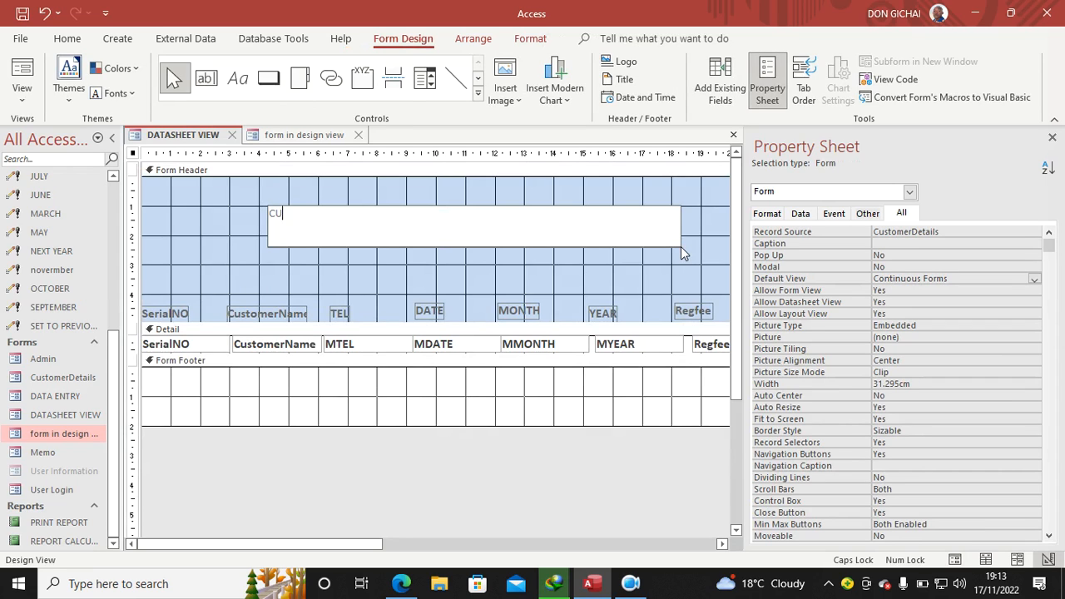
{"action": "type", "text": "STOMERS DETAILS C"}
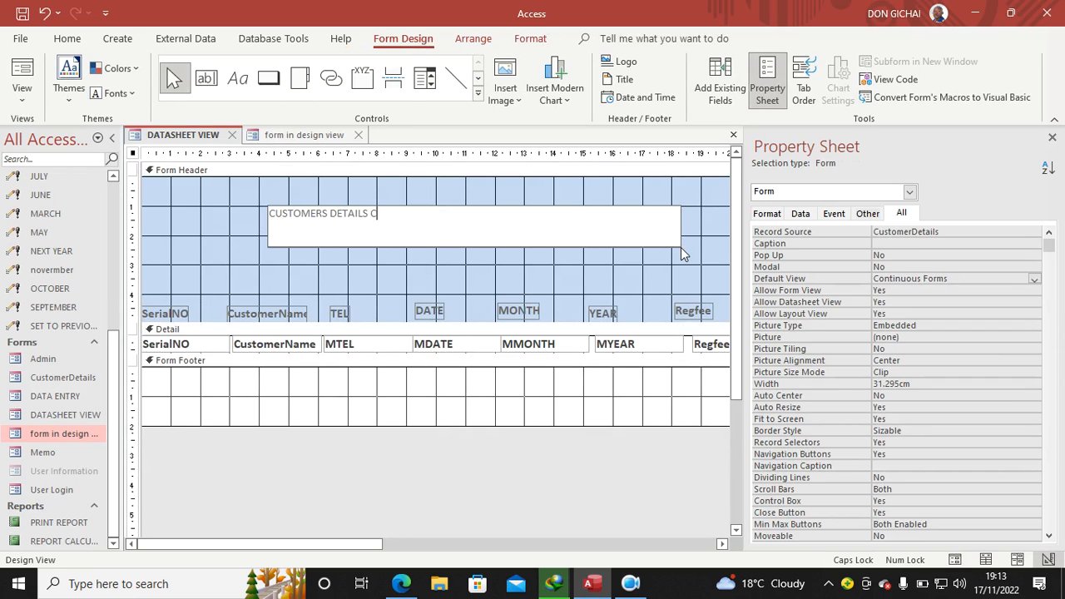
{"action": "type", "text": "APTURE FORM"}
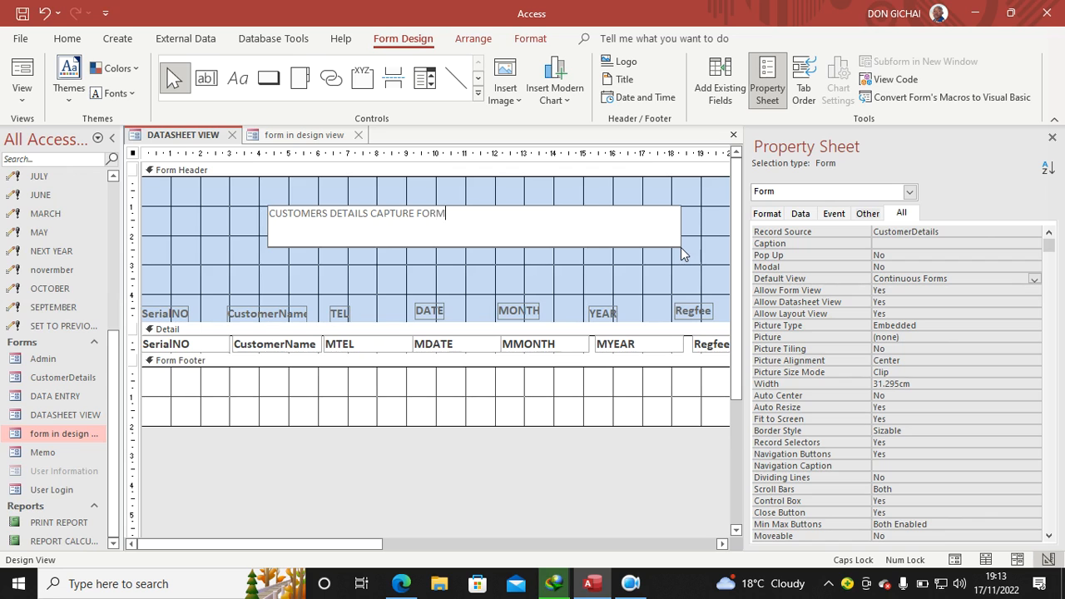
{"action": "left_click", "coordinate": [356, 213]}
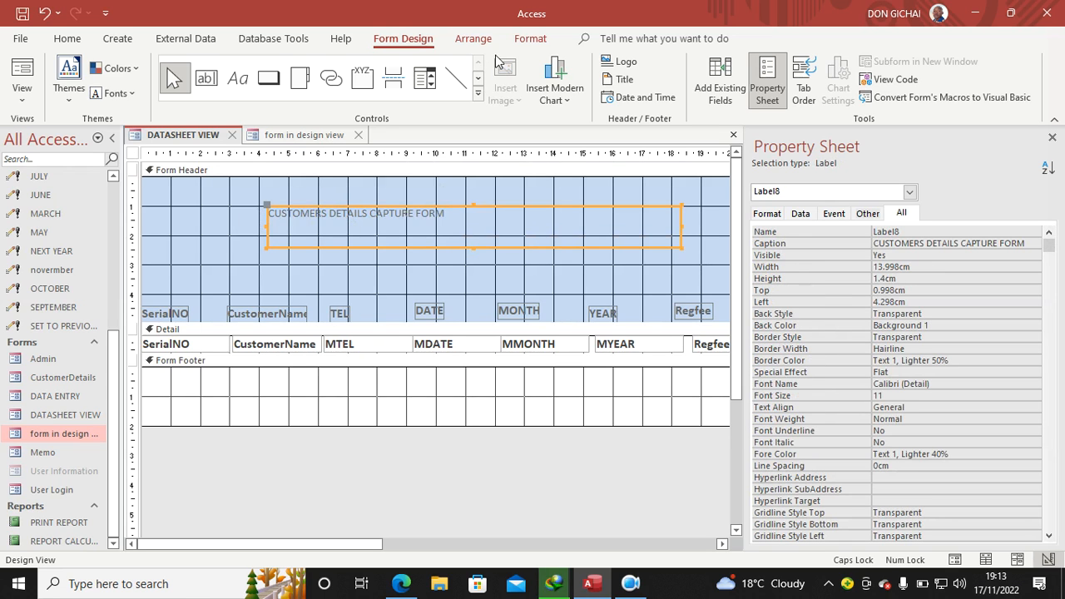
Step: Set the heading label's font size to 28 and show the form in Form View
{"action": "left_click", "coordinate": [529, 38]}
{"action": "type", "text": "28"}
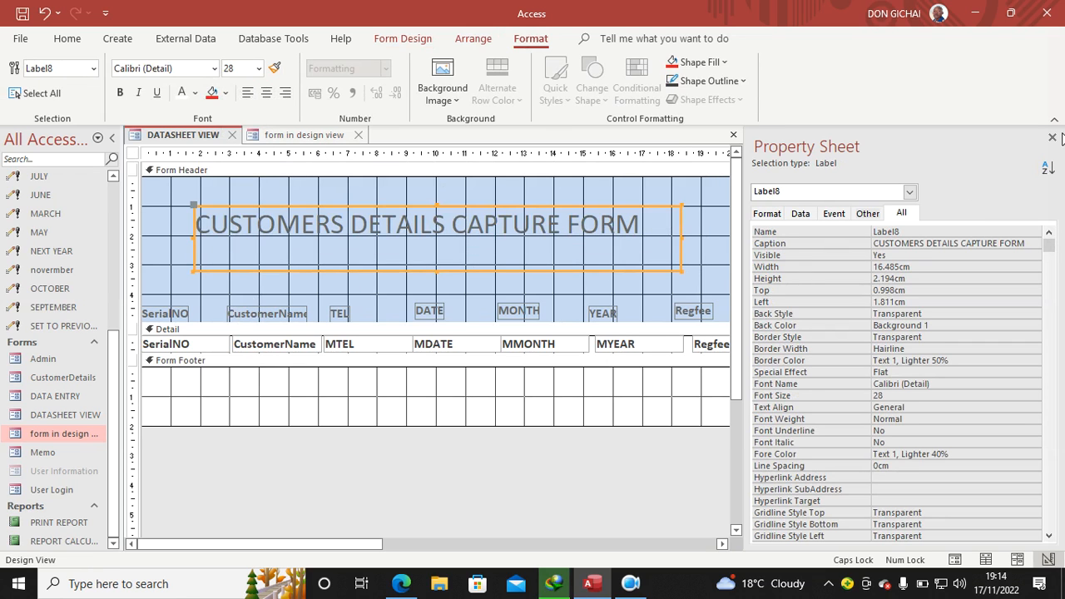
{"action": "left_click", "coordinate": [66, 38]}
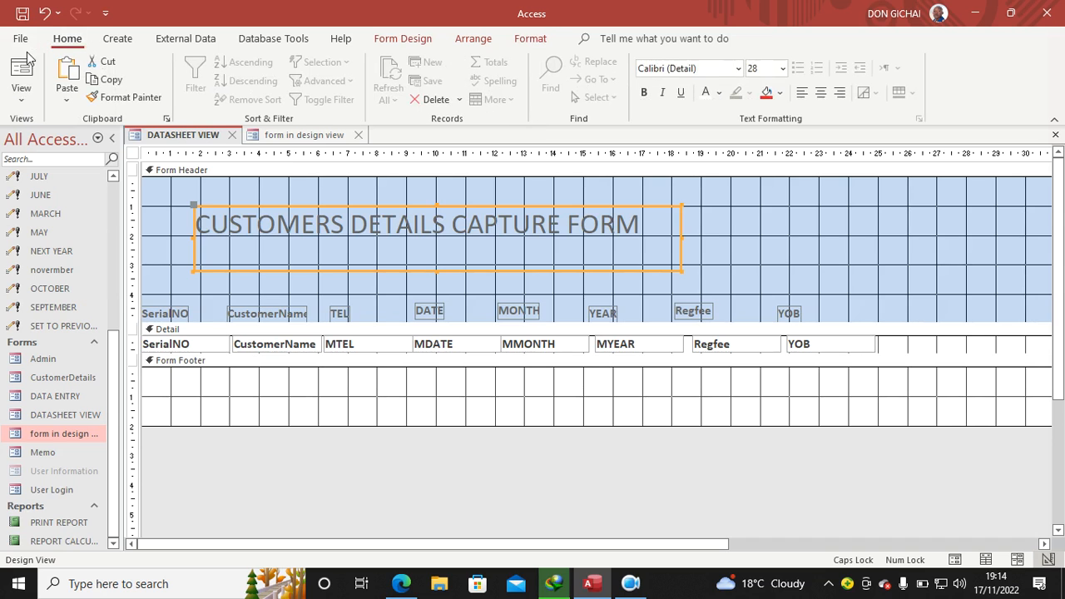
{"action": "left_click", "coordinate": [22, 75]}
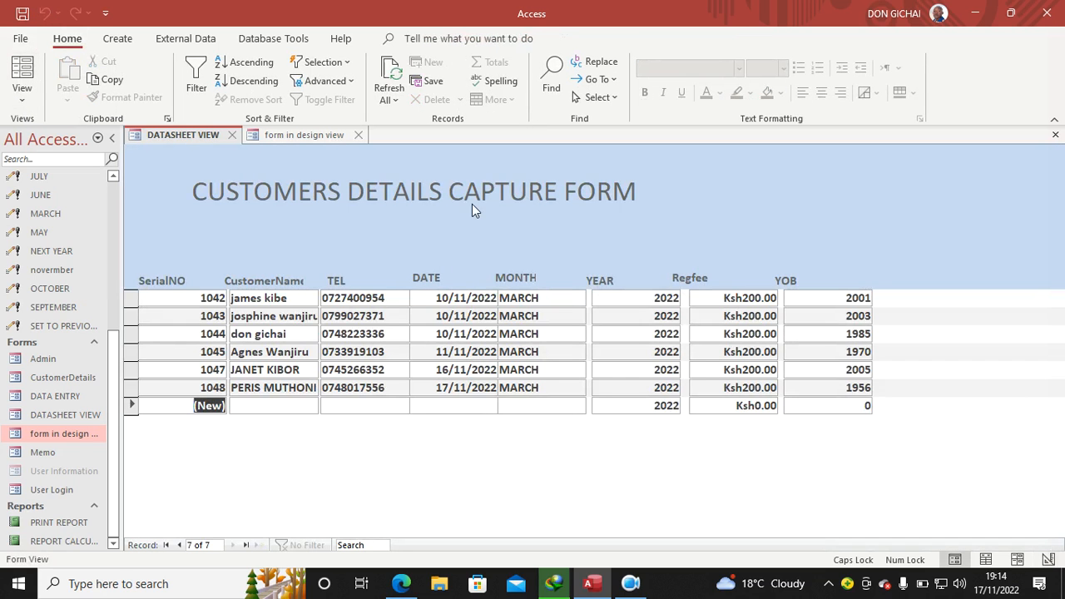
{"action": "mouse_move", "coordinate": [849, 456]}
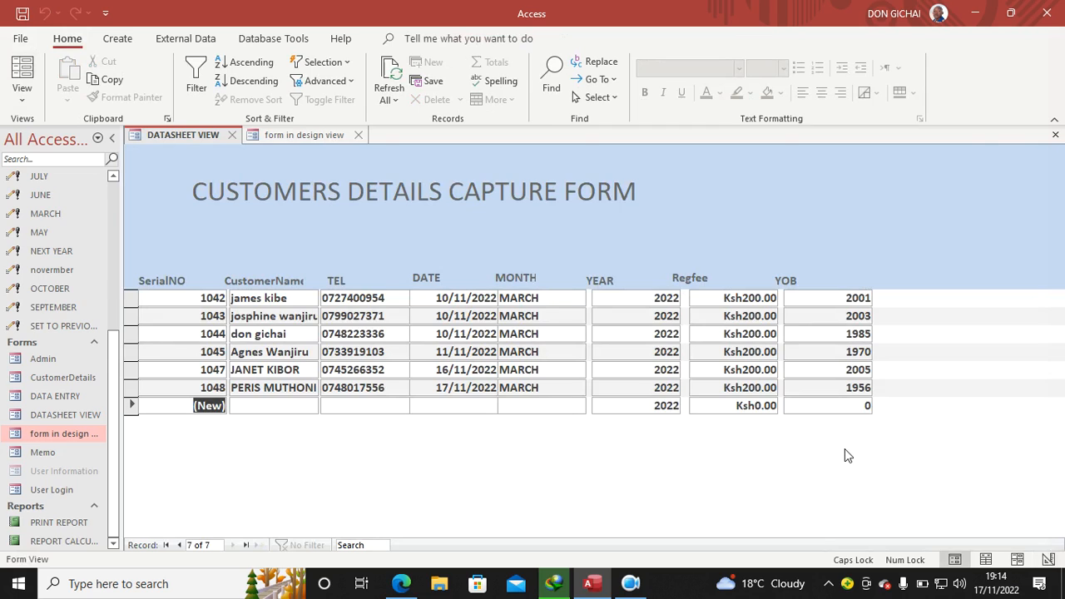